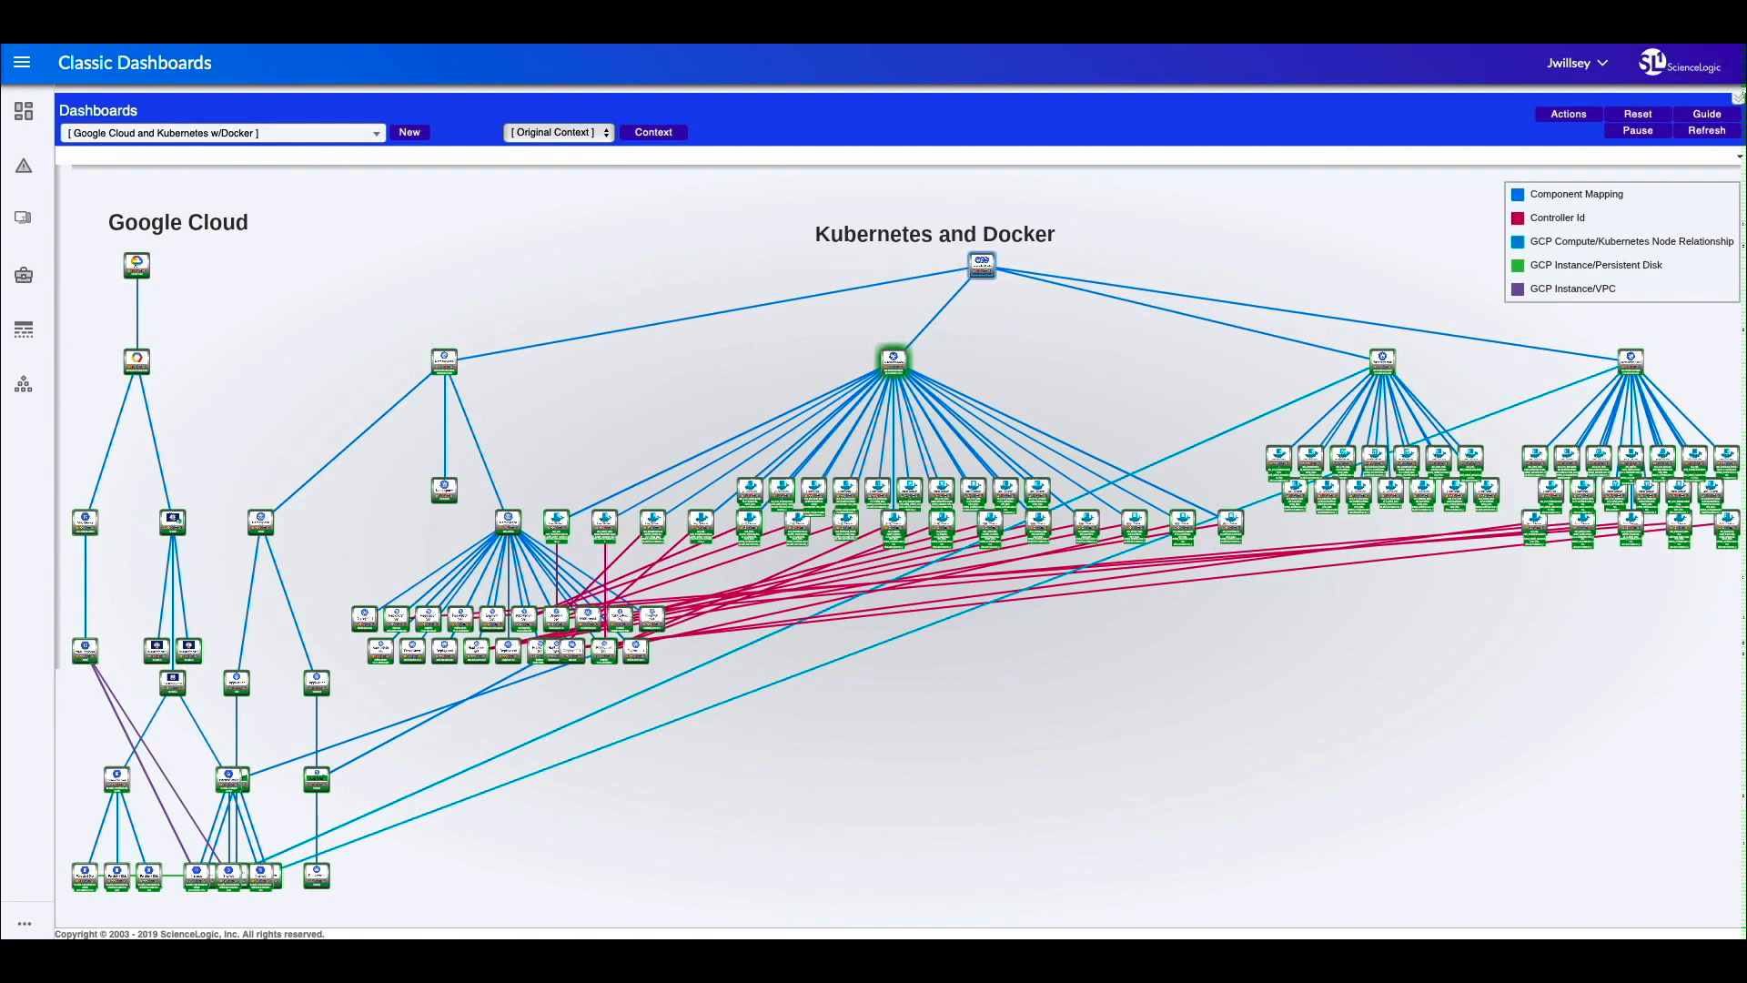
mouse_move(391, 274)
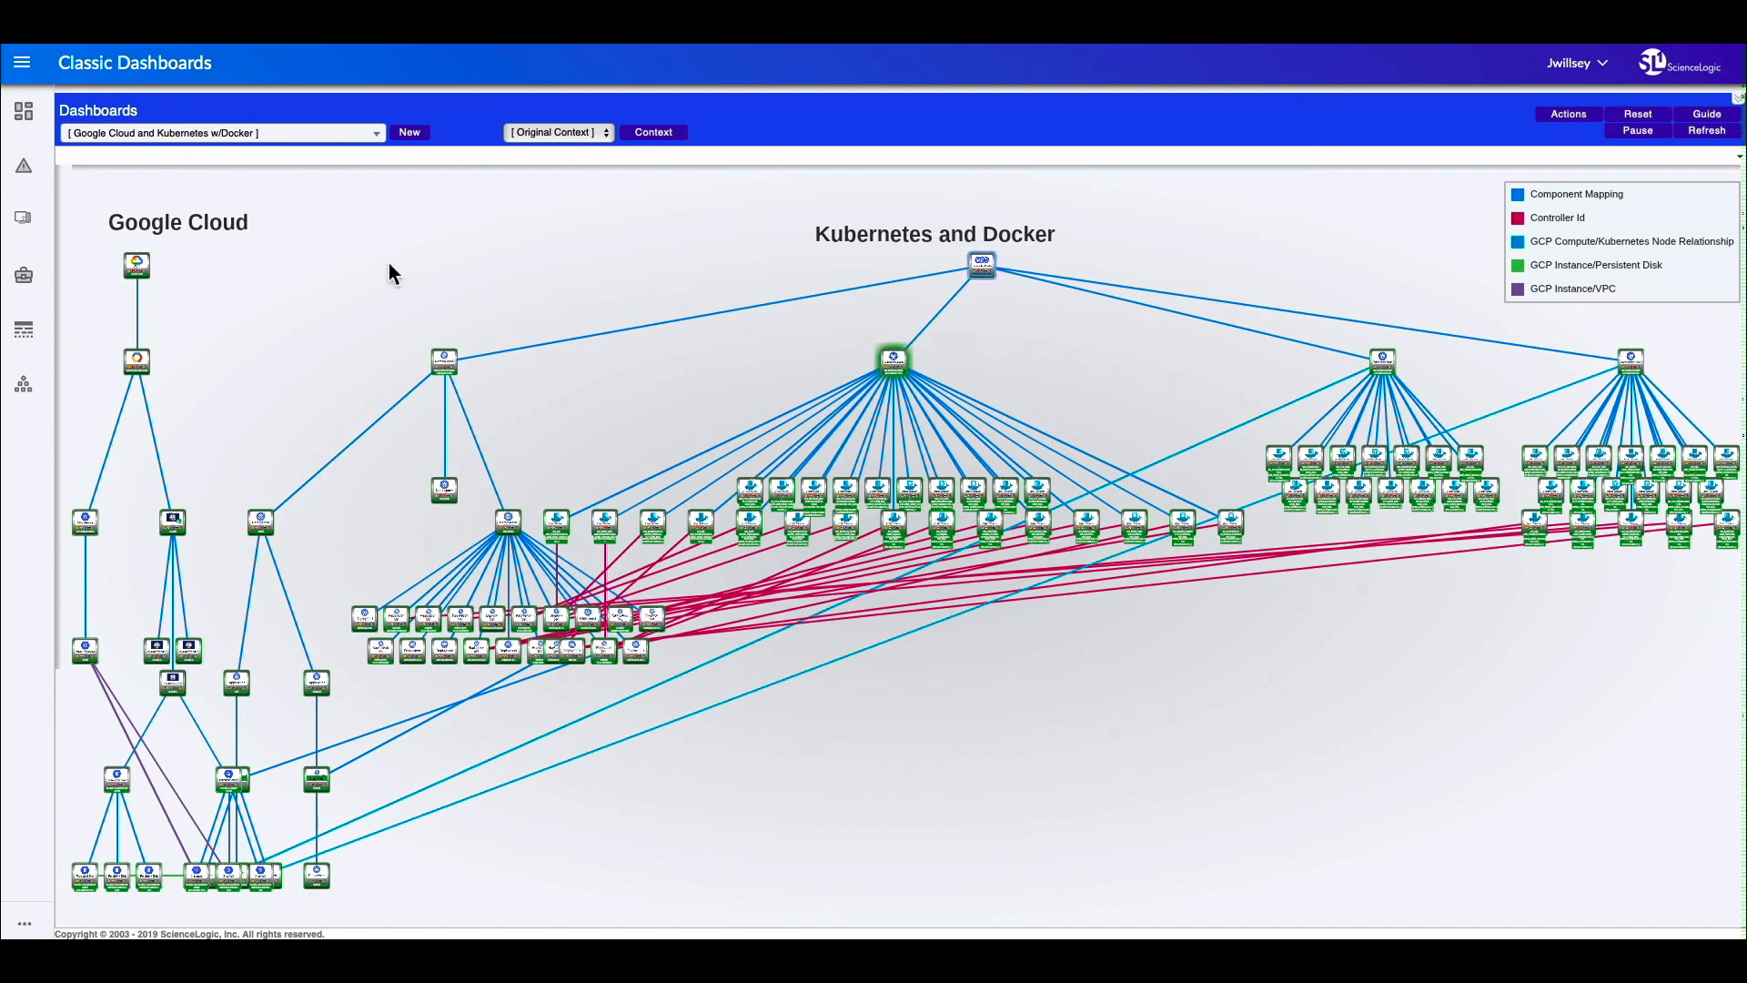
mouse_move(189, 733)
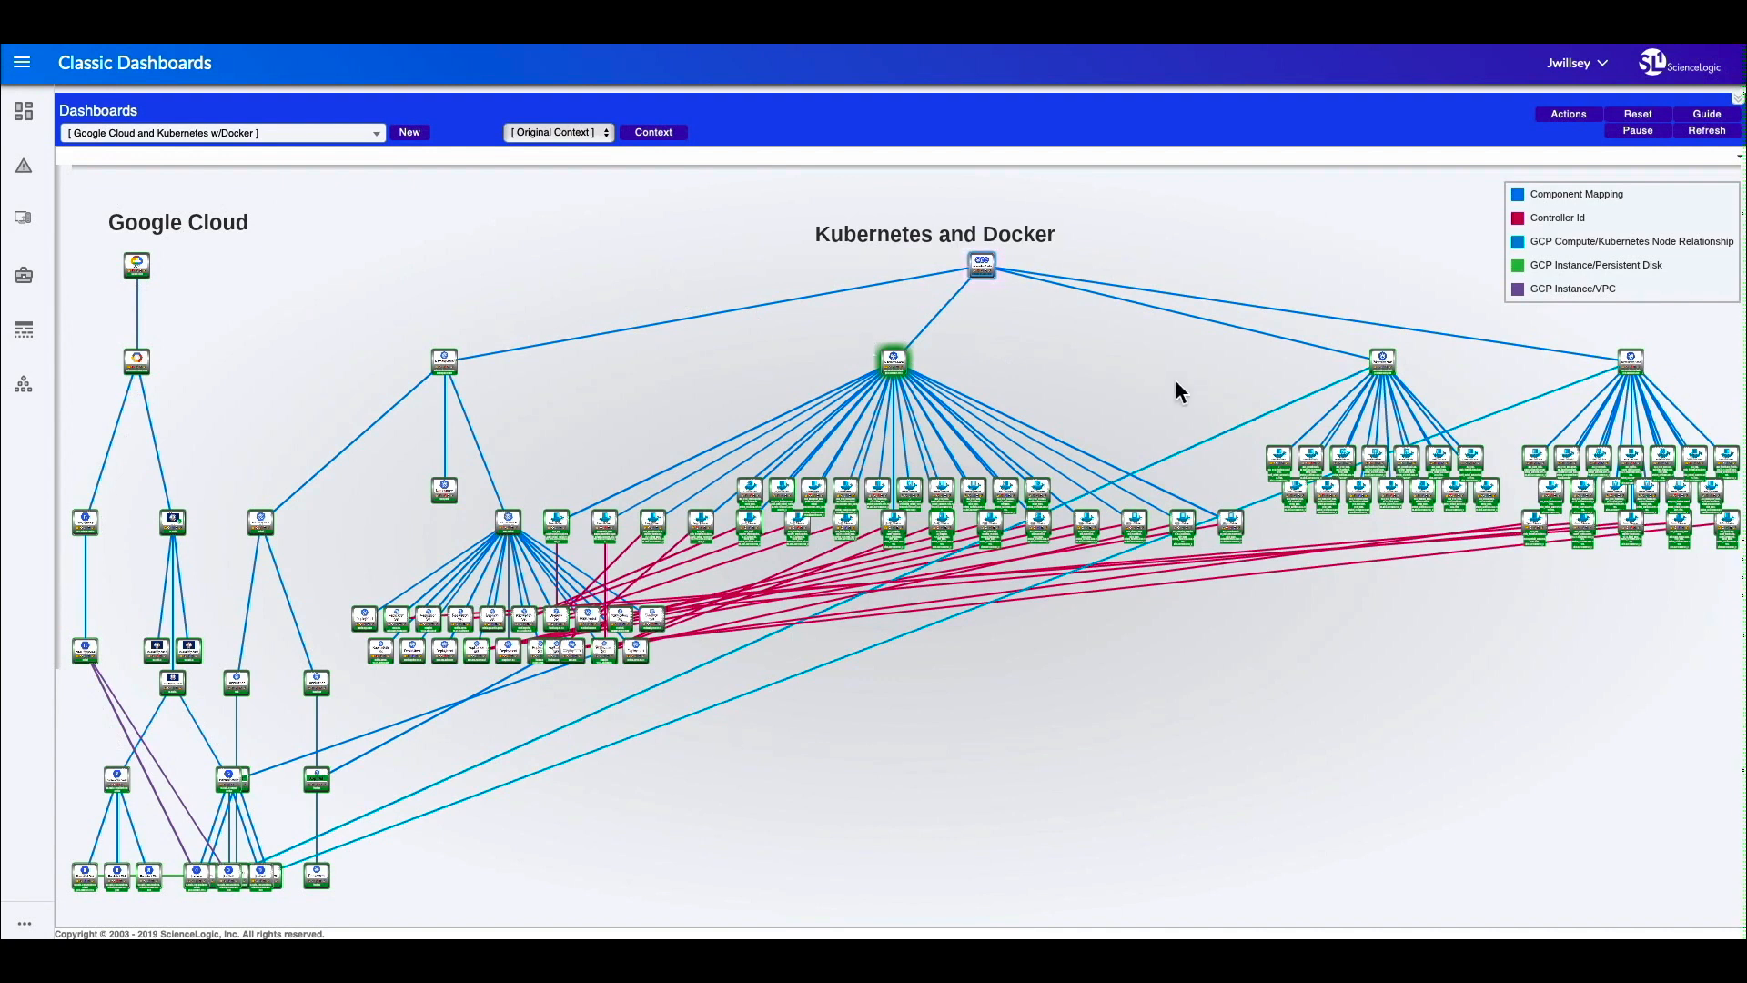
mouse_move(1089, 372)
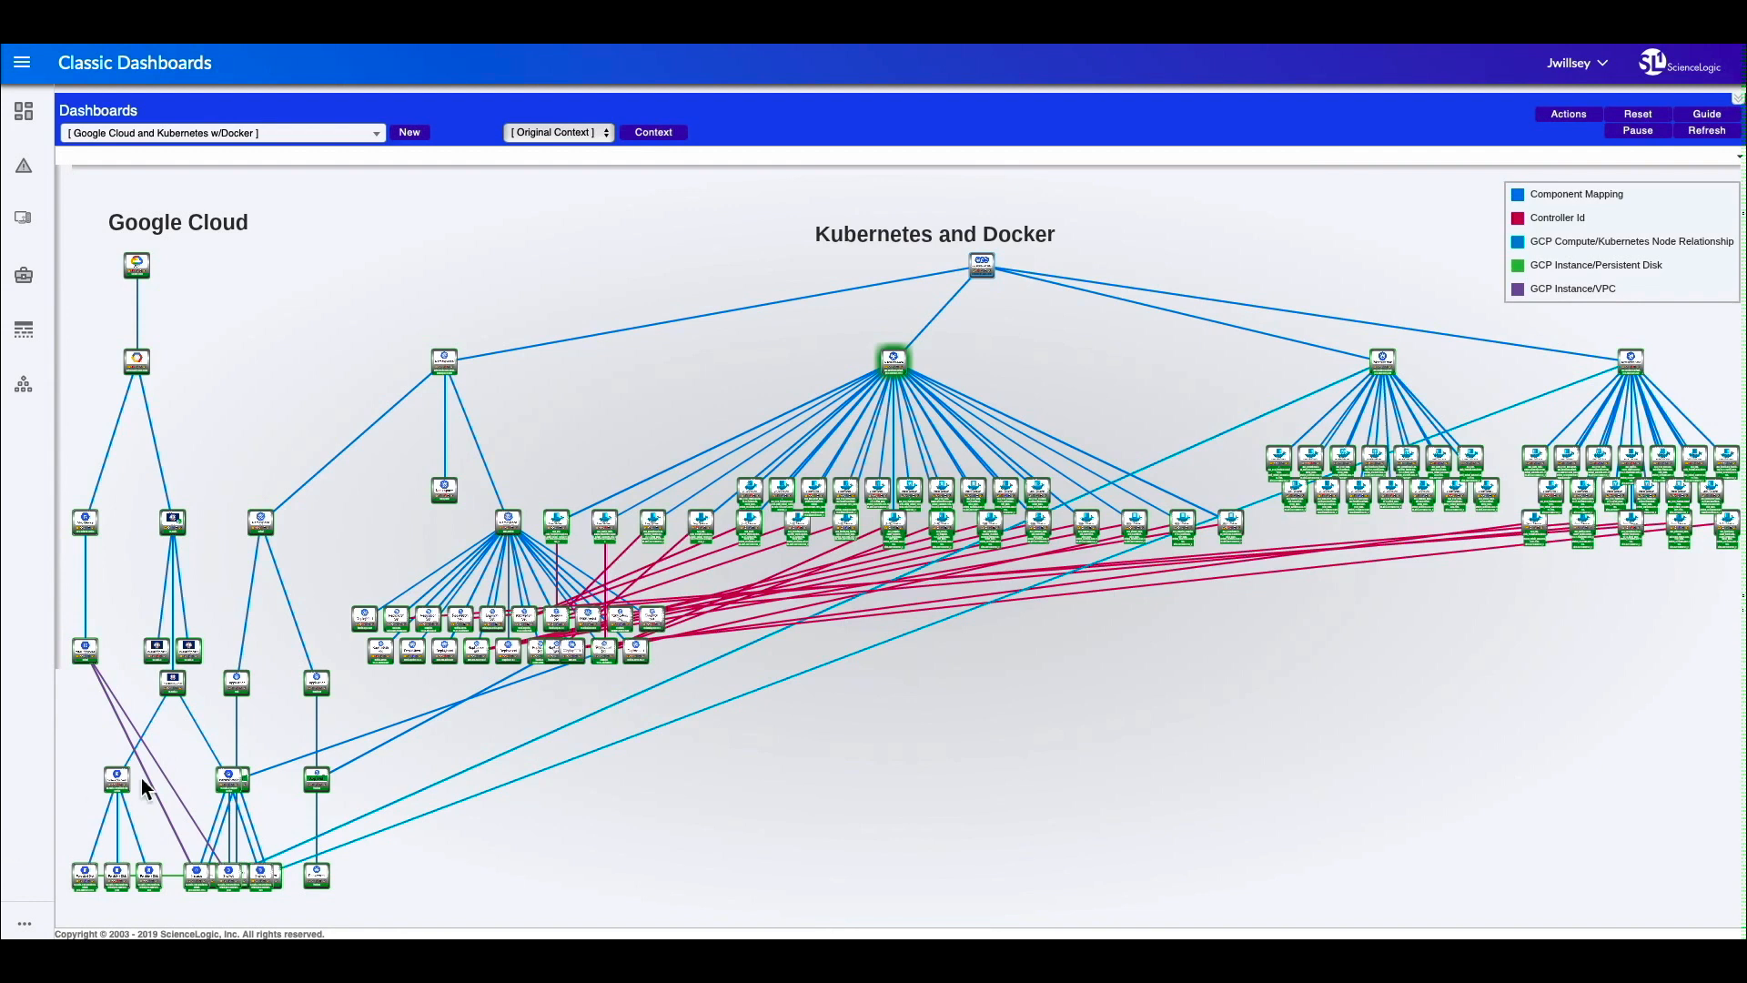
mouse_move(212, 789)
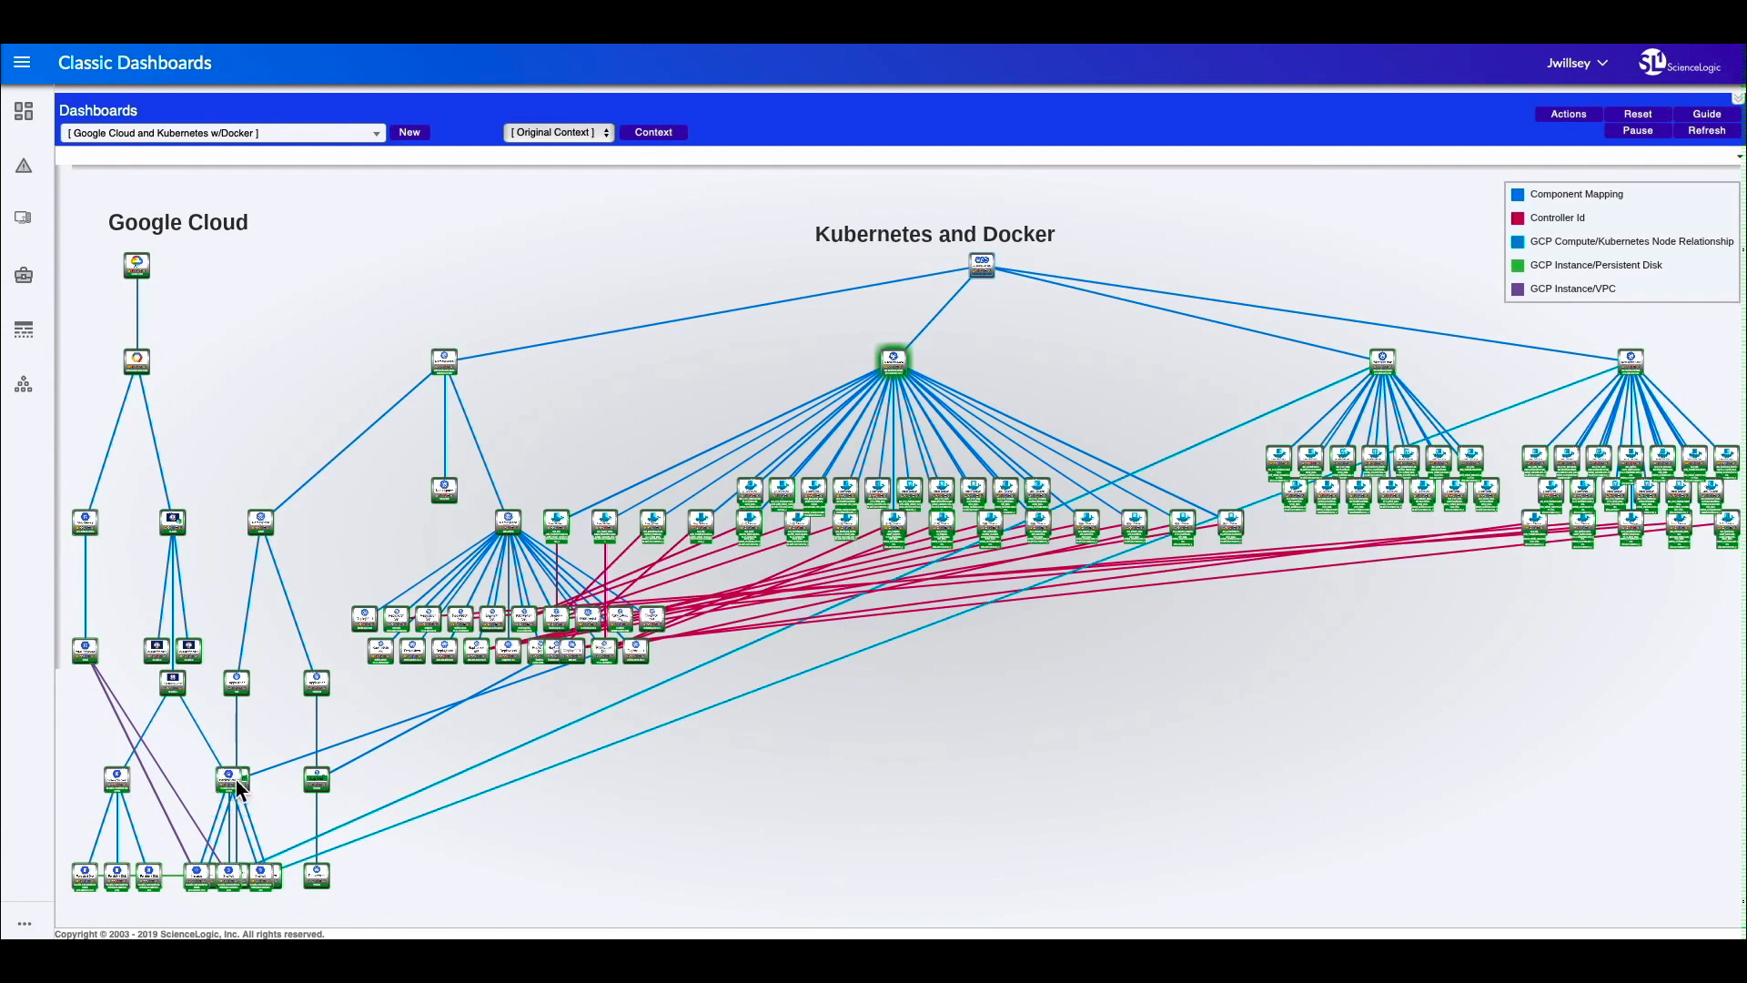
mouse_move(1387, 332)
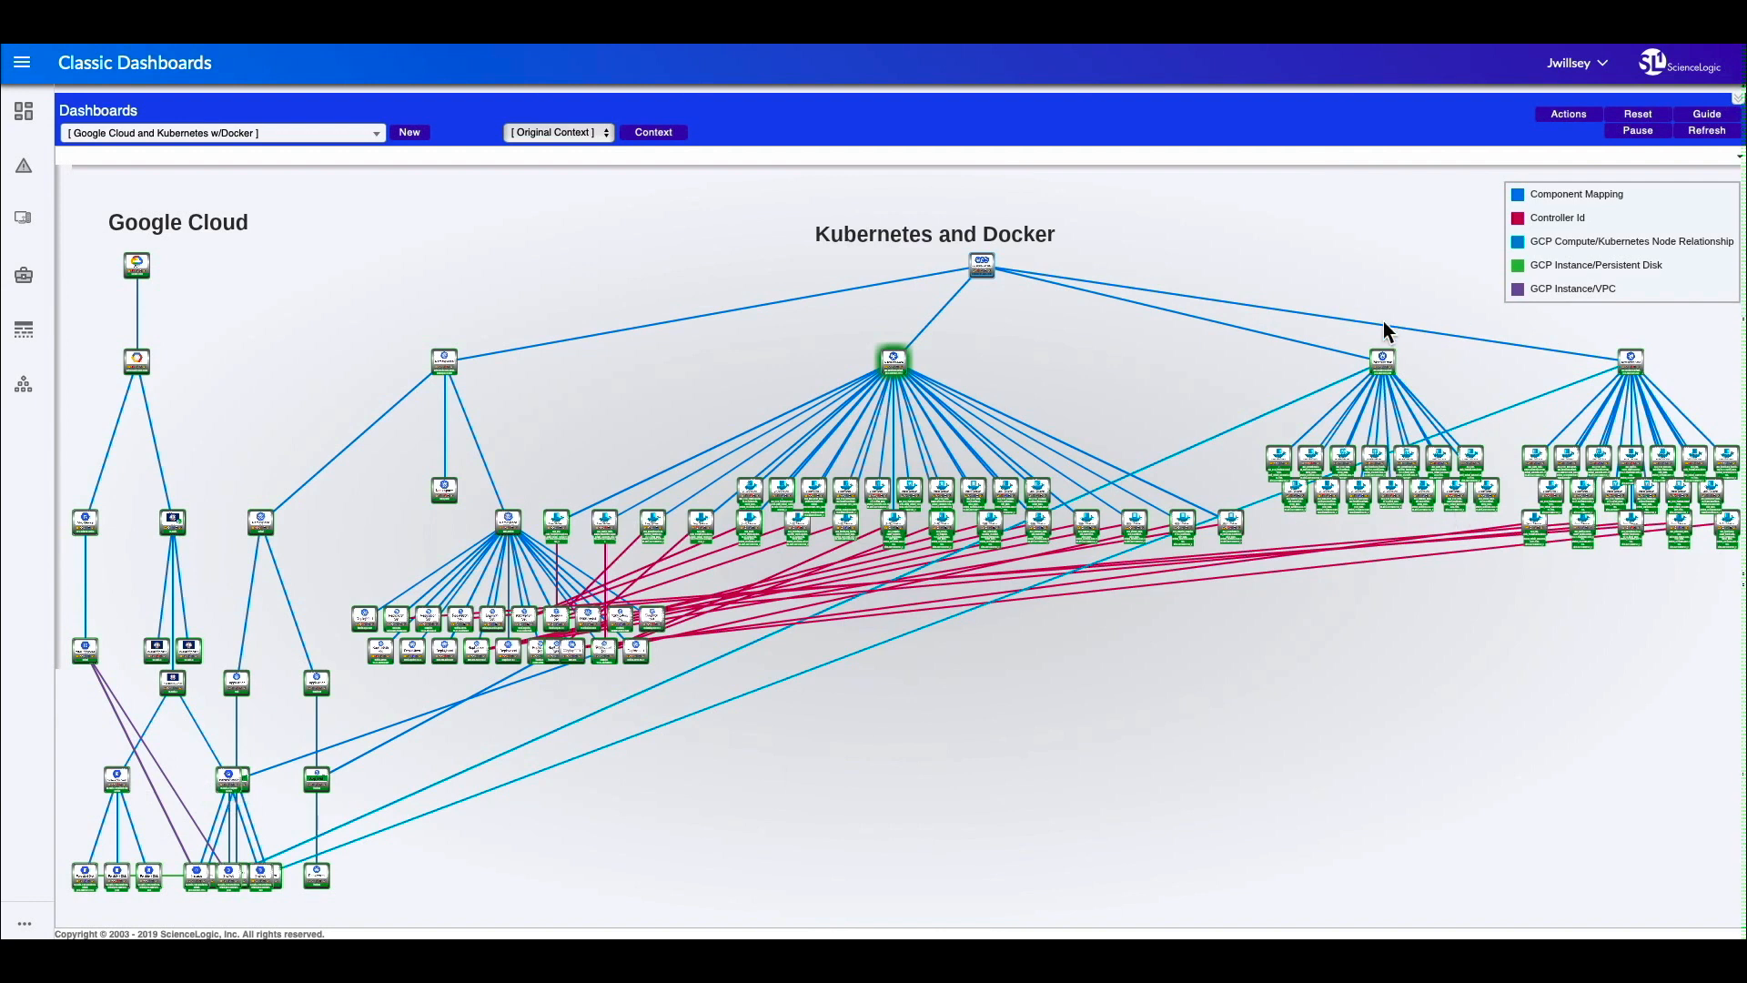
mouse_move(944, 750)
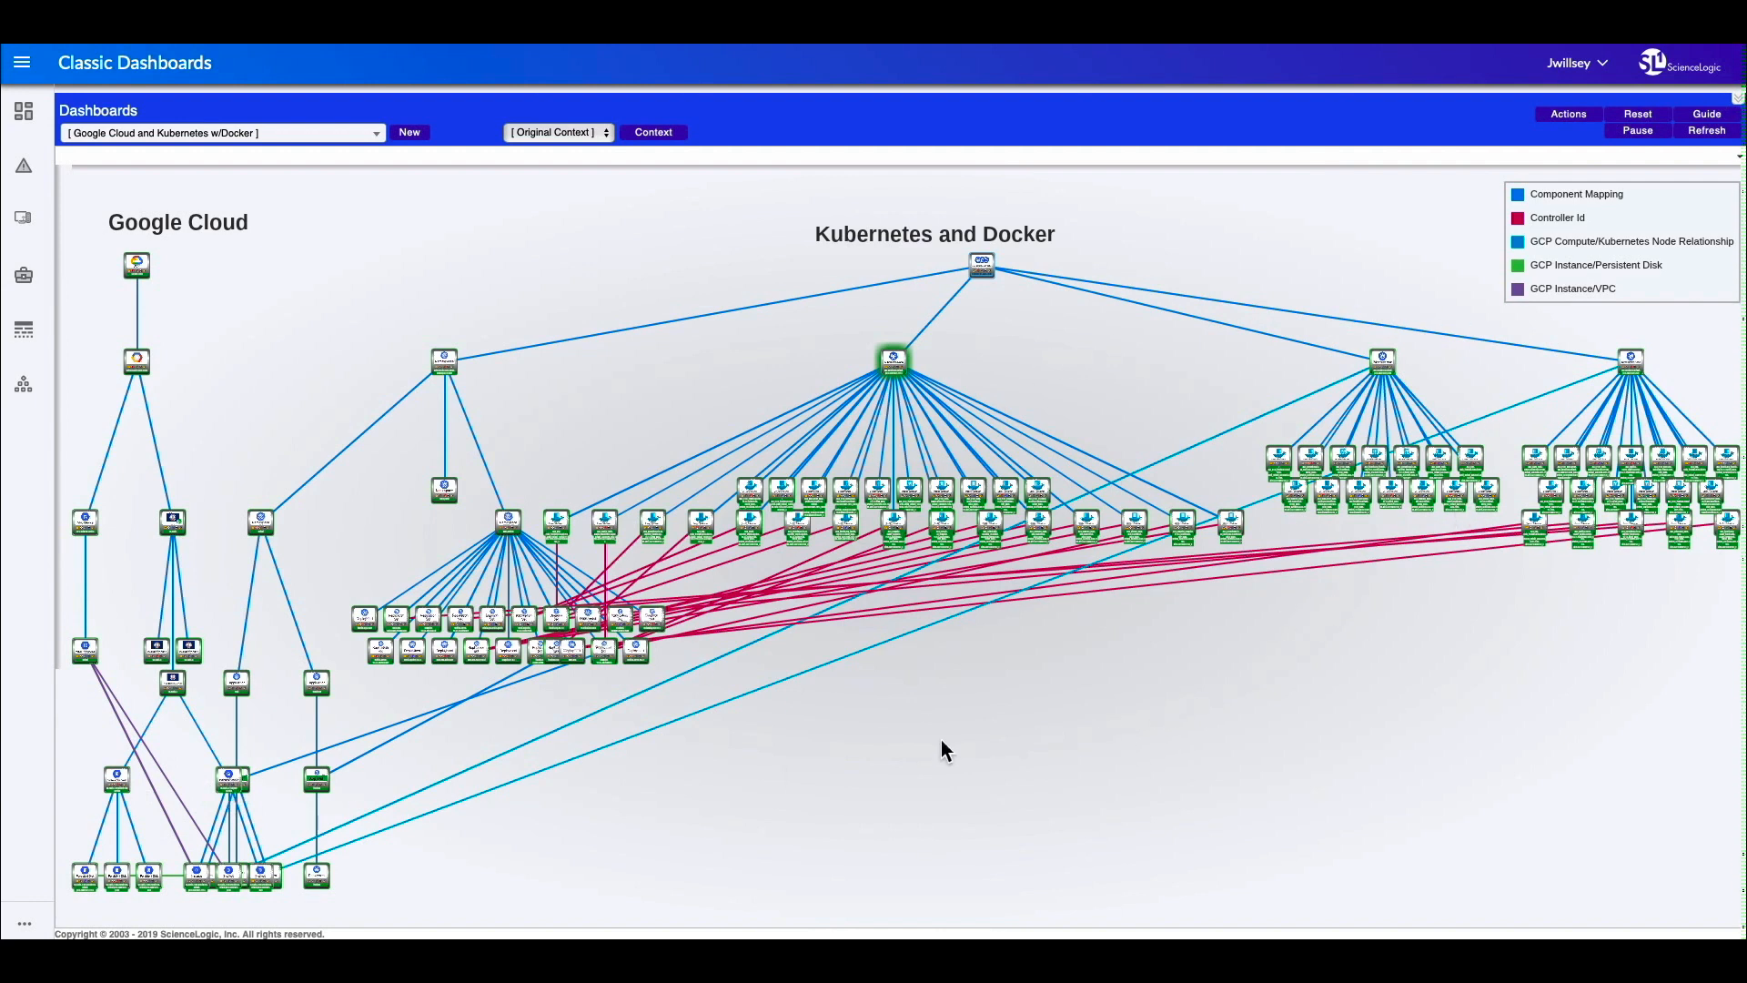
mouse_move(1099, 49)
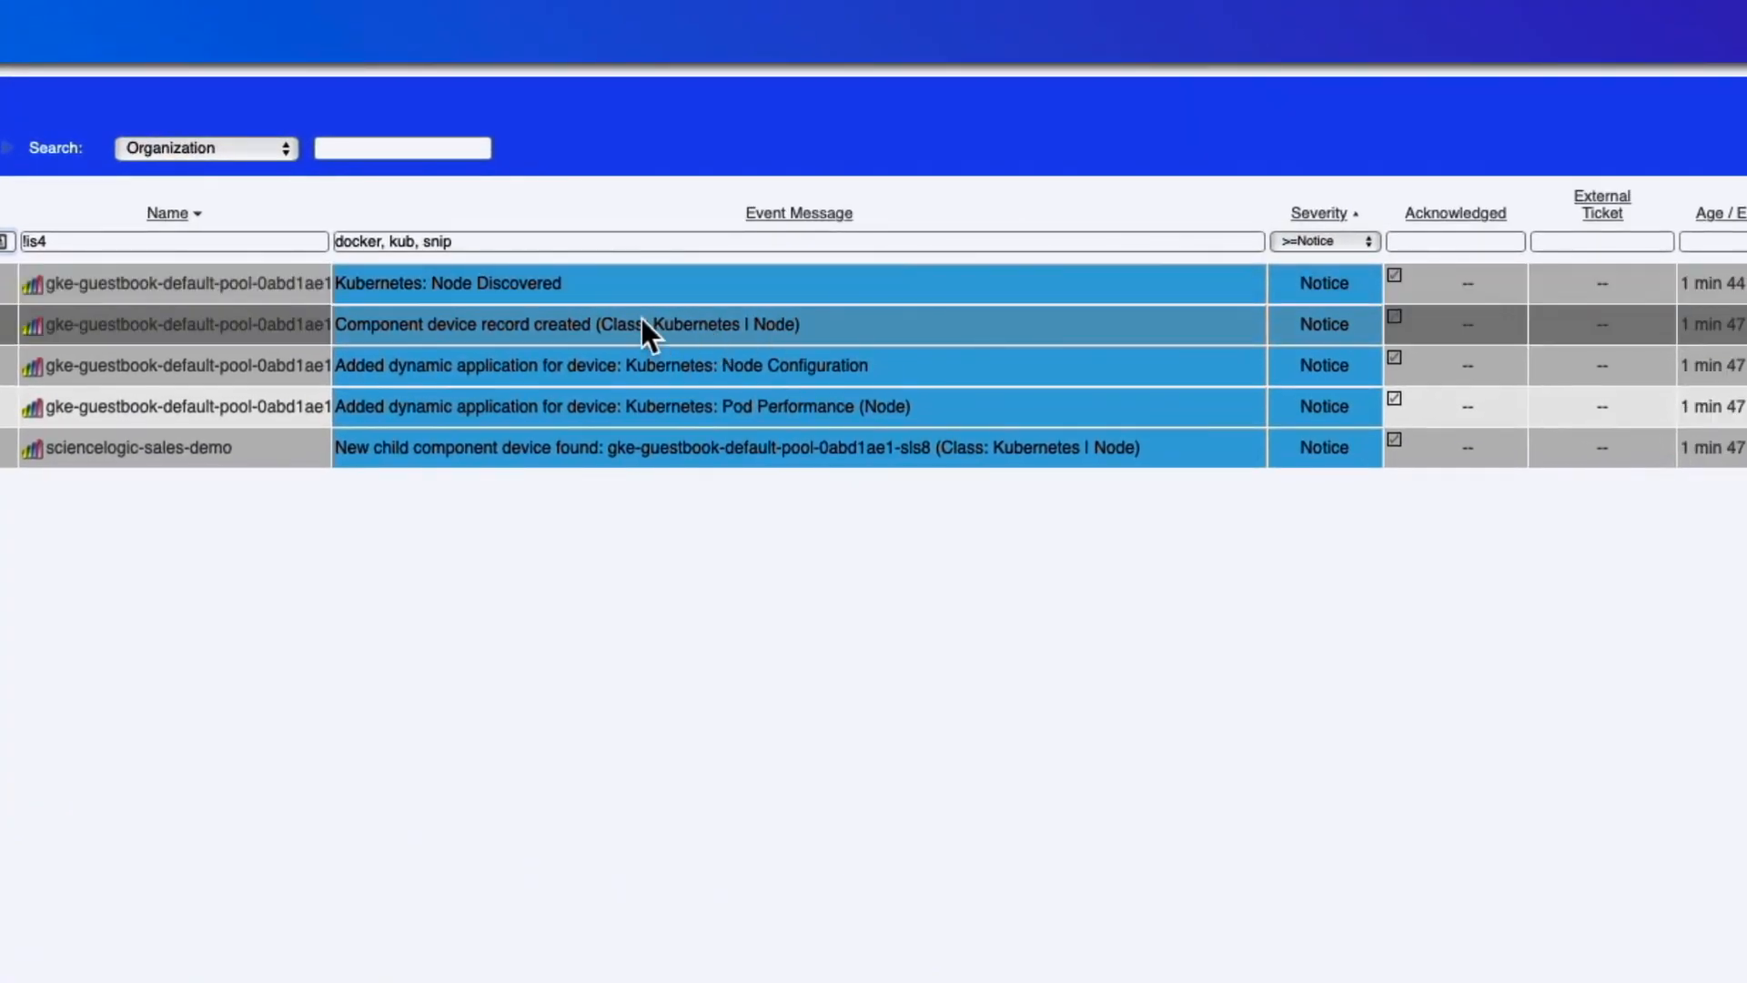
mouse_move(482, 435)
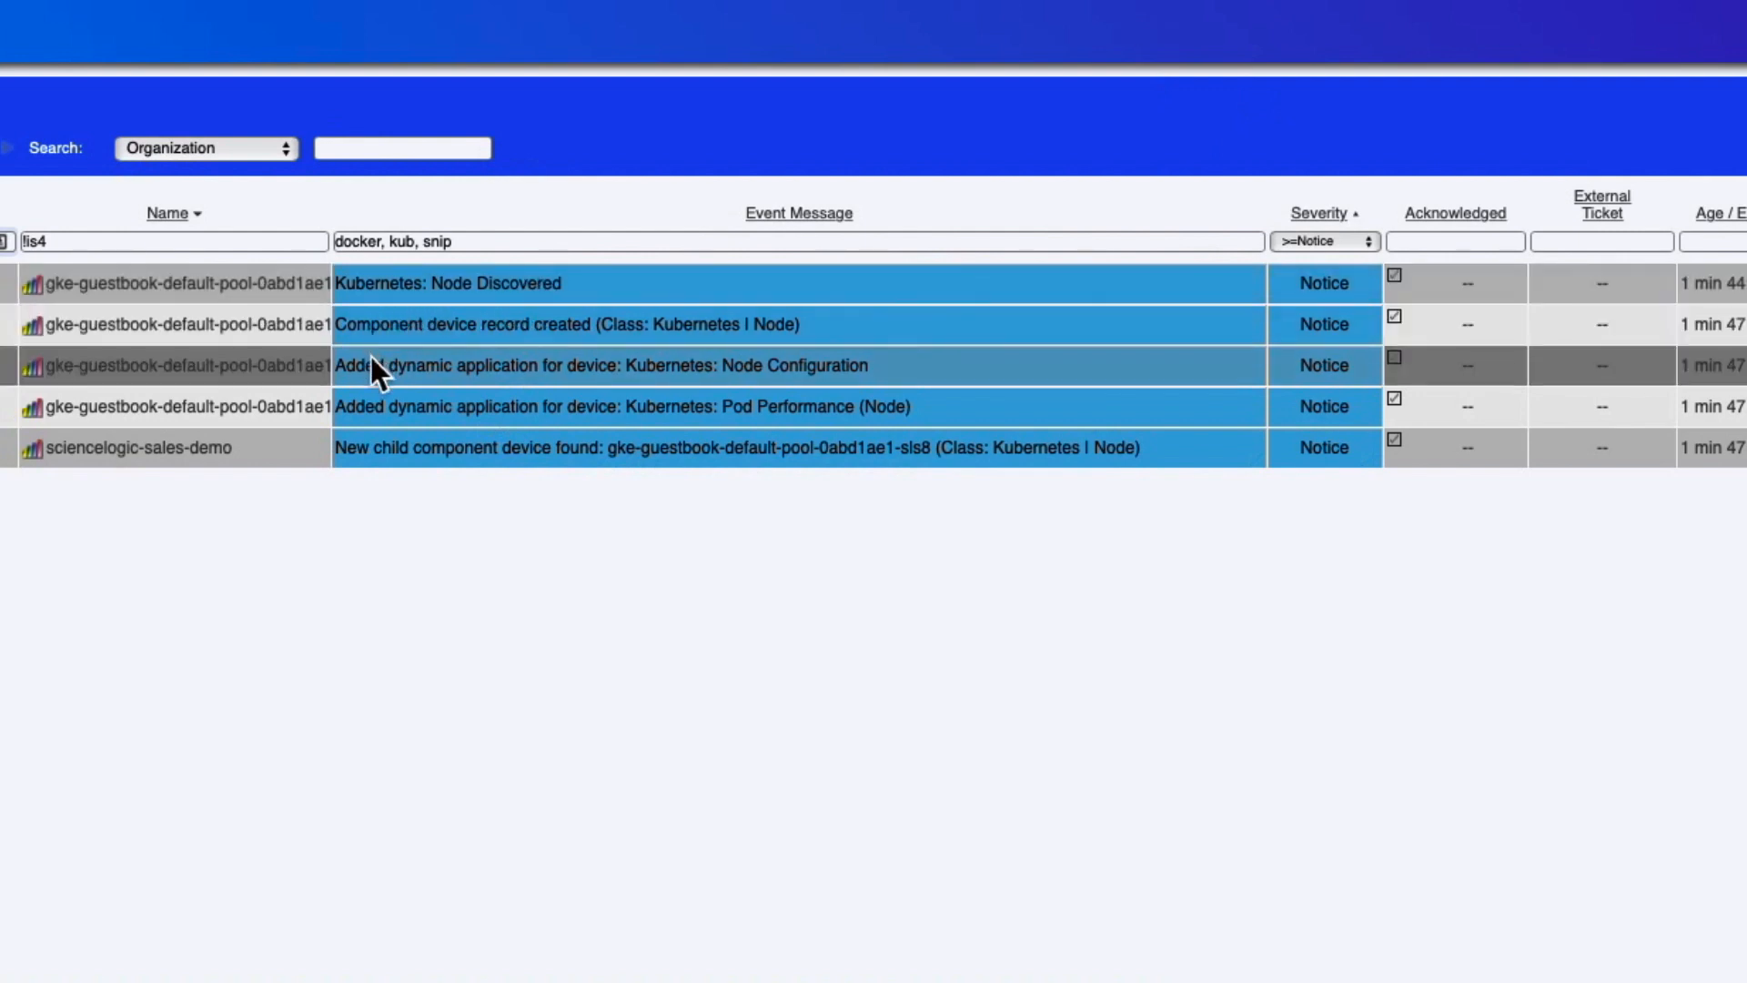
mouse_move(493, 460)
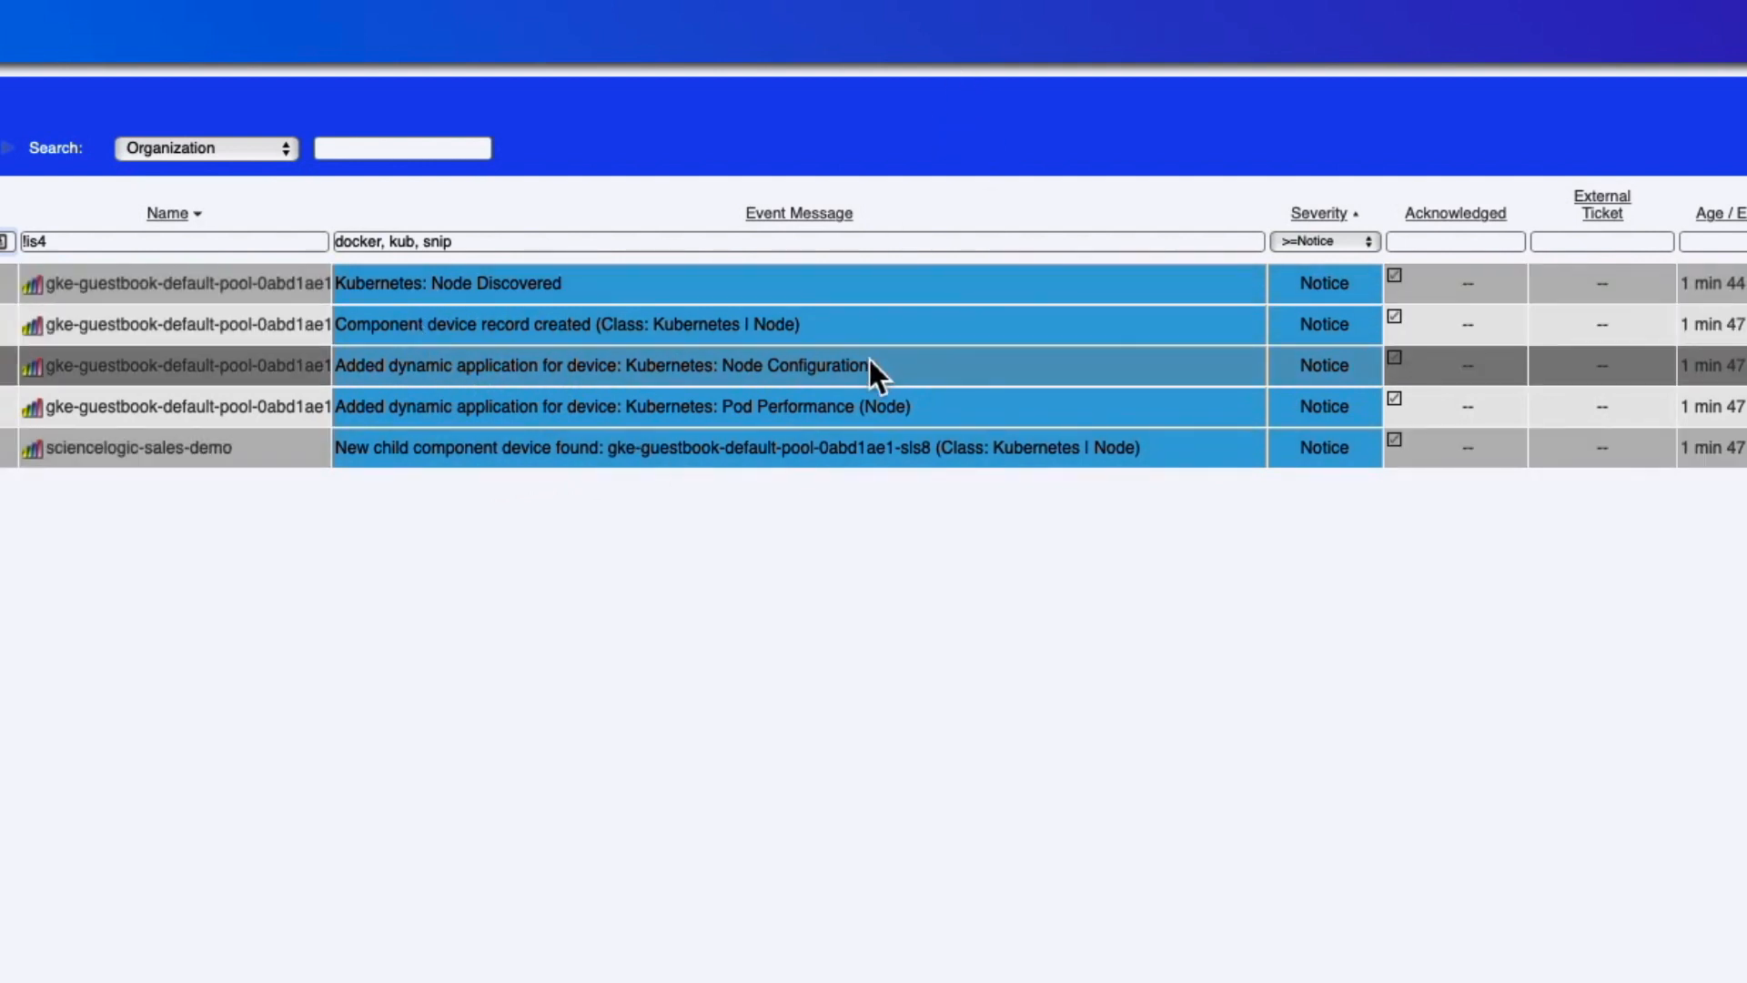
mouse_move(819, 494)
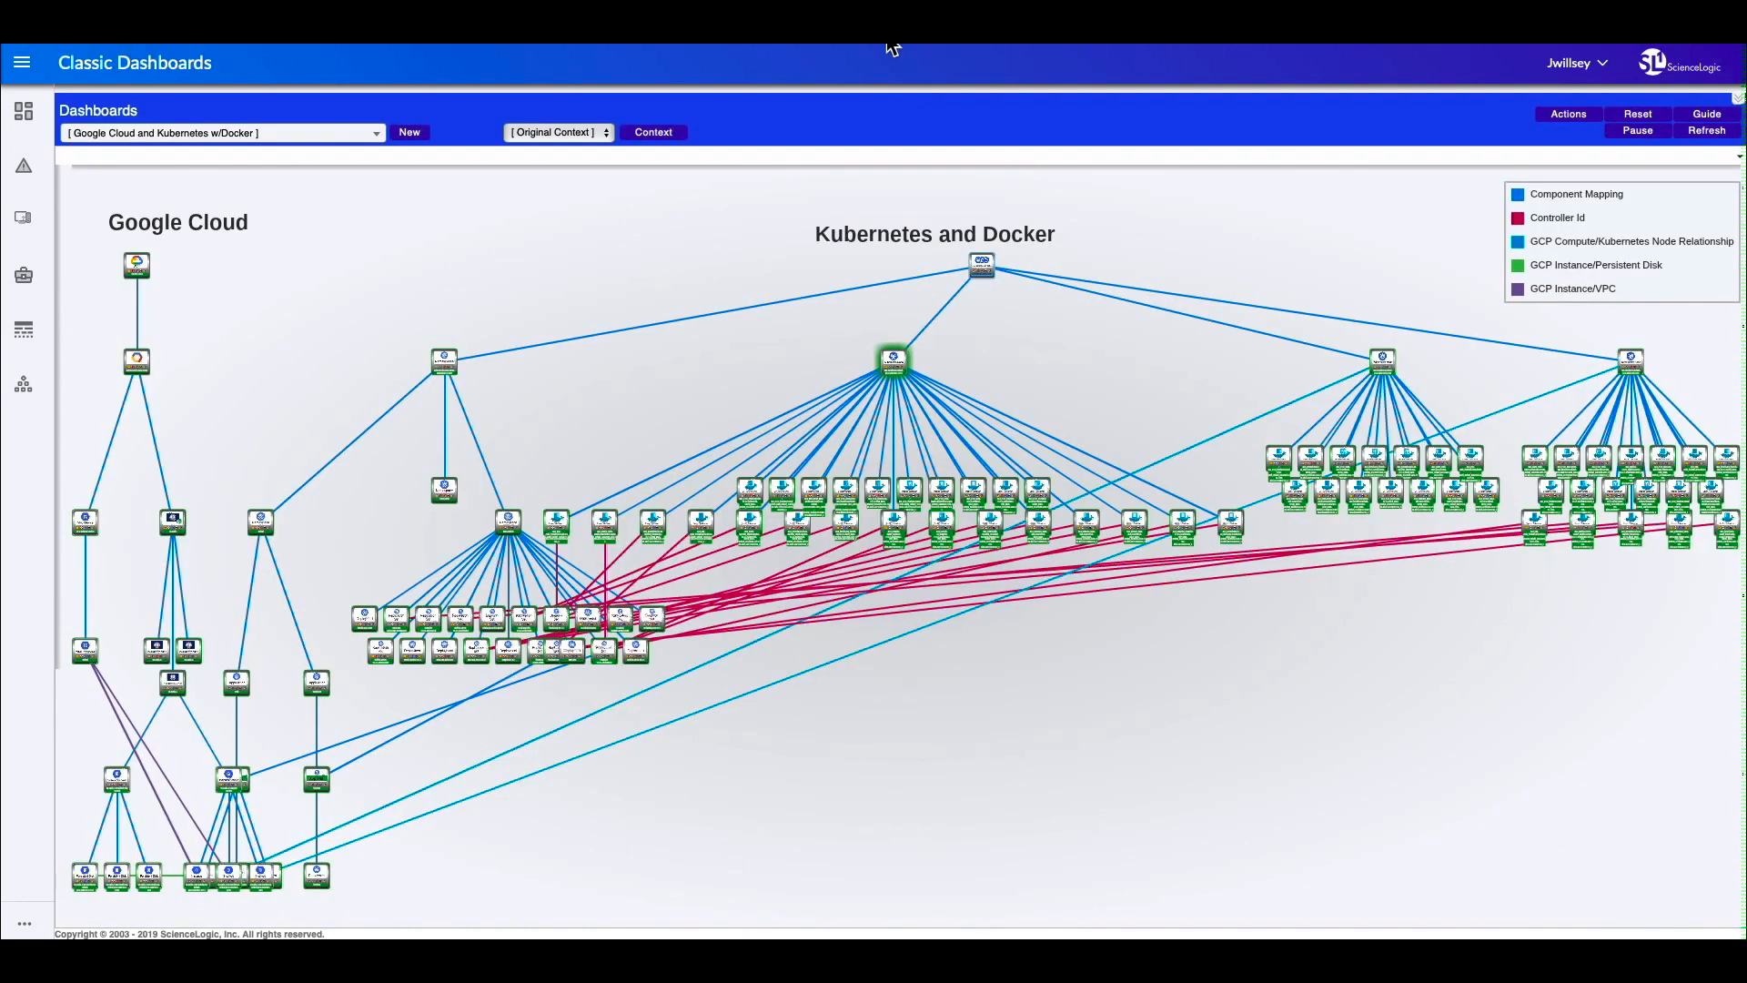
mouse_move(994, 339)
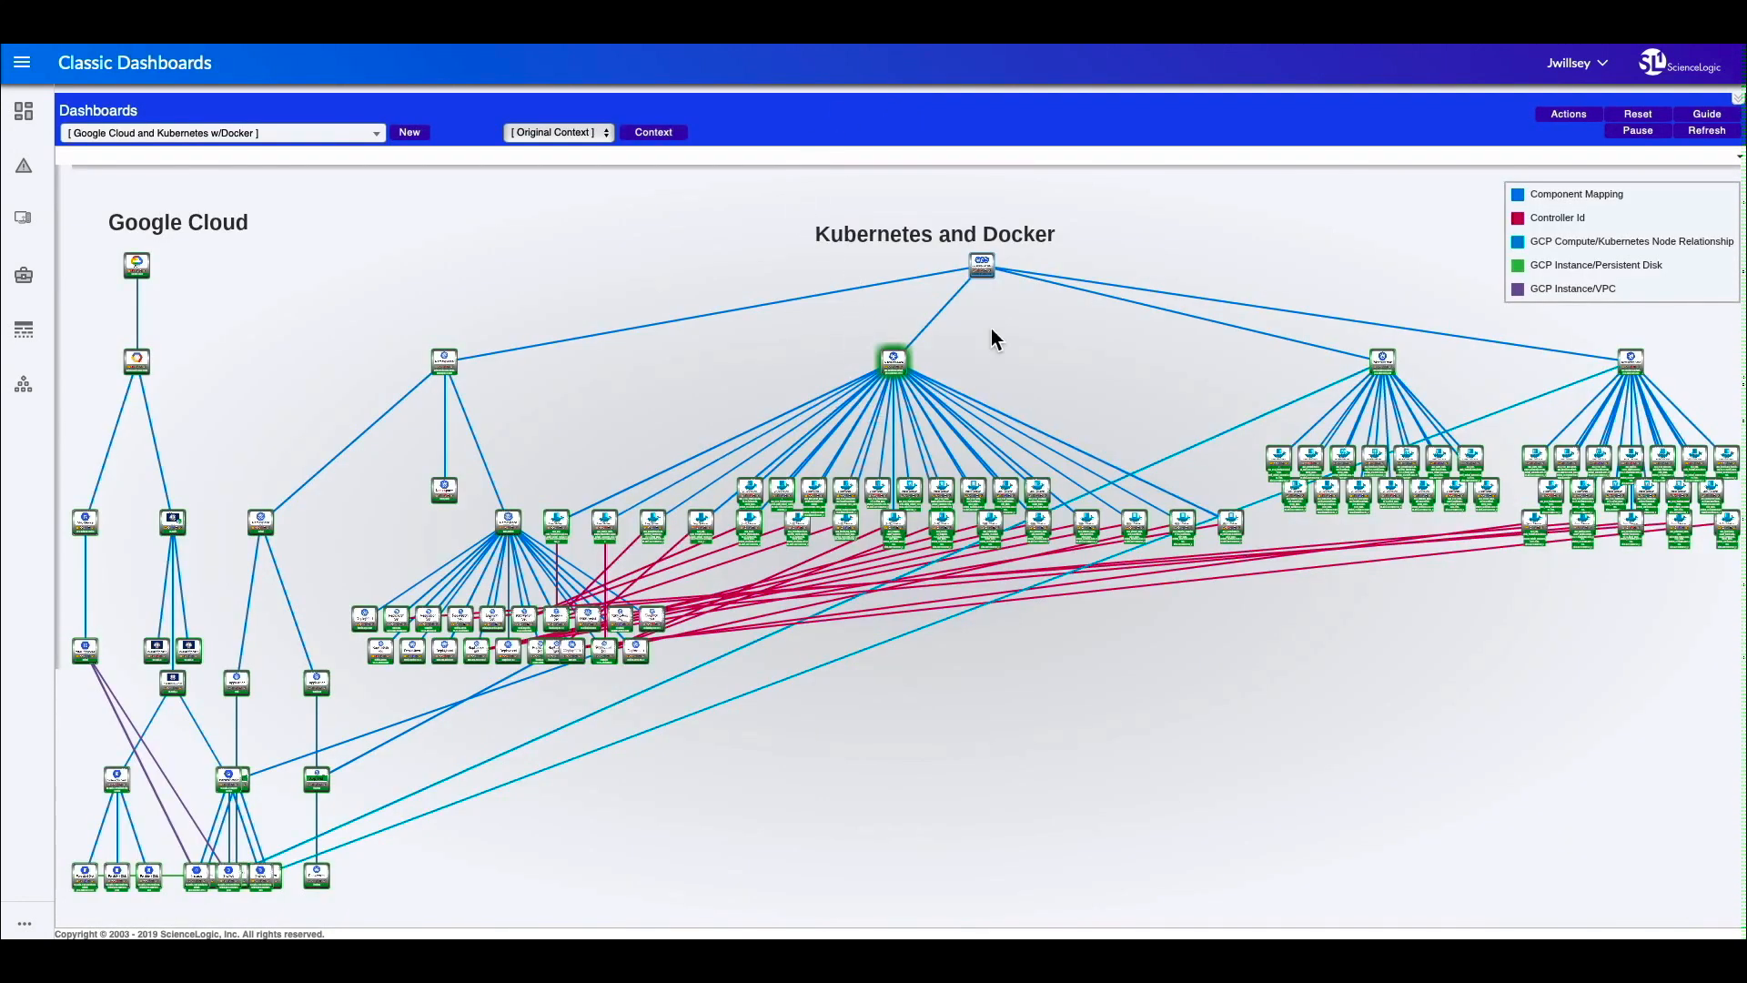
mouse_move(1007, 313)
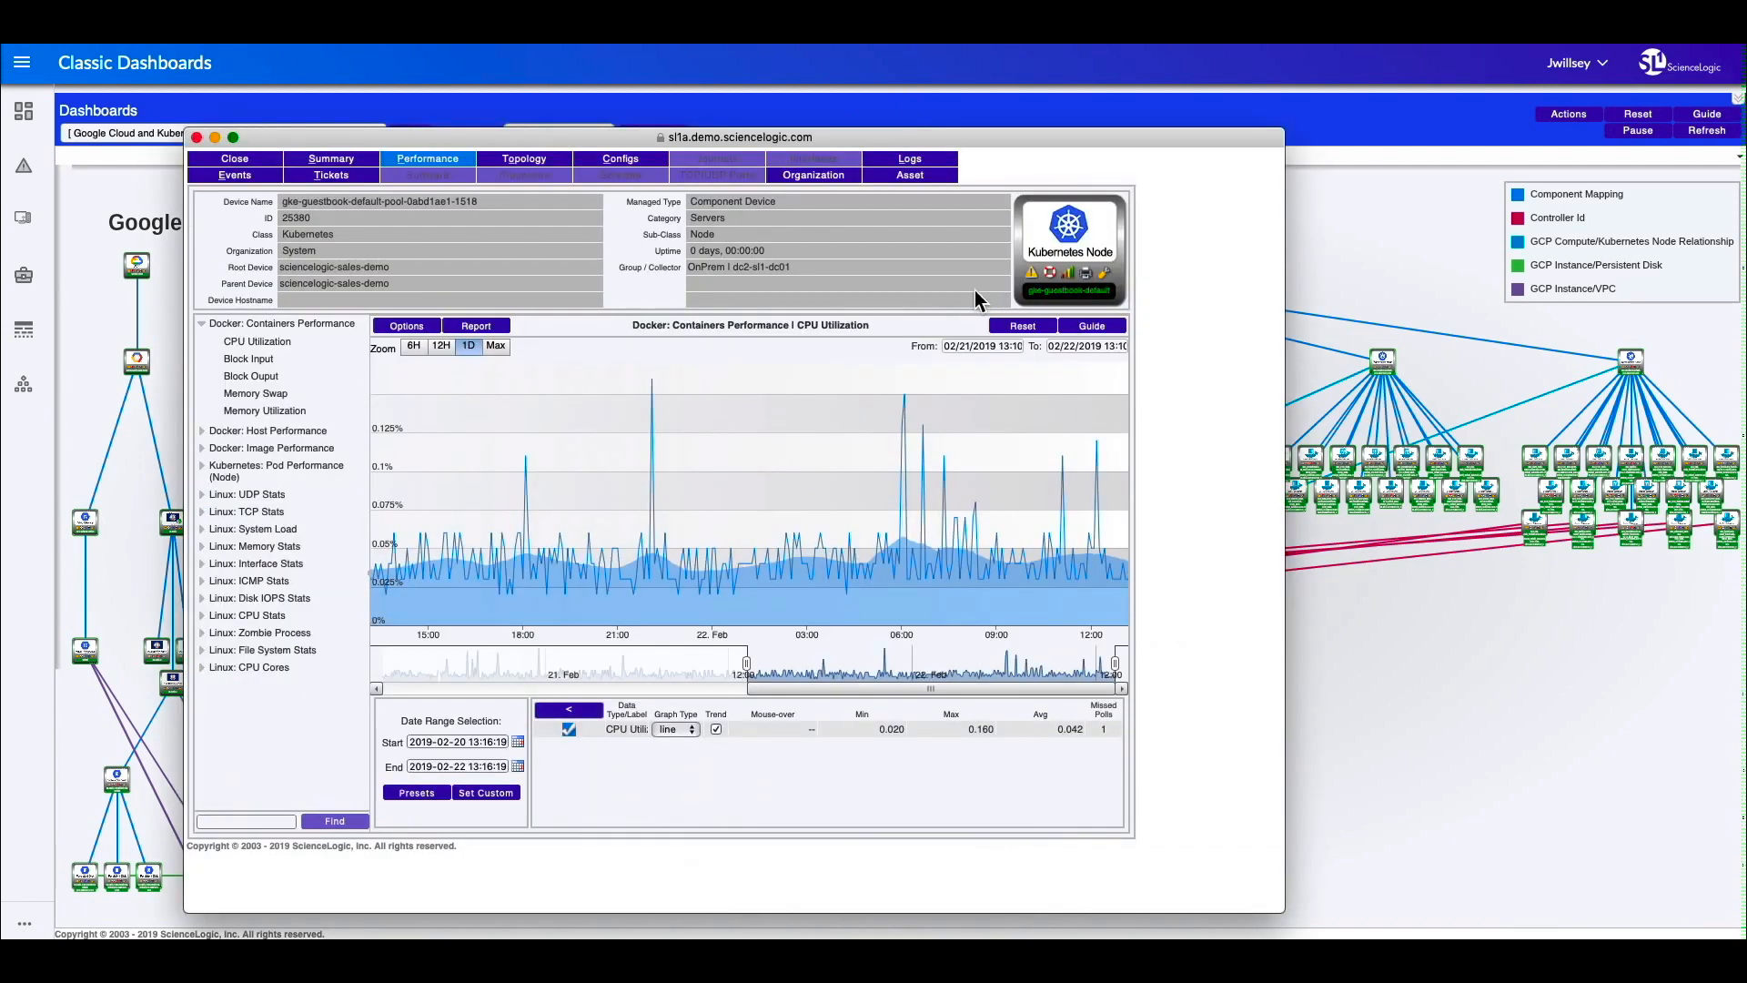
mouse_move(945, 239)
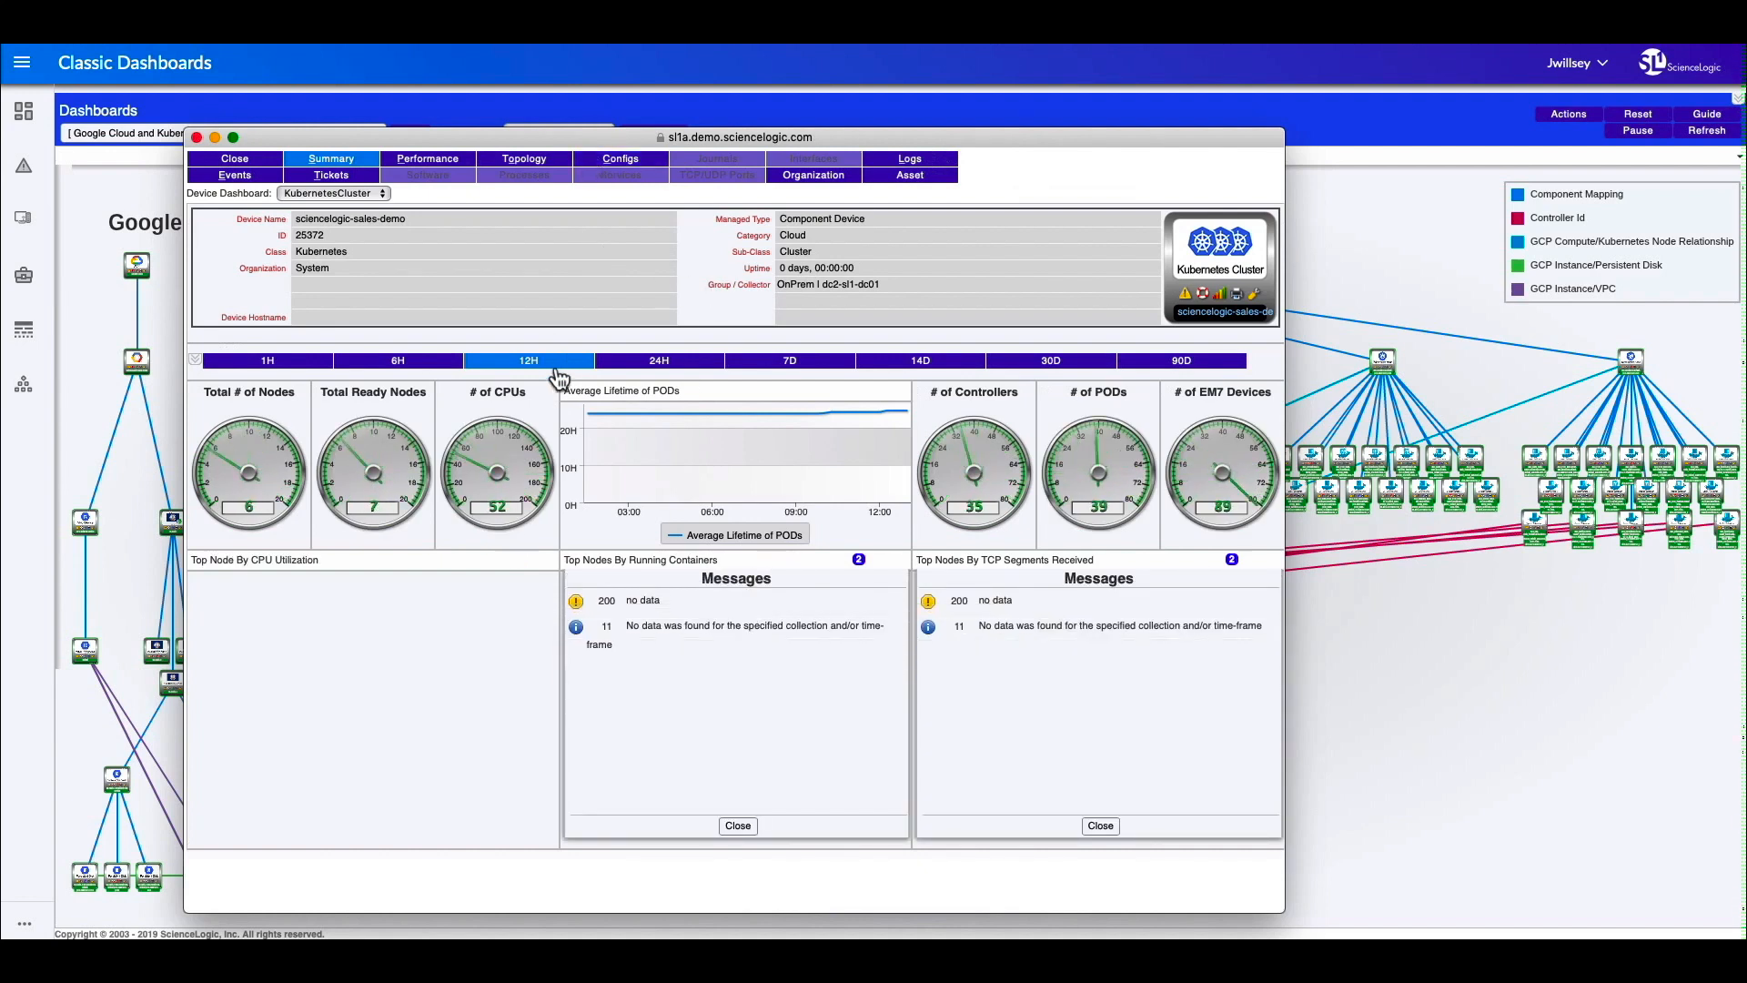
Step: Set the cluster summary timespan to 12H, view its performance graphs, then close the window
click(528, 360)
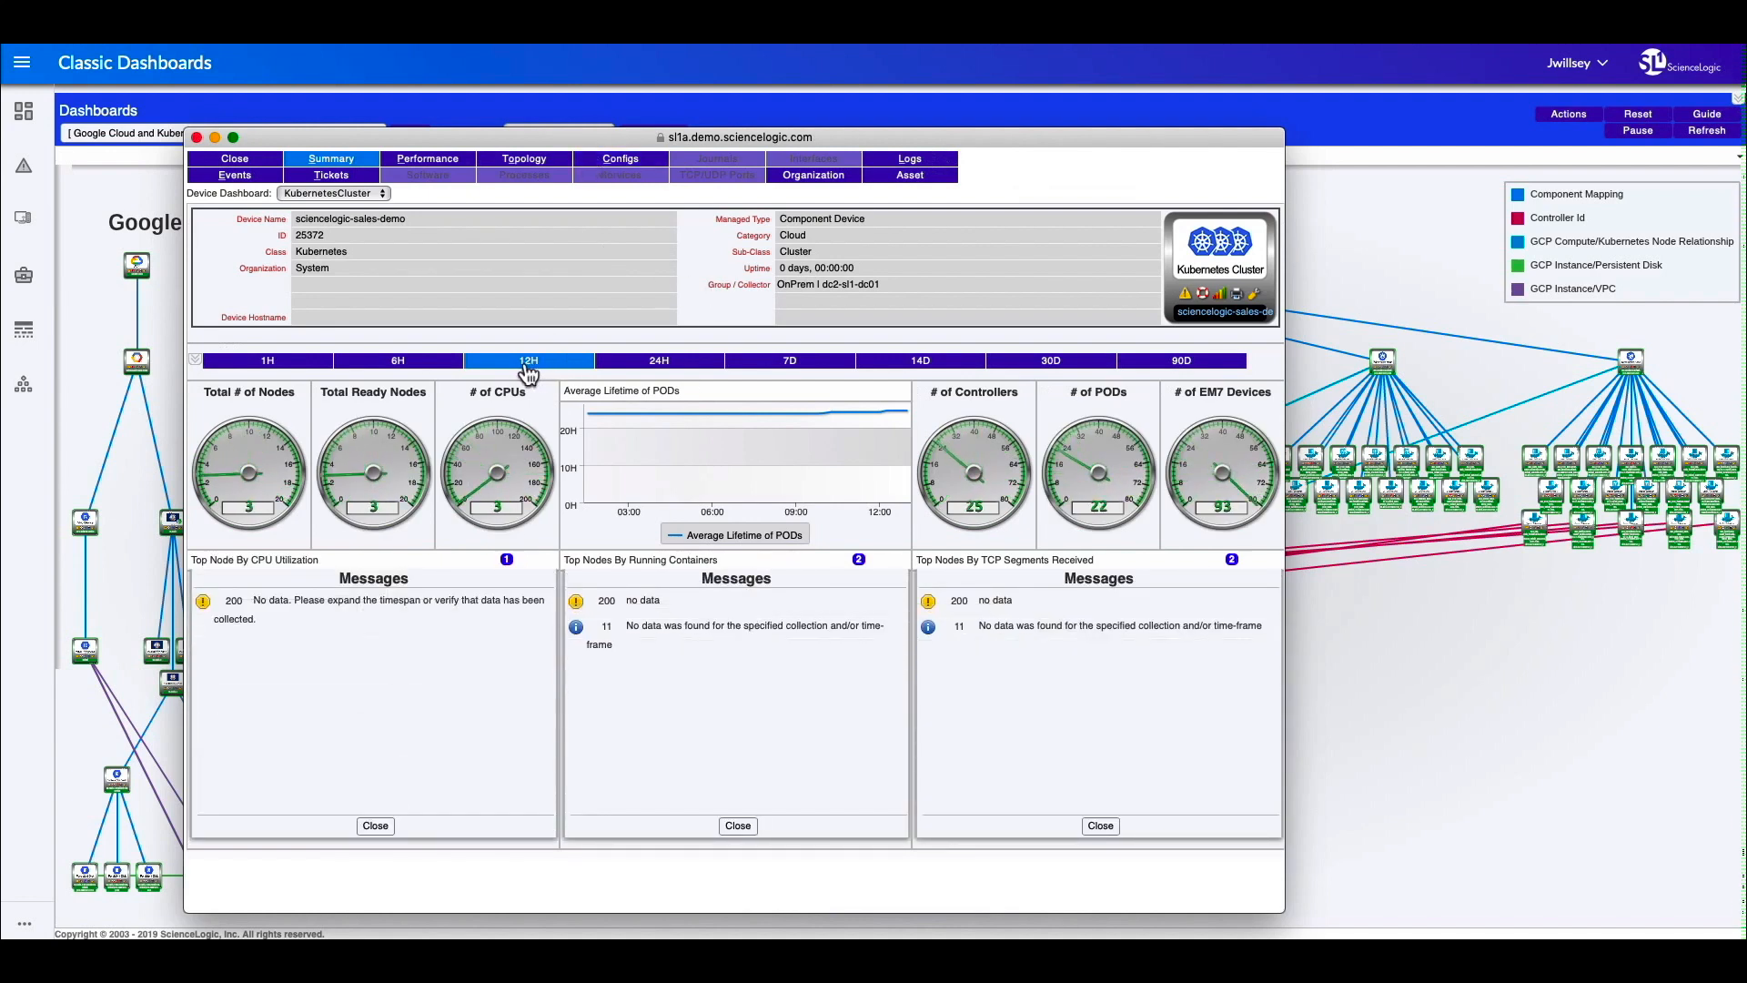
click(528, 361)
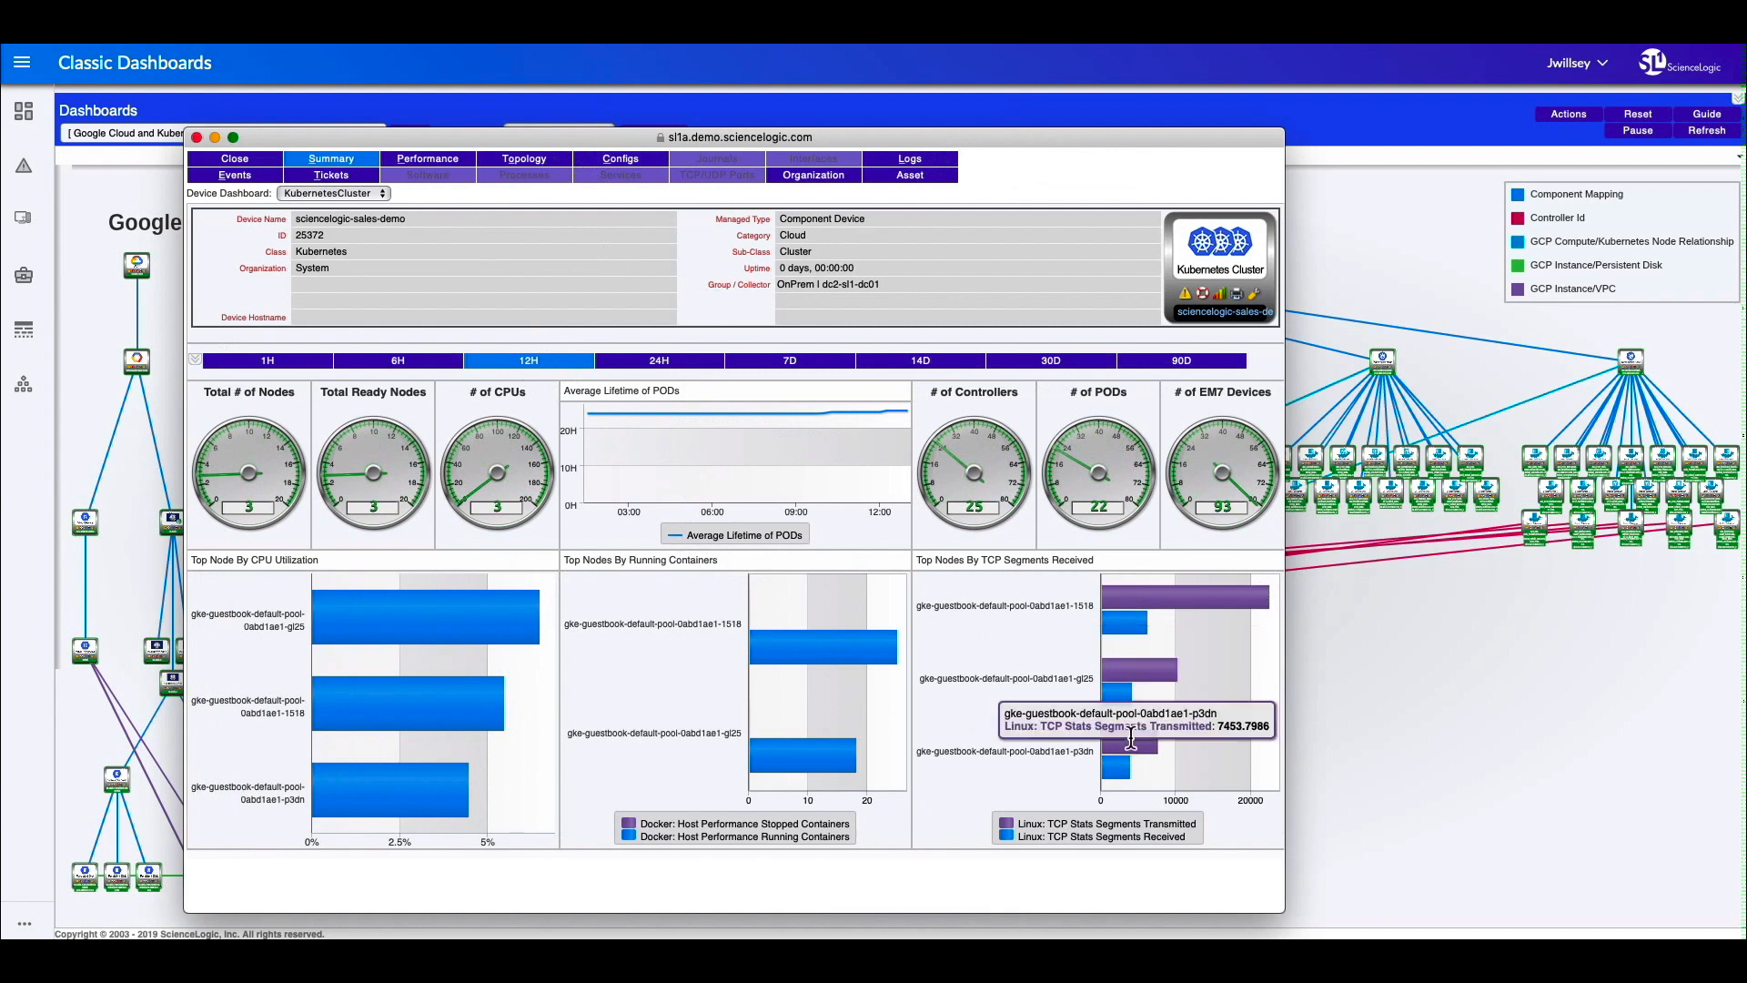
mouse_move(1023, 656)
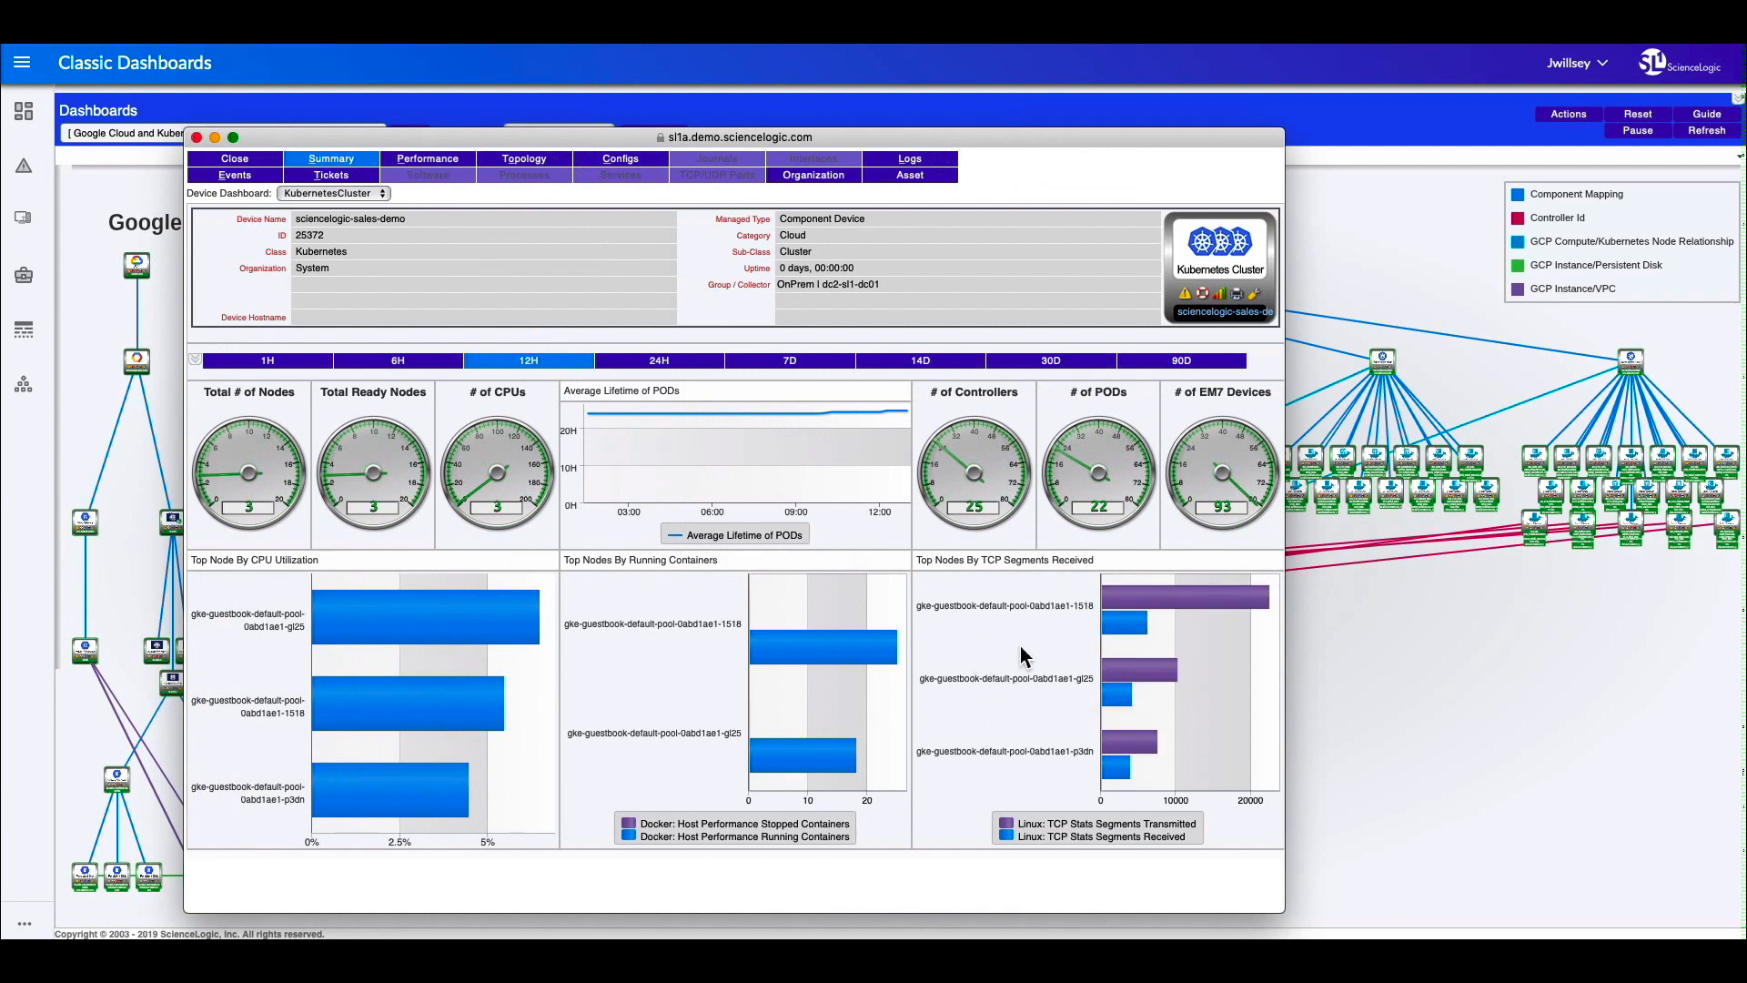
mouse_move(1406, 457)
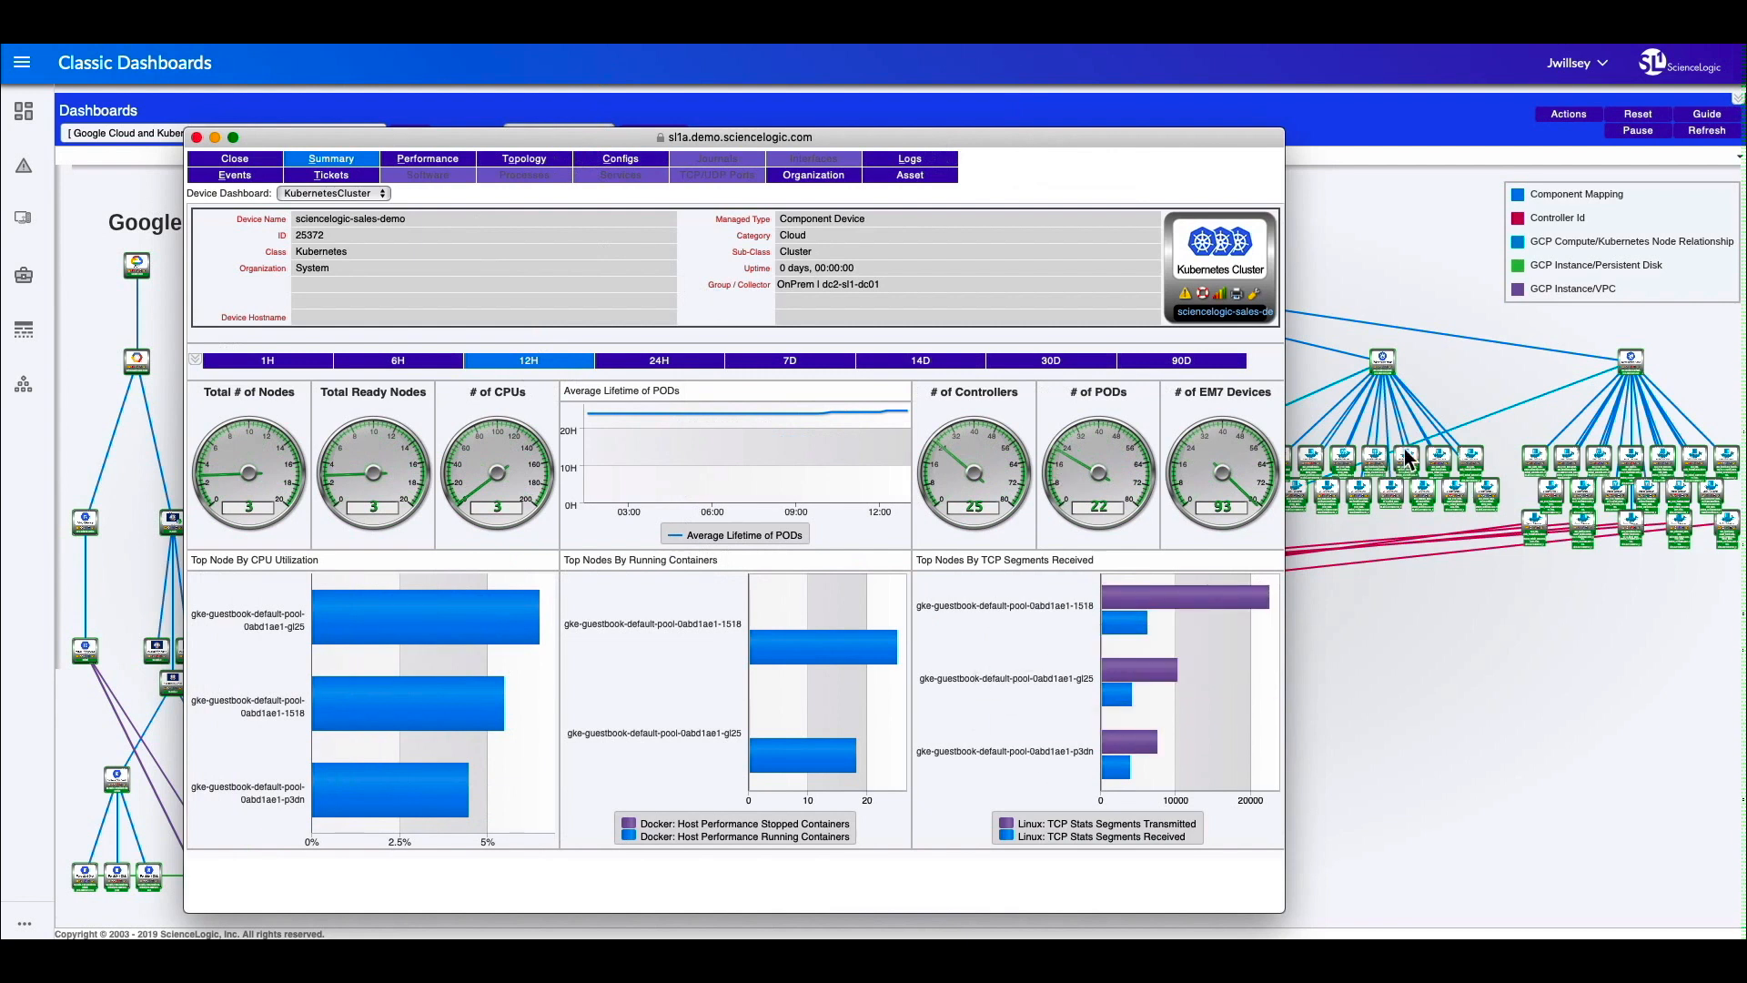
mouse_move(1655, 396)
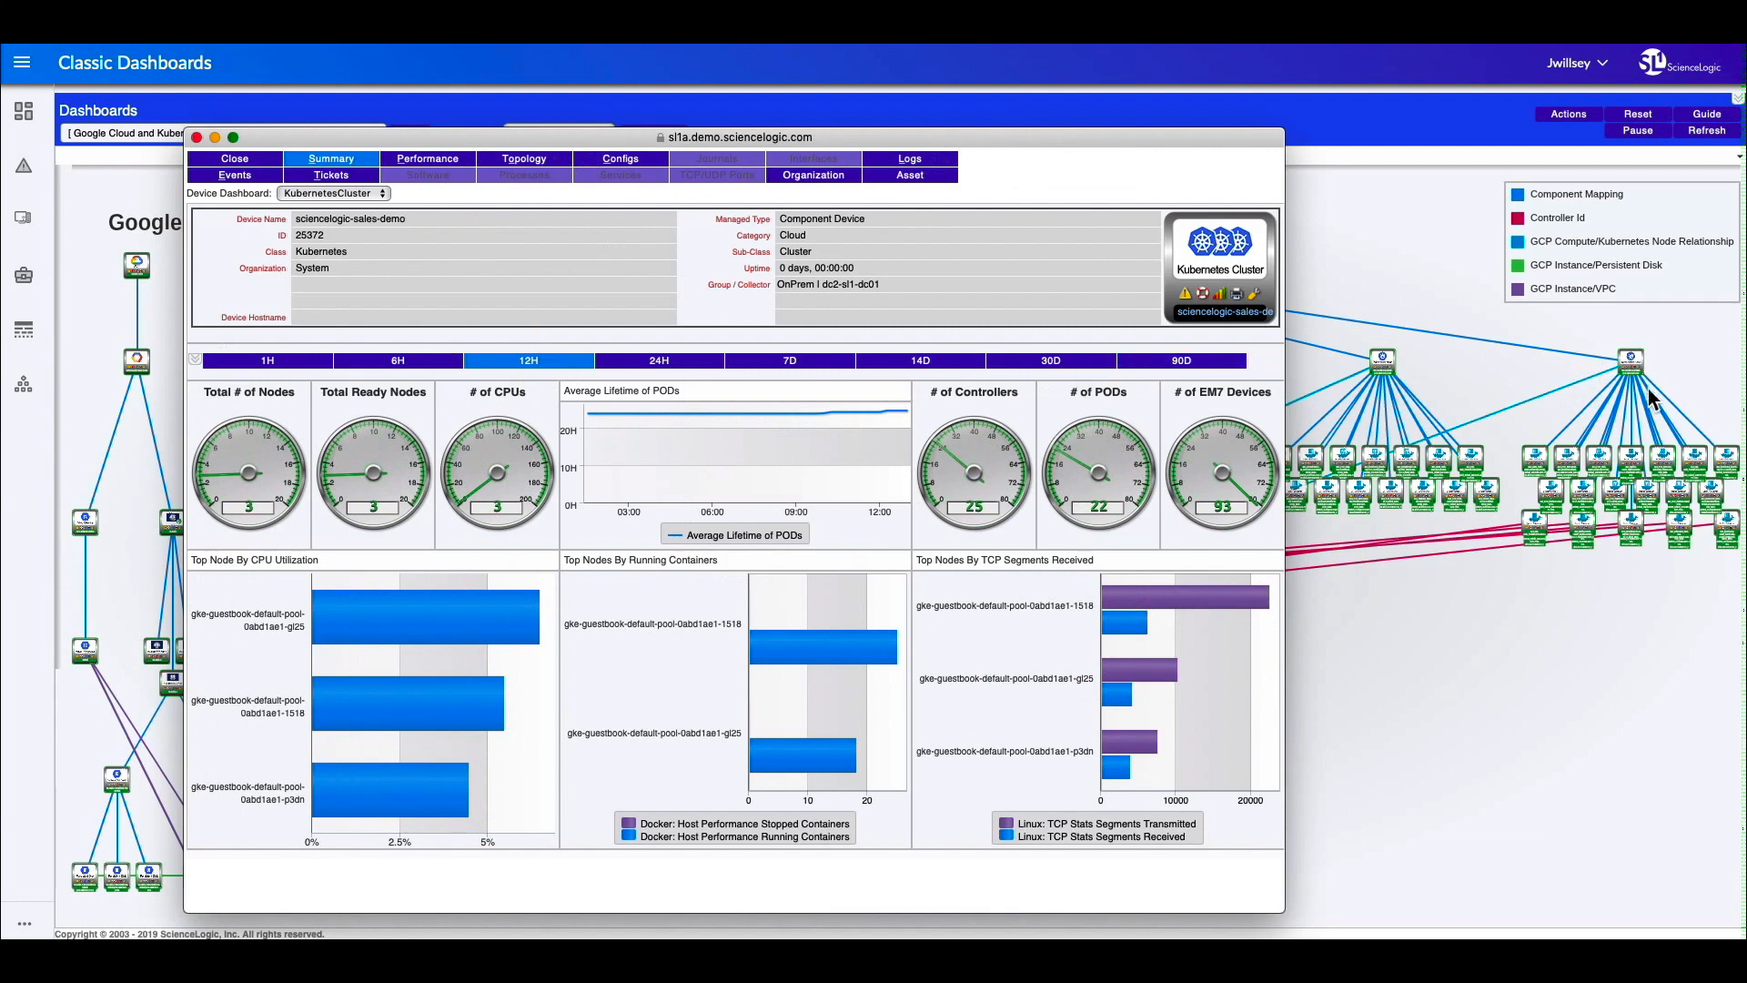
mouse_move(626, 704)
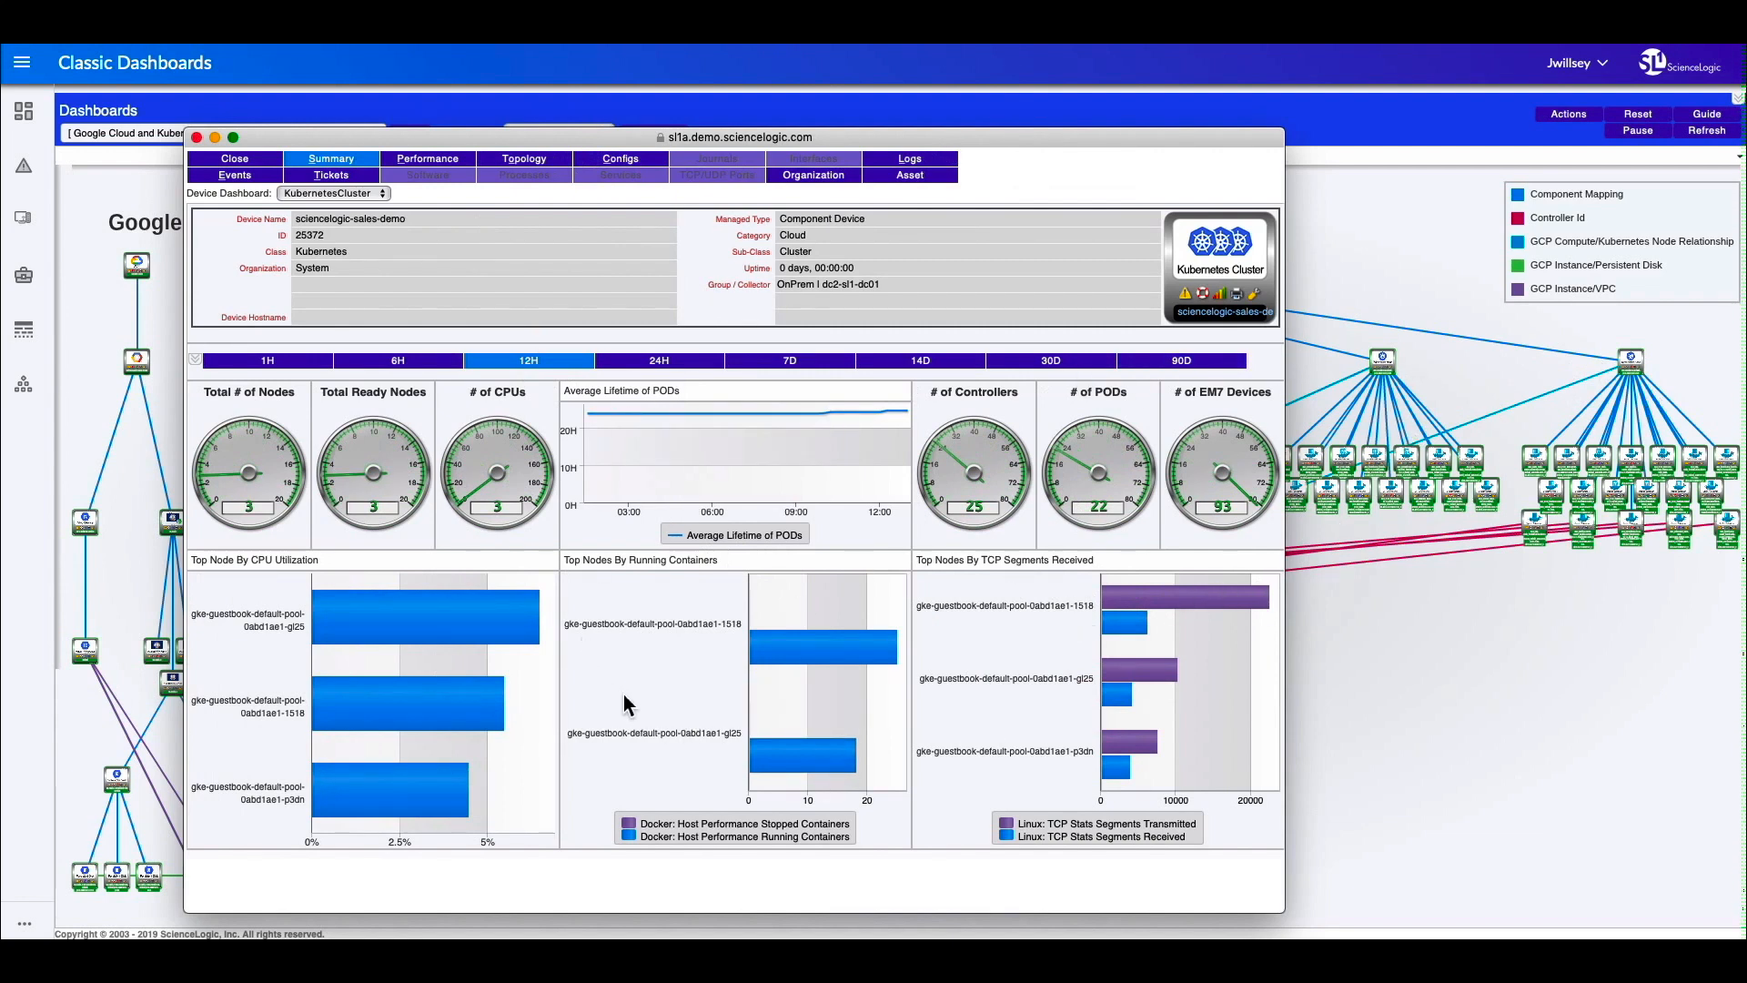
mouse_move(323, 666)
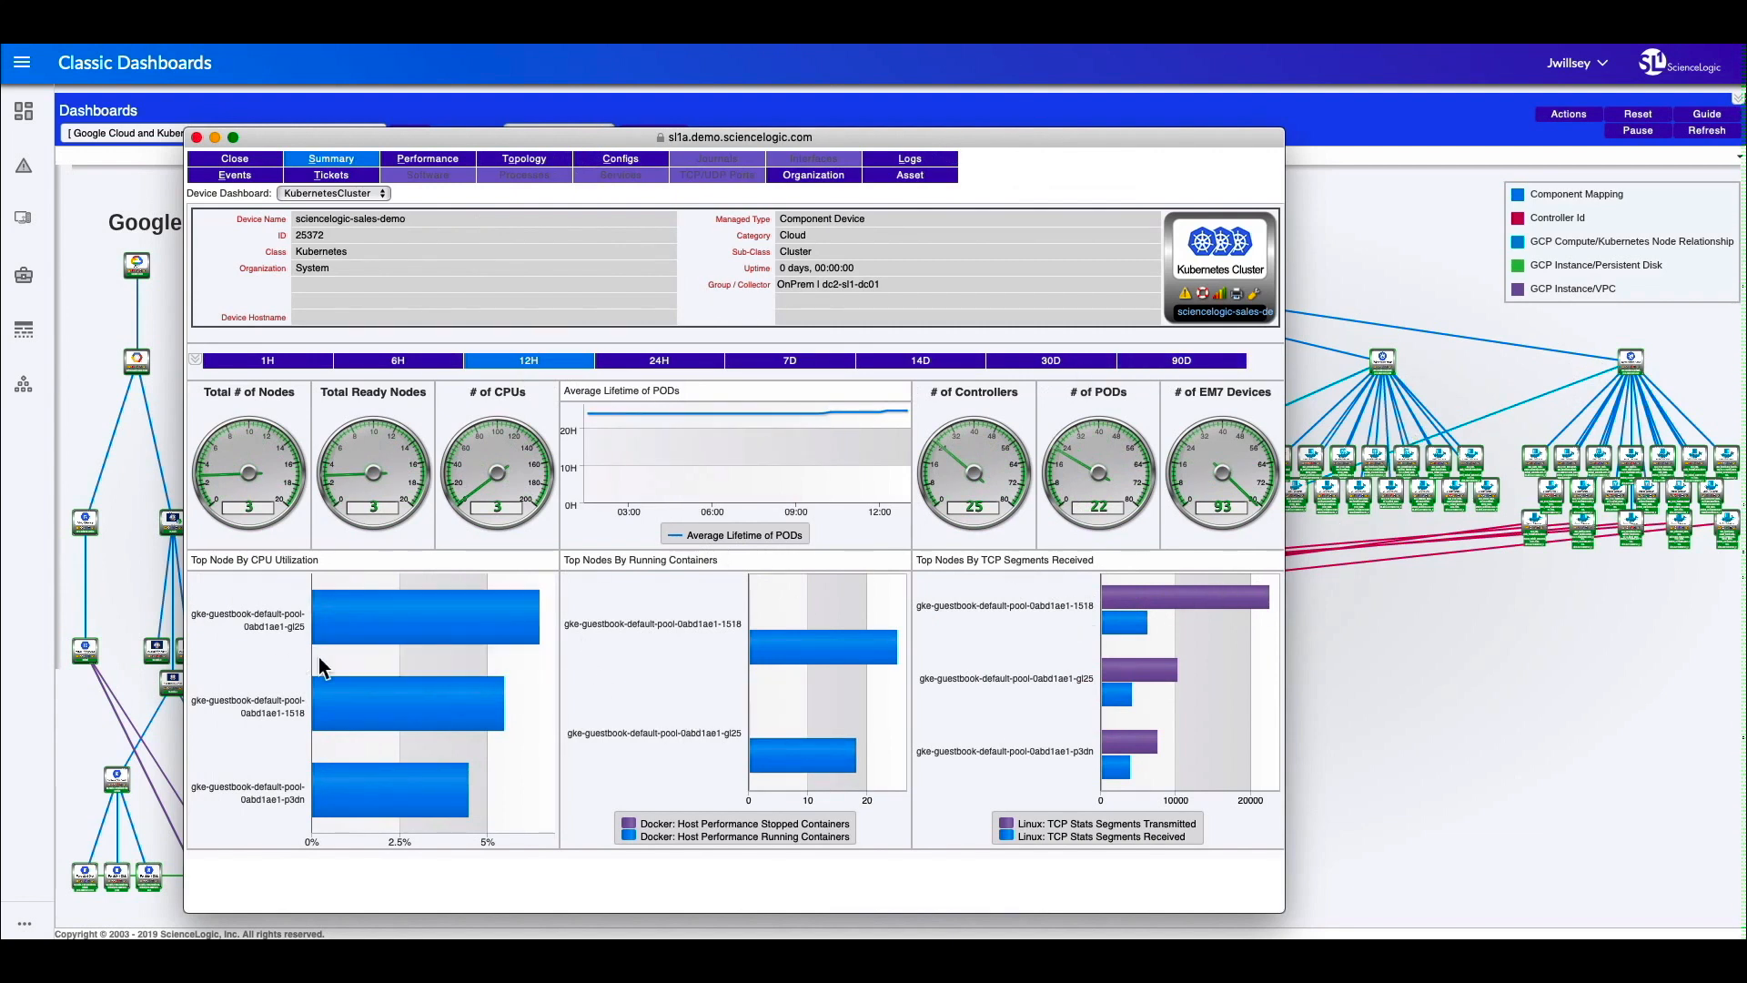
mouse_move(1248, 456)
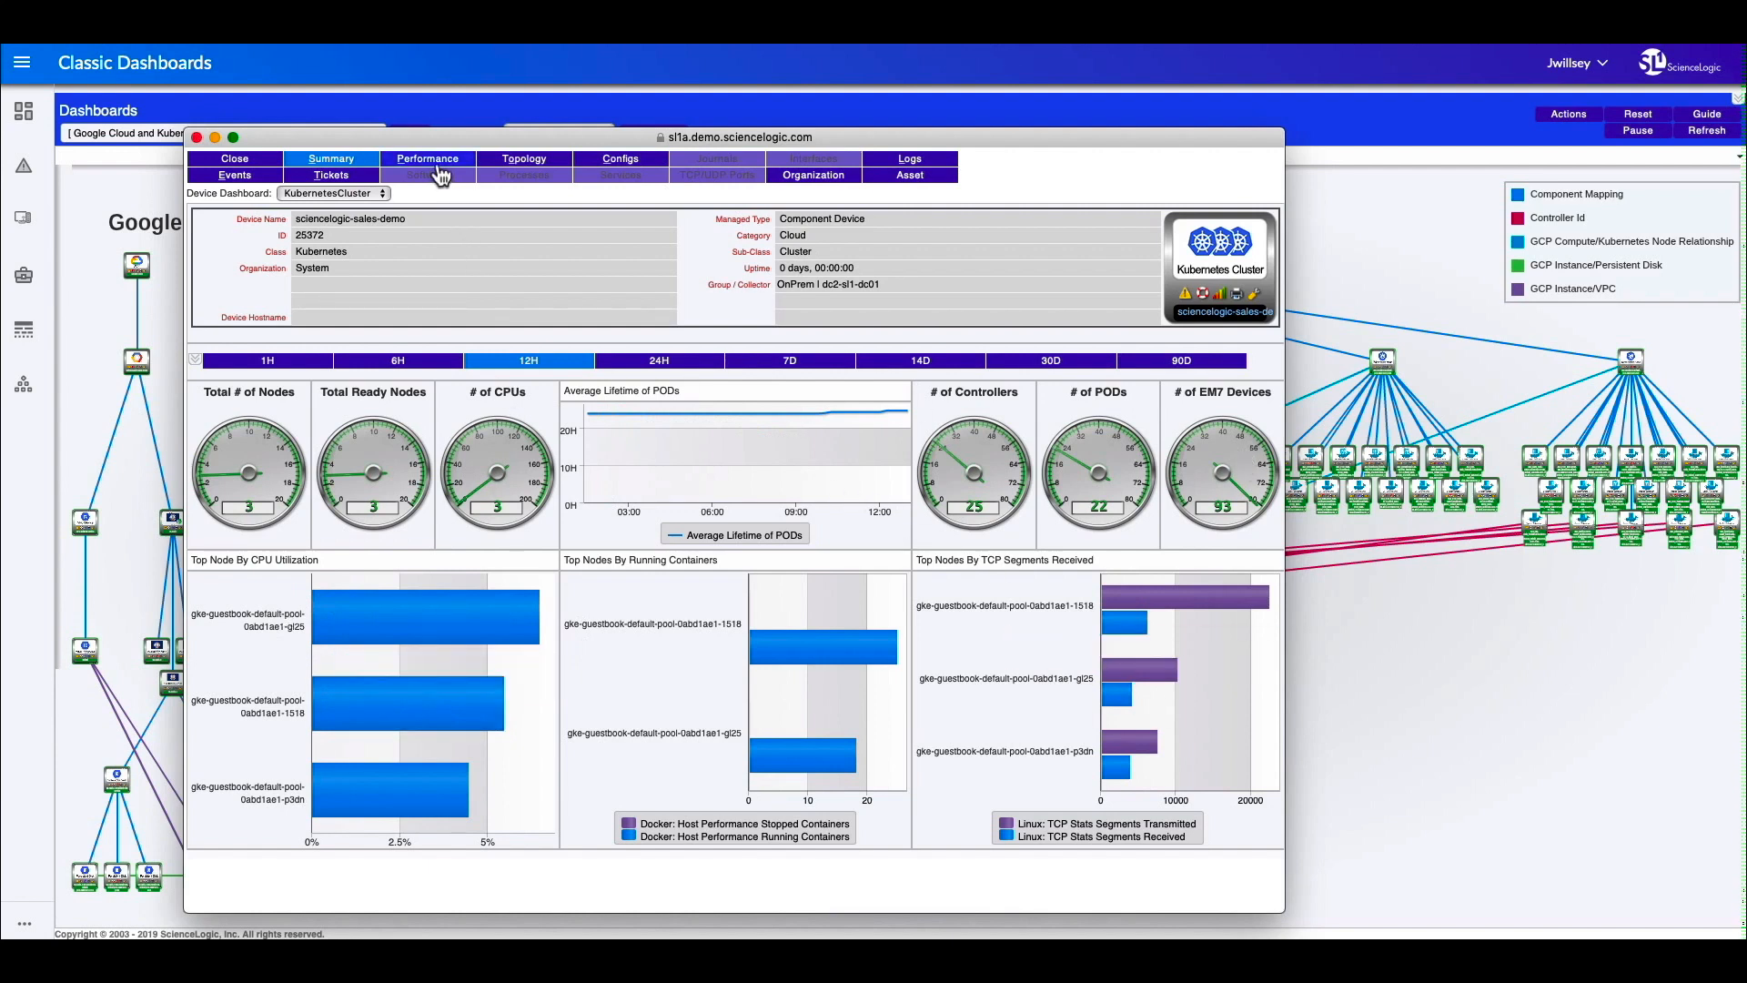
click(427, 158)
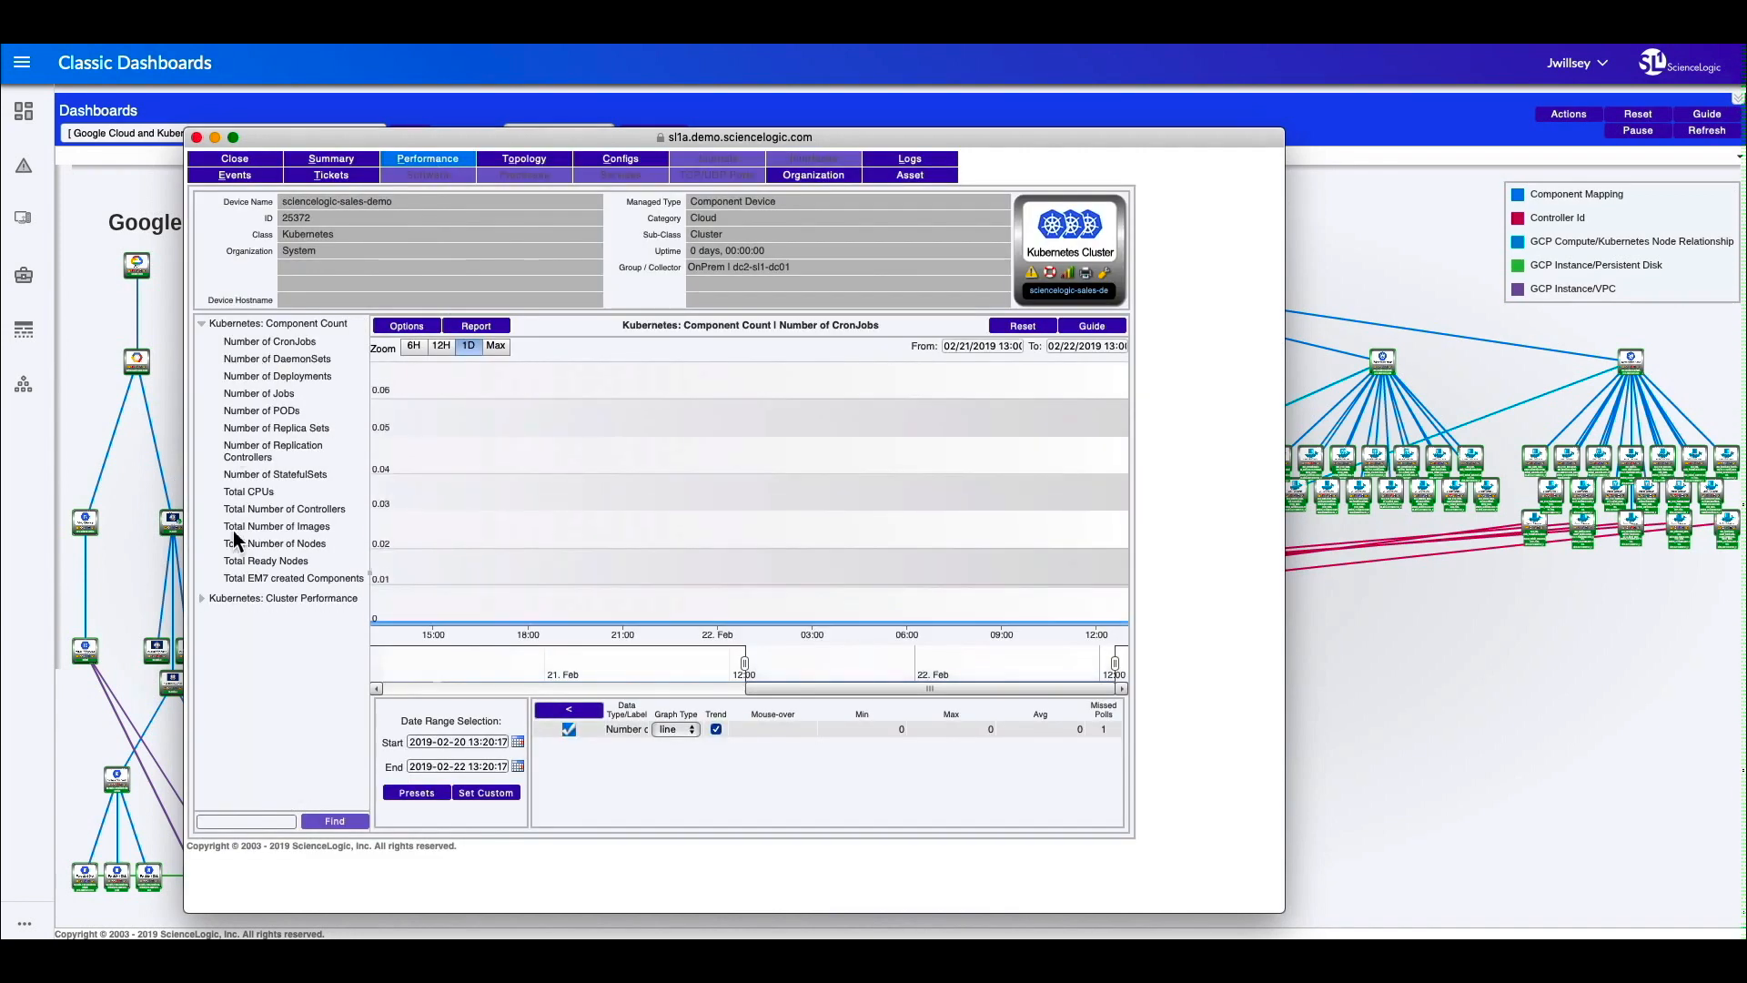
click(234, 159)
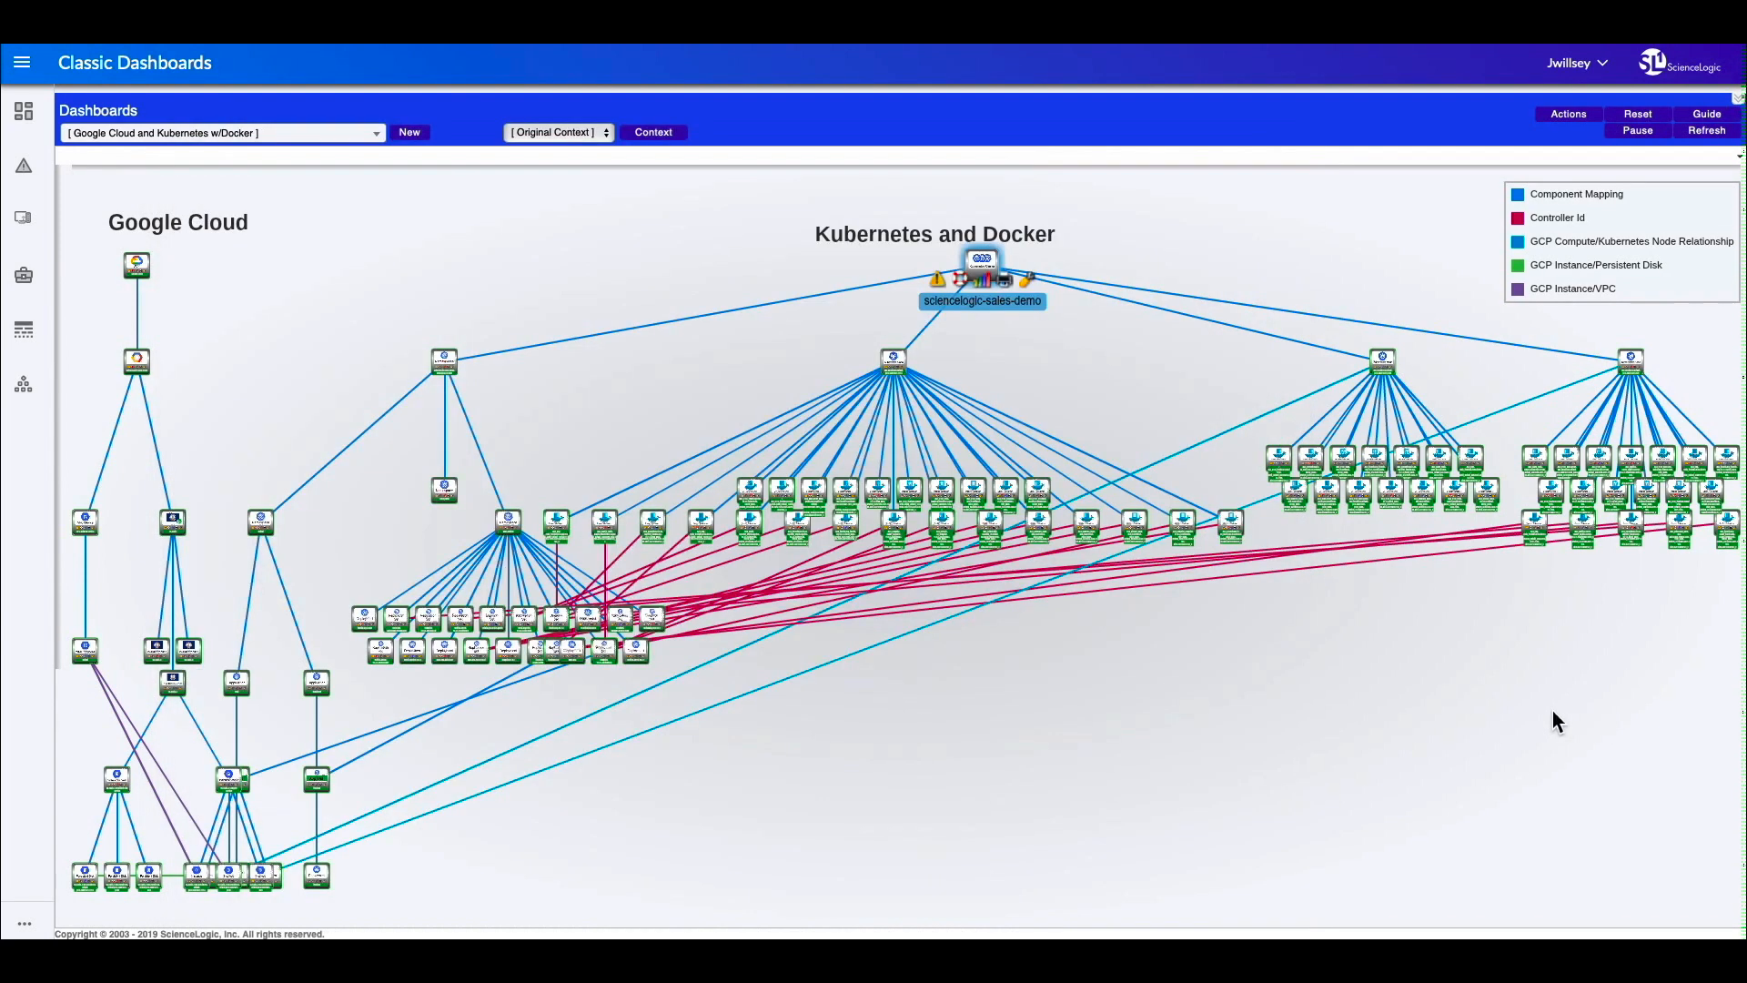
Step: Open the device window for node gke-guestbook-default-pool-0abd1ae1-1518 on its Summary tab
click(892, 356)
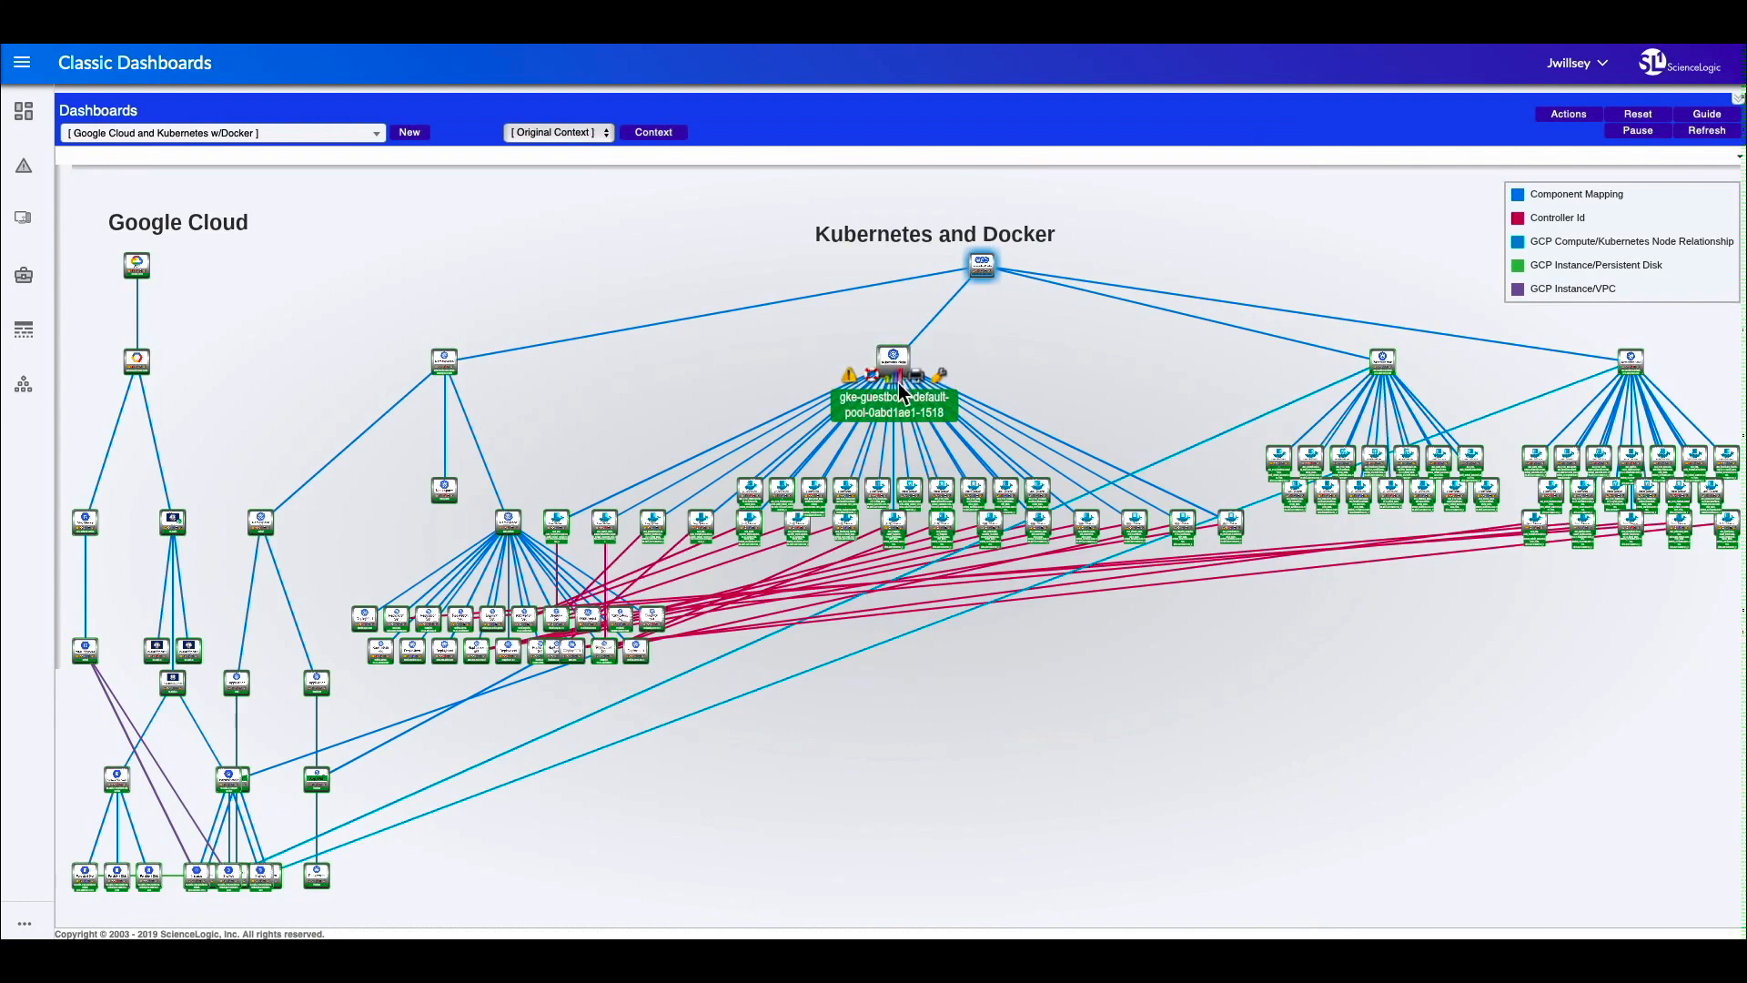
click(893, 357)
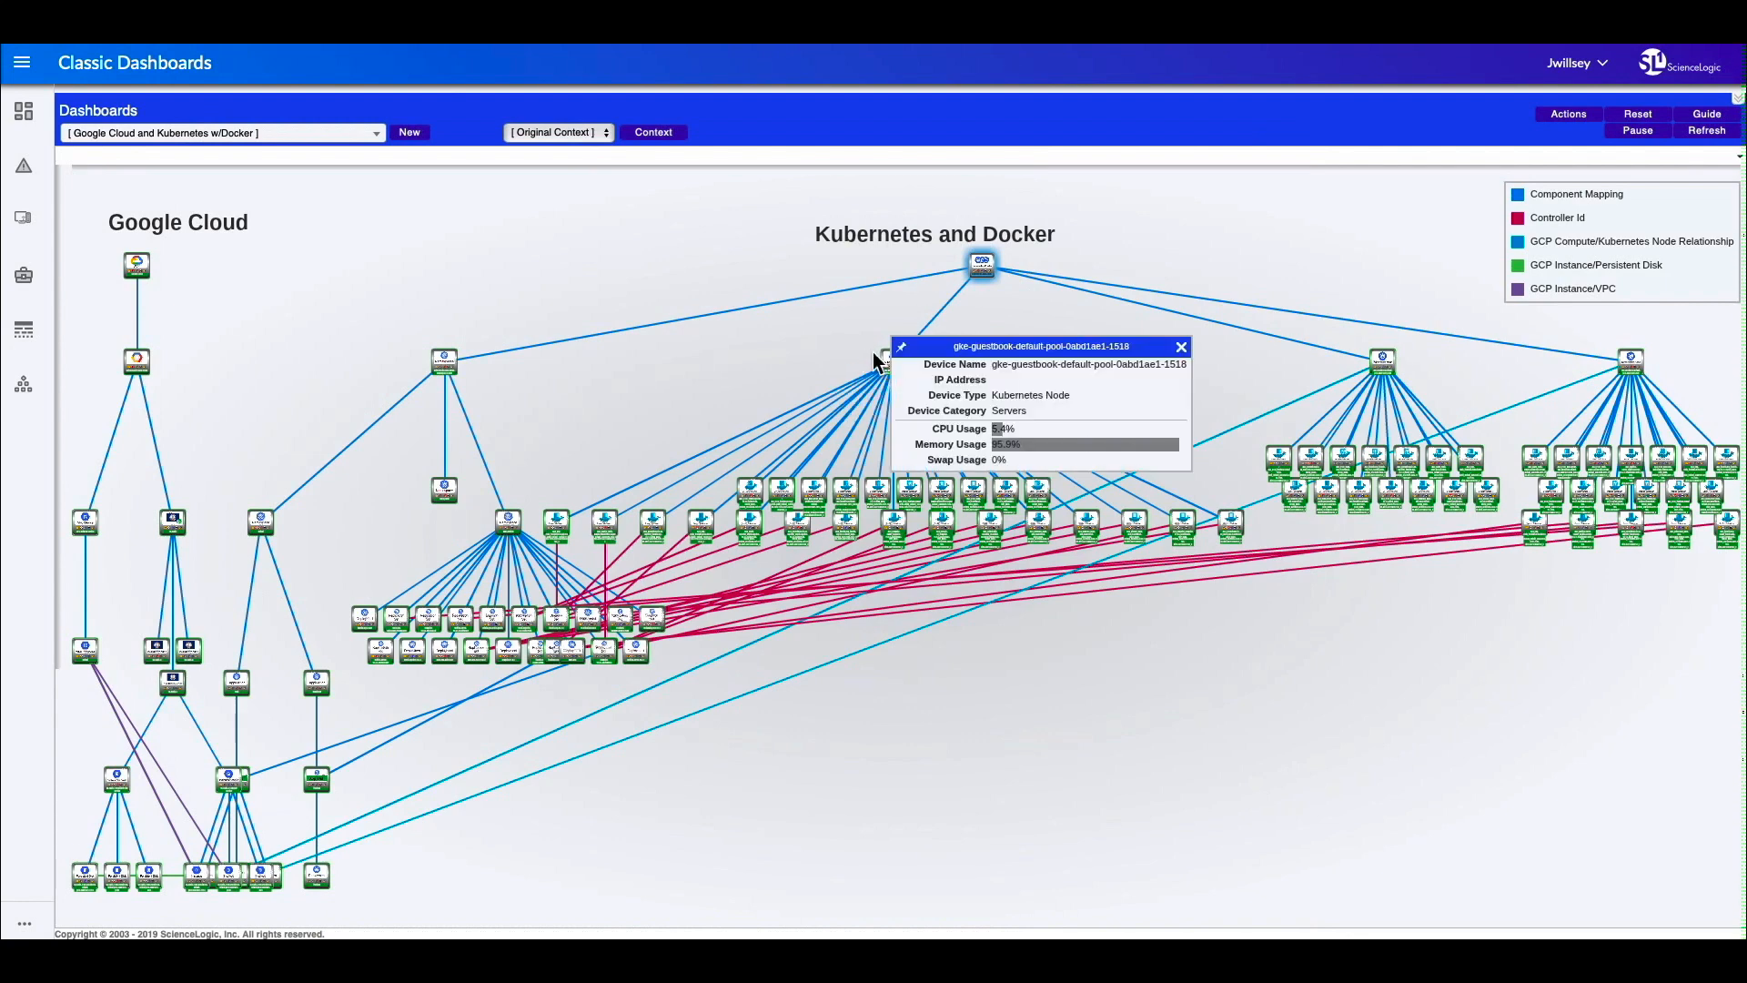
click(979, 264)
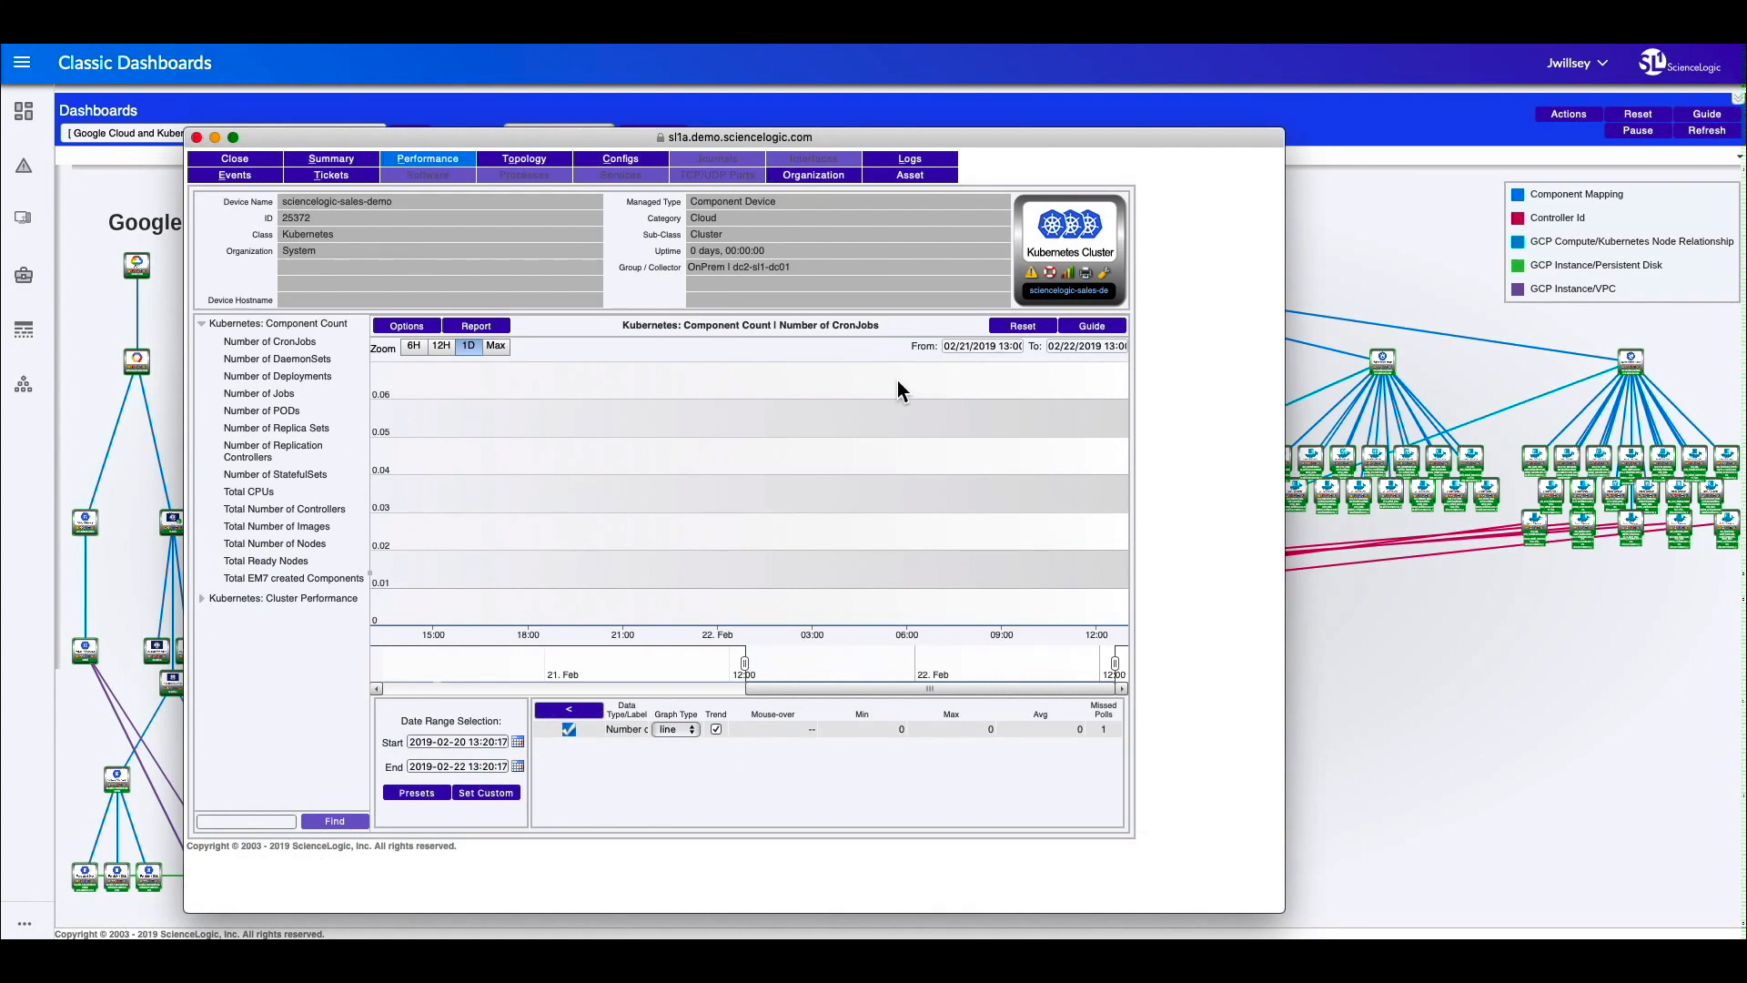
click(331, 159)
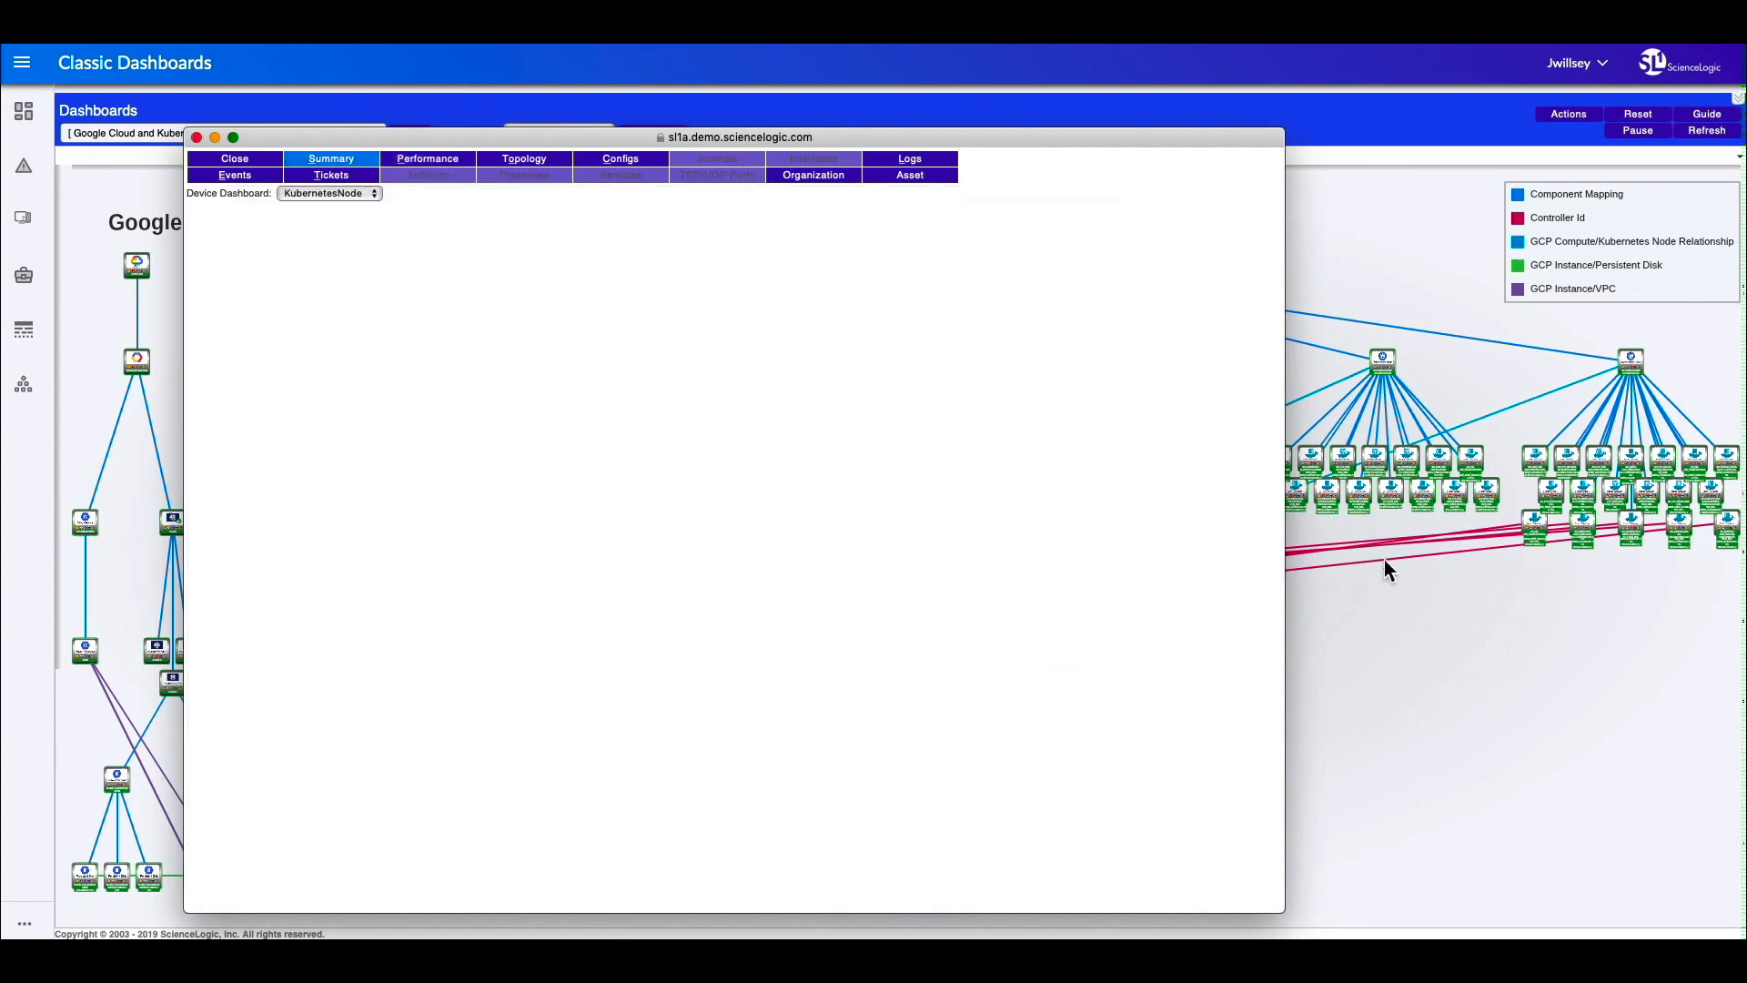
Step: Review the guestbook node's Docker container CPU utilization graph, then close its device window
click(332, 158)
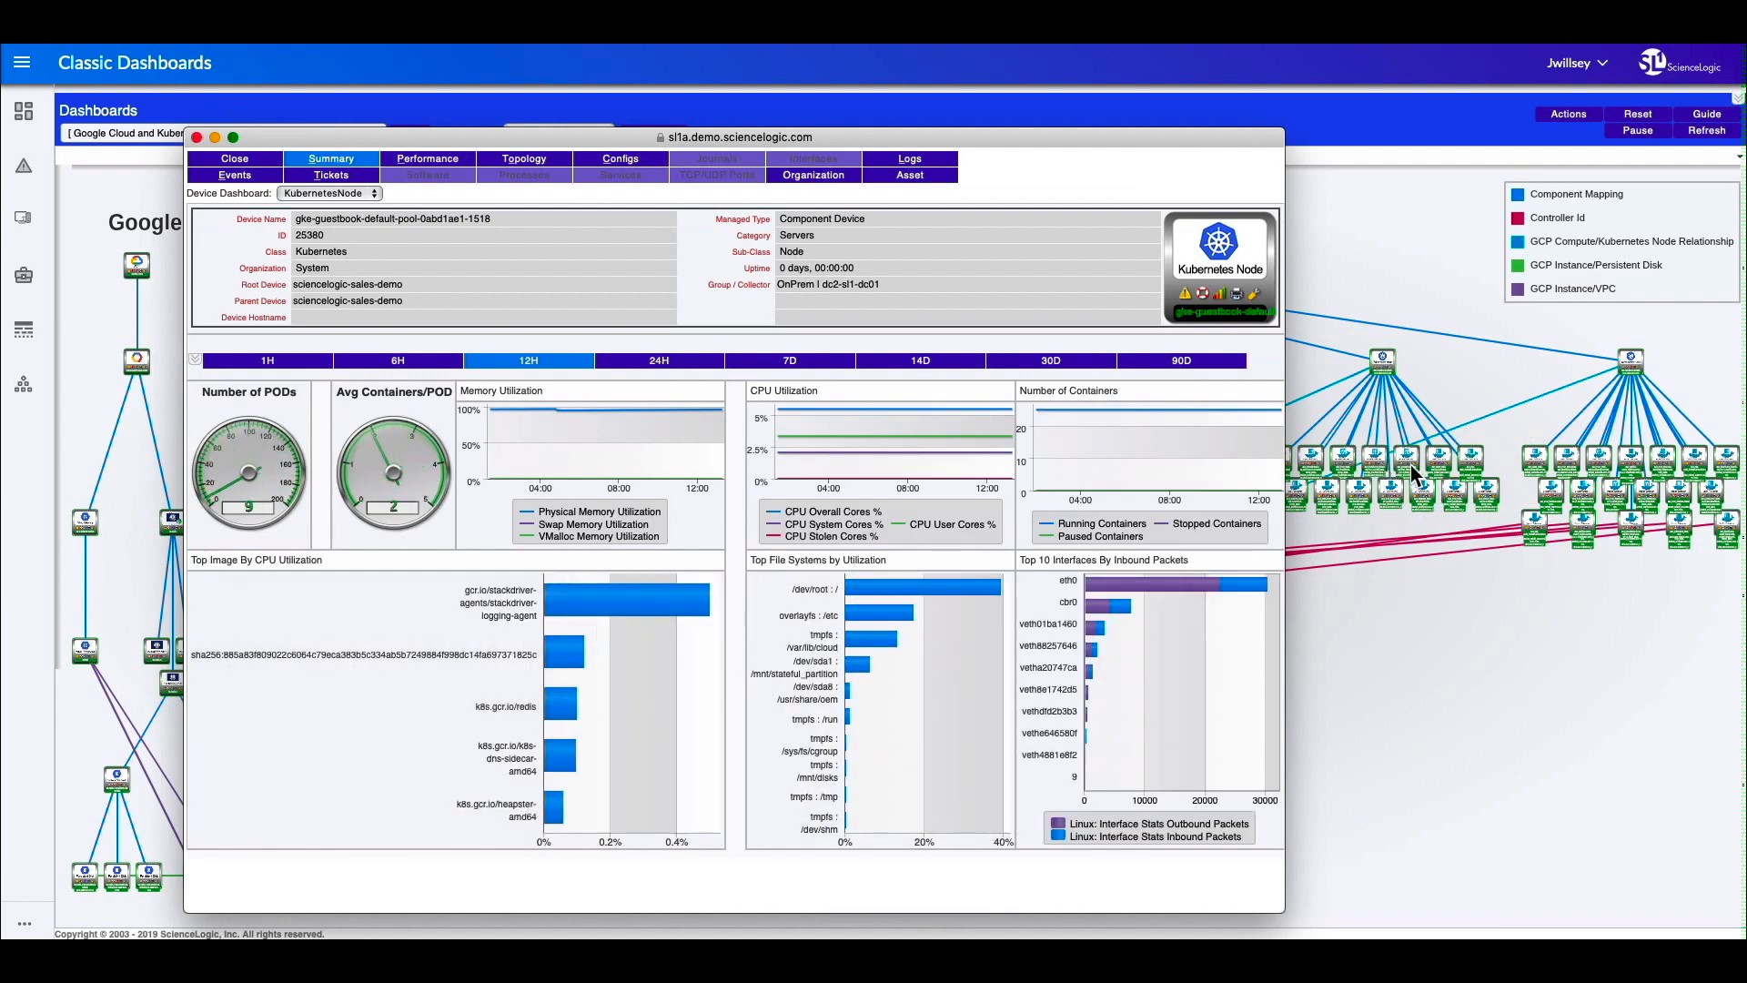
mouse_move(716, 780)
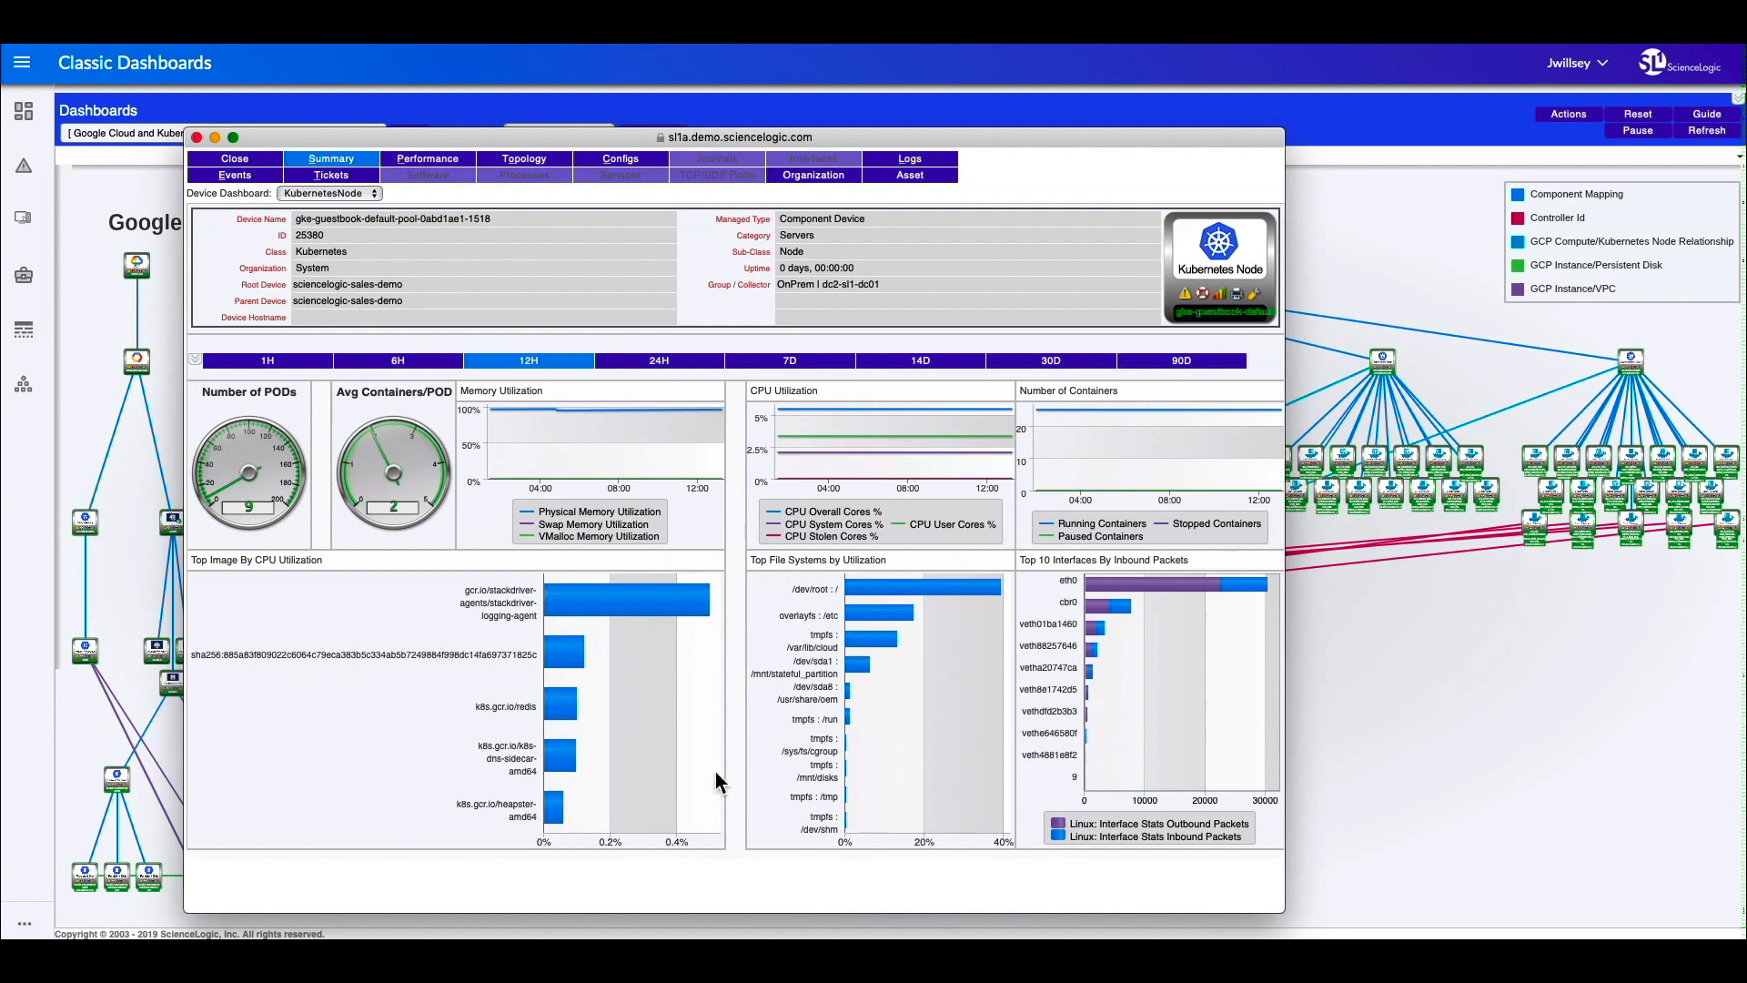
mouse_move(579, 268)
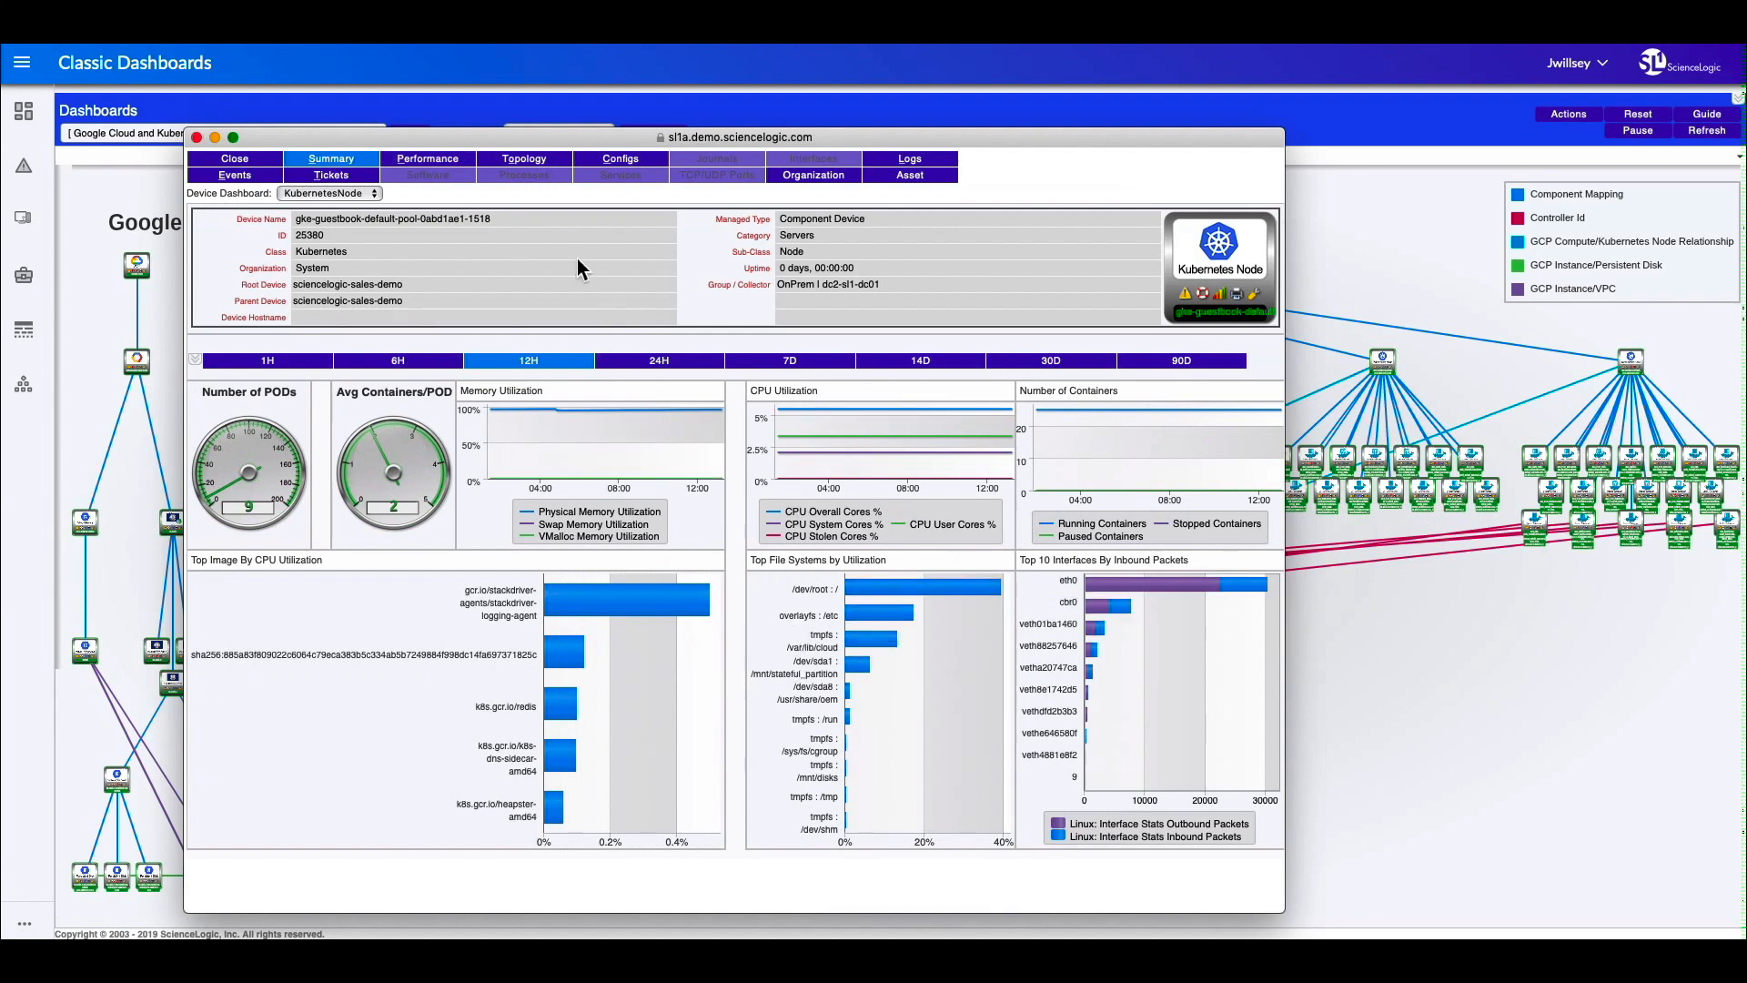
click(426, 159)
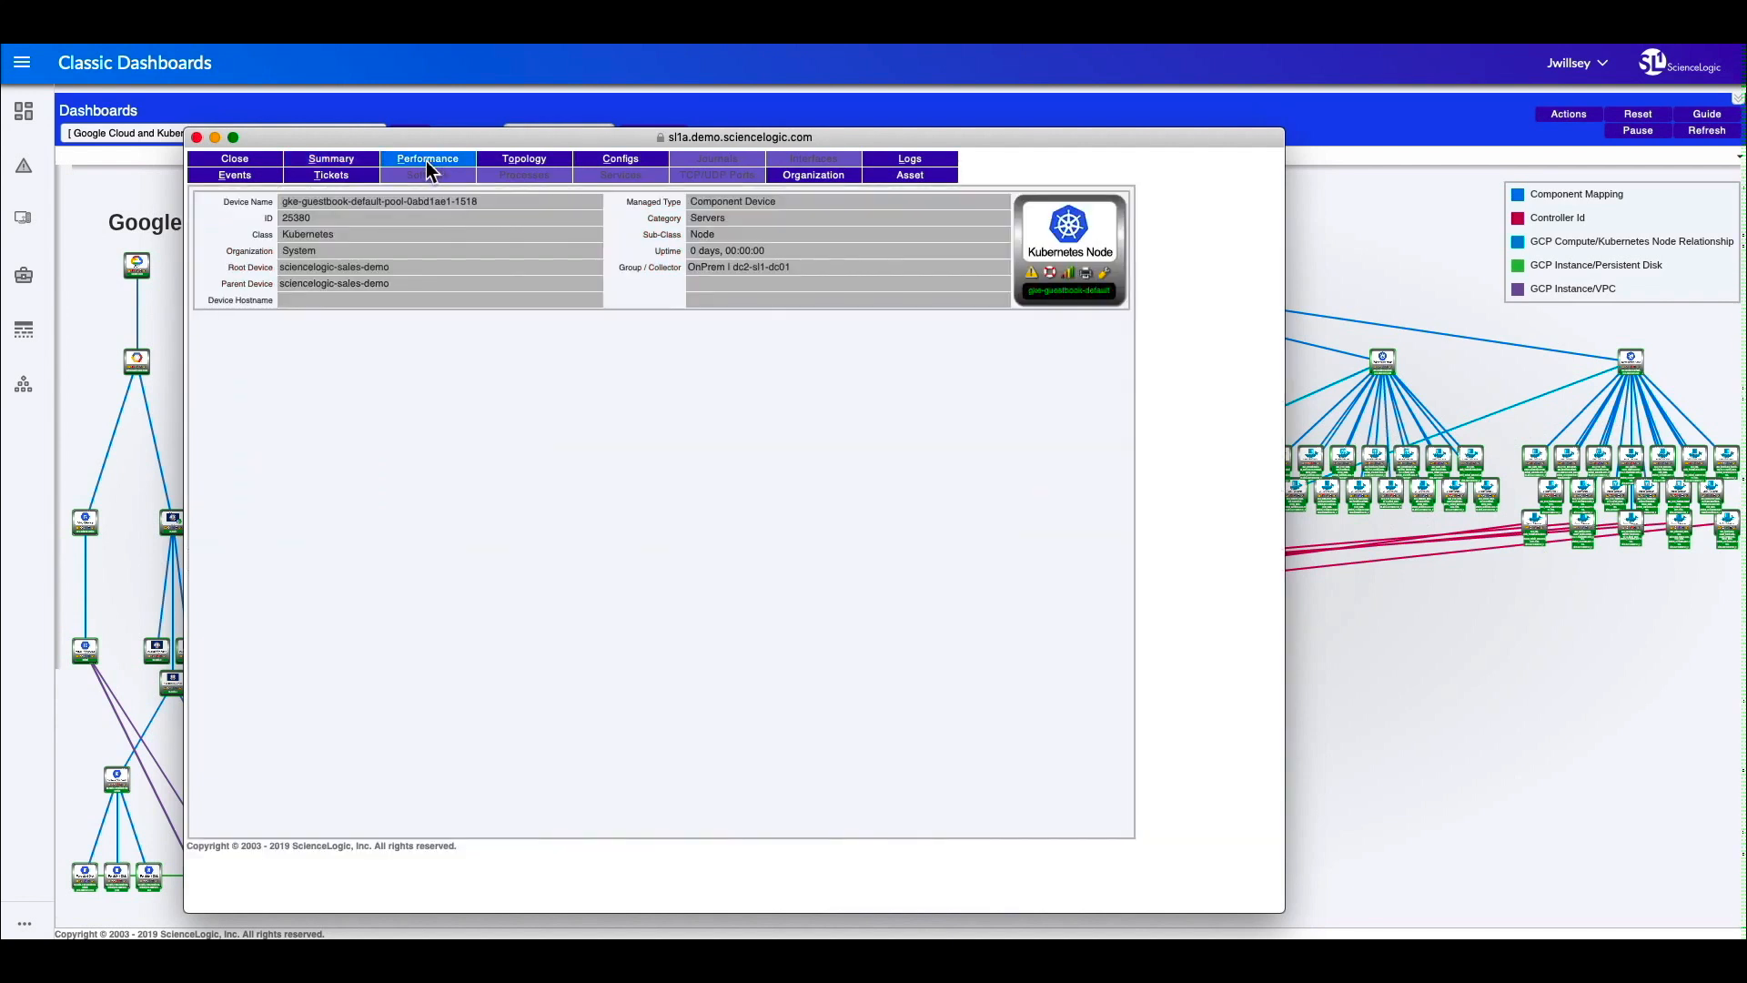
click(428, 158)
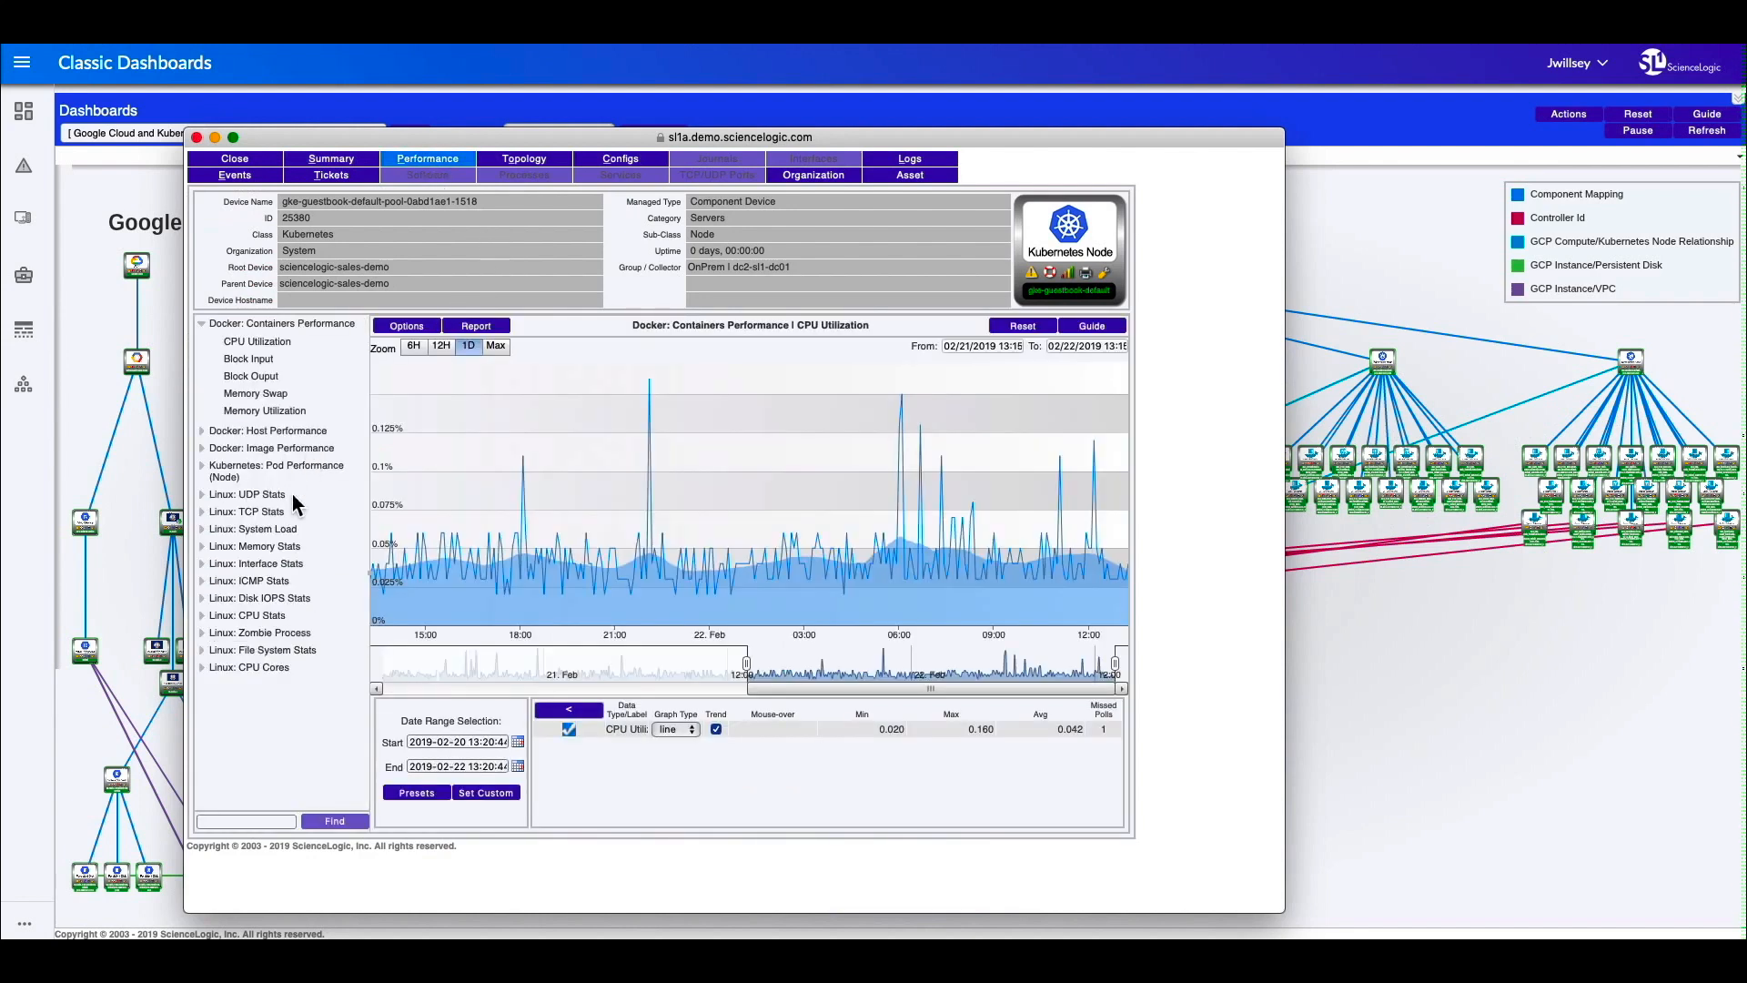
mouse_move(309, 344)
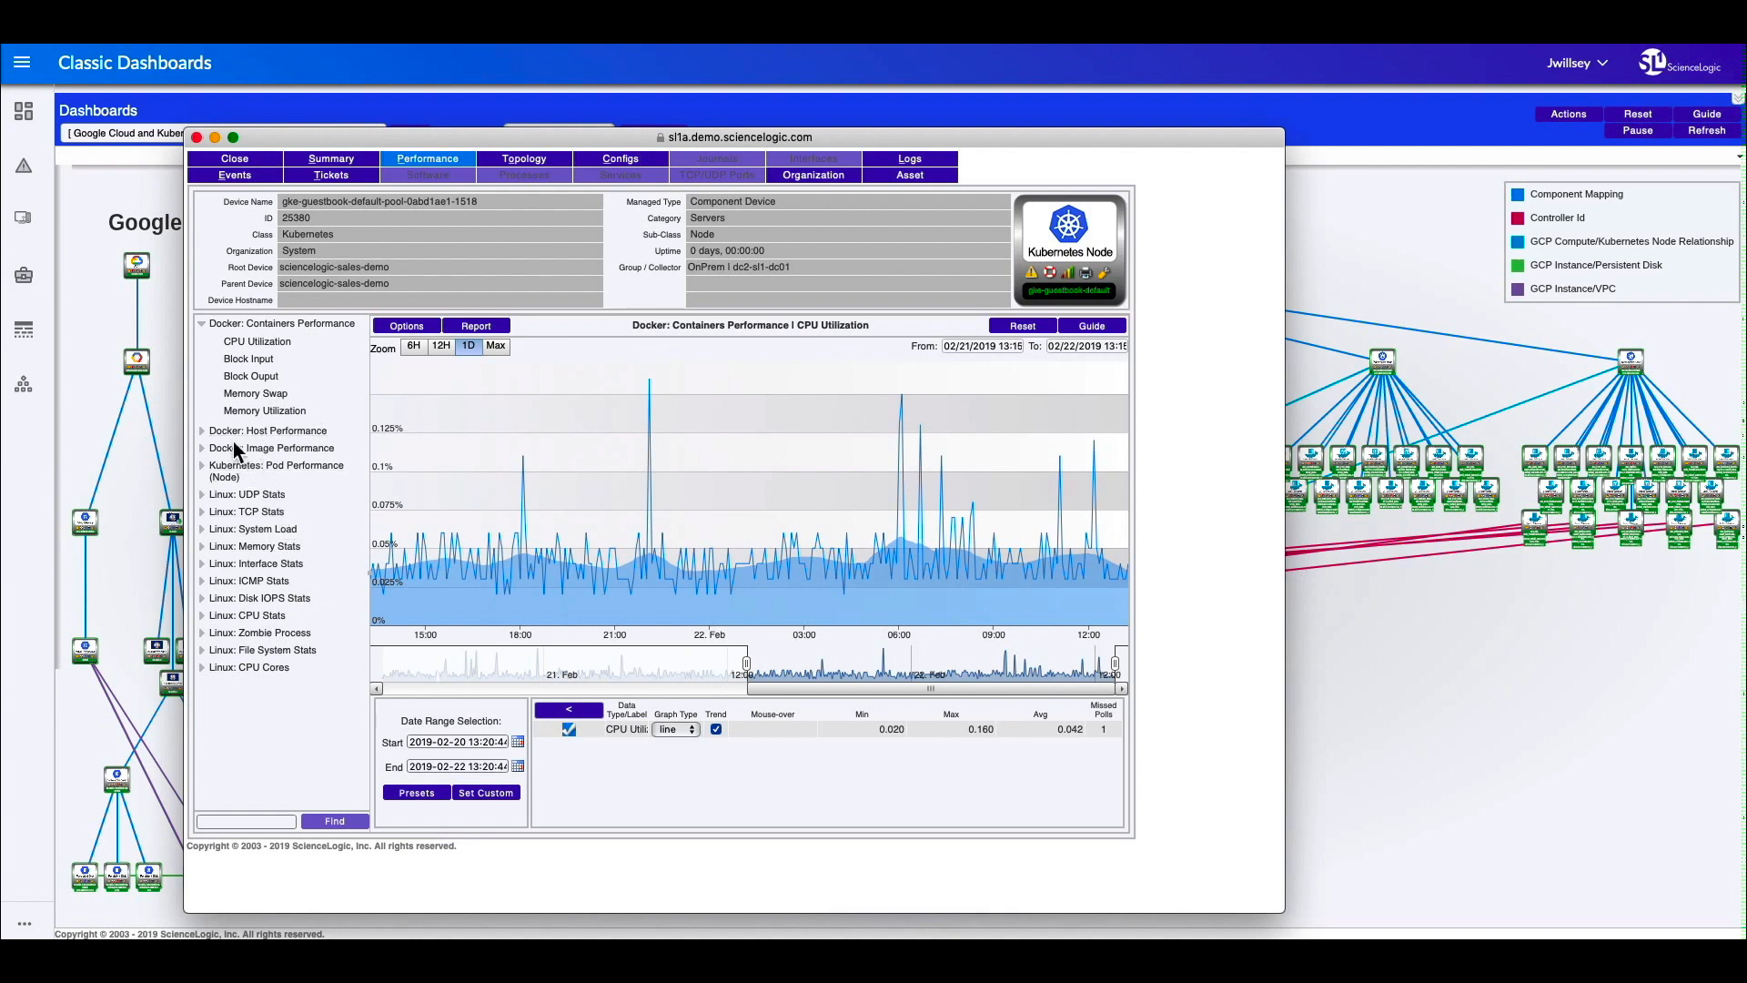
mouse_move(307, 480)
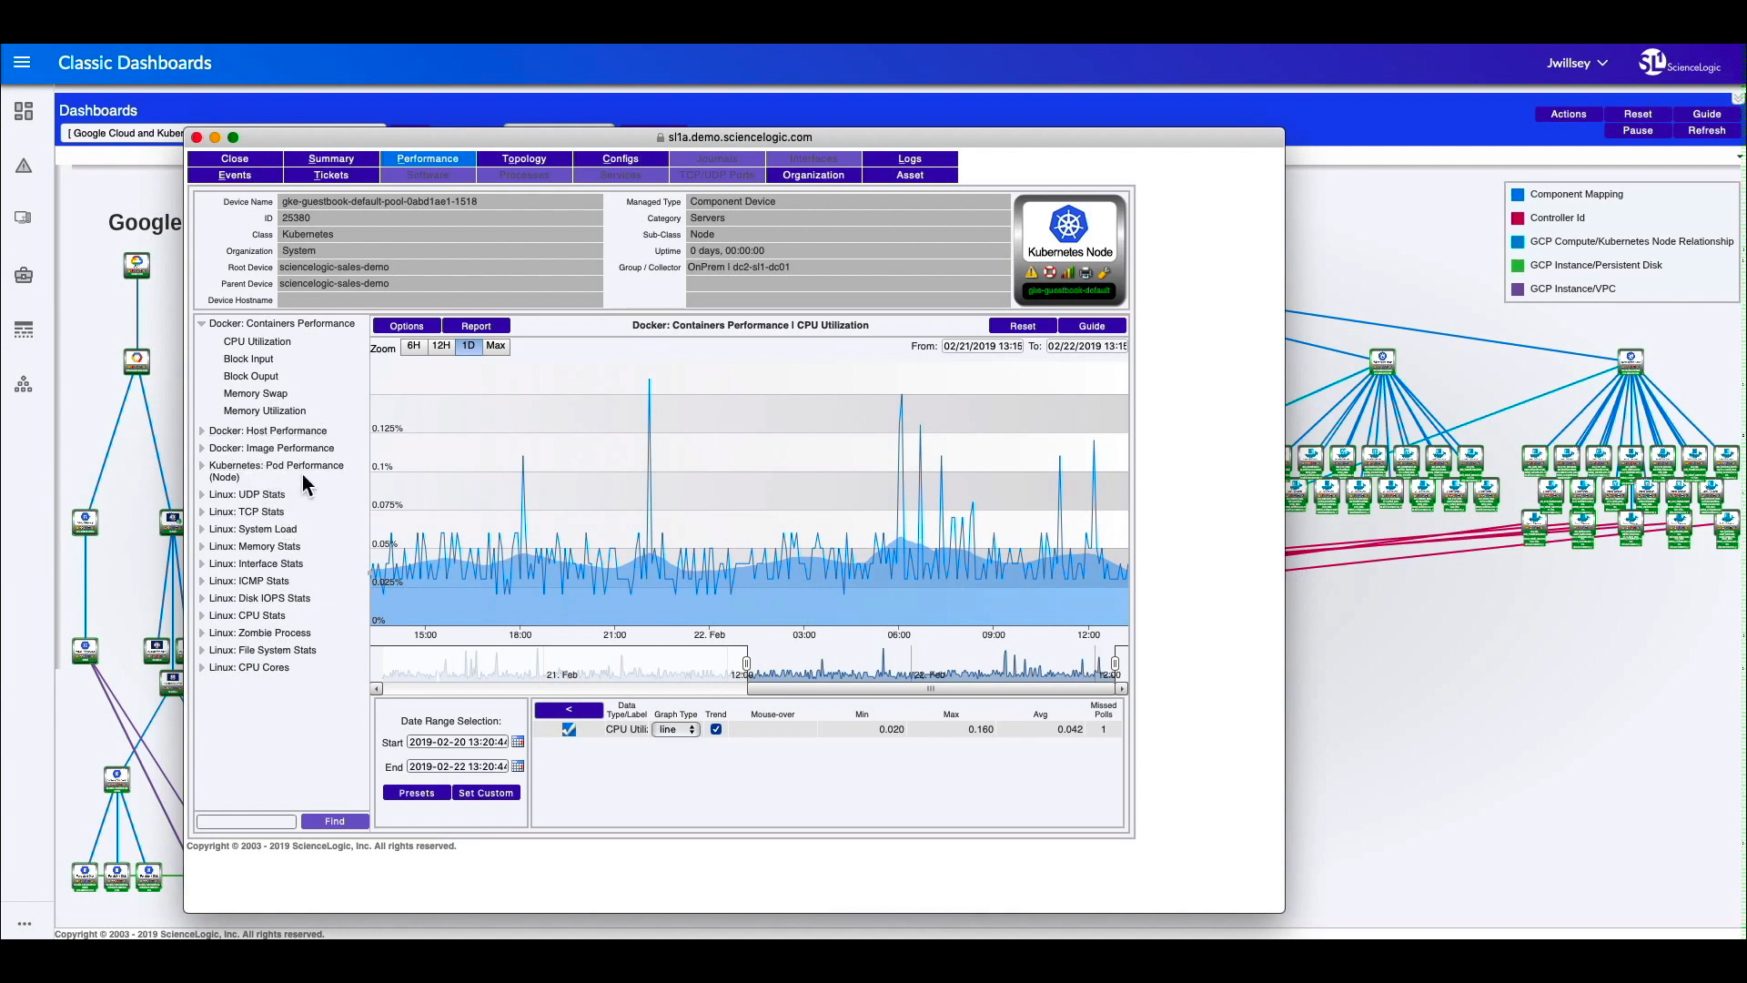
mouse_move(260, 619)
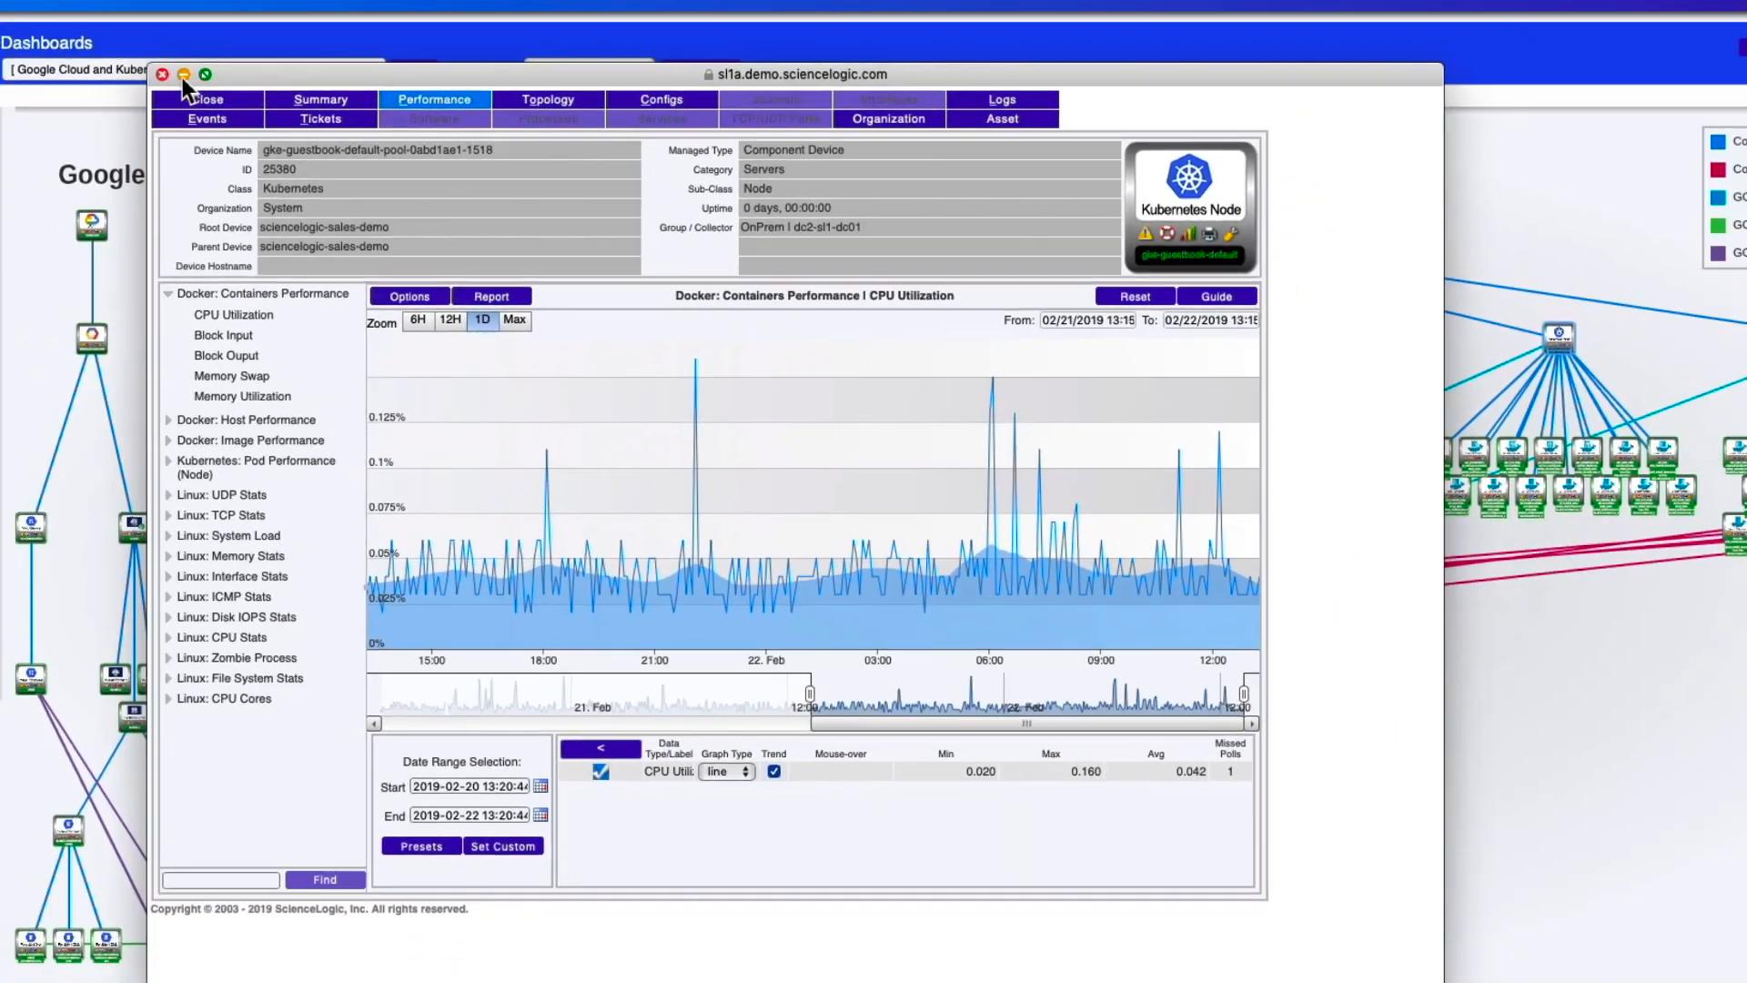
click(205, 99)
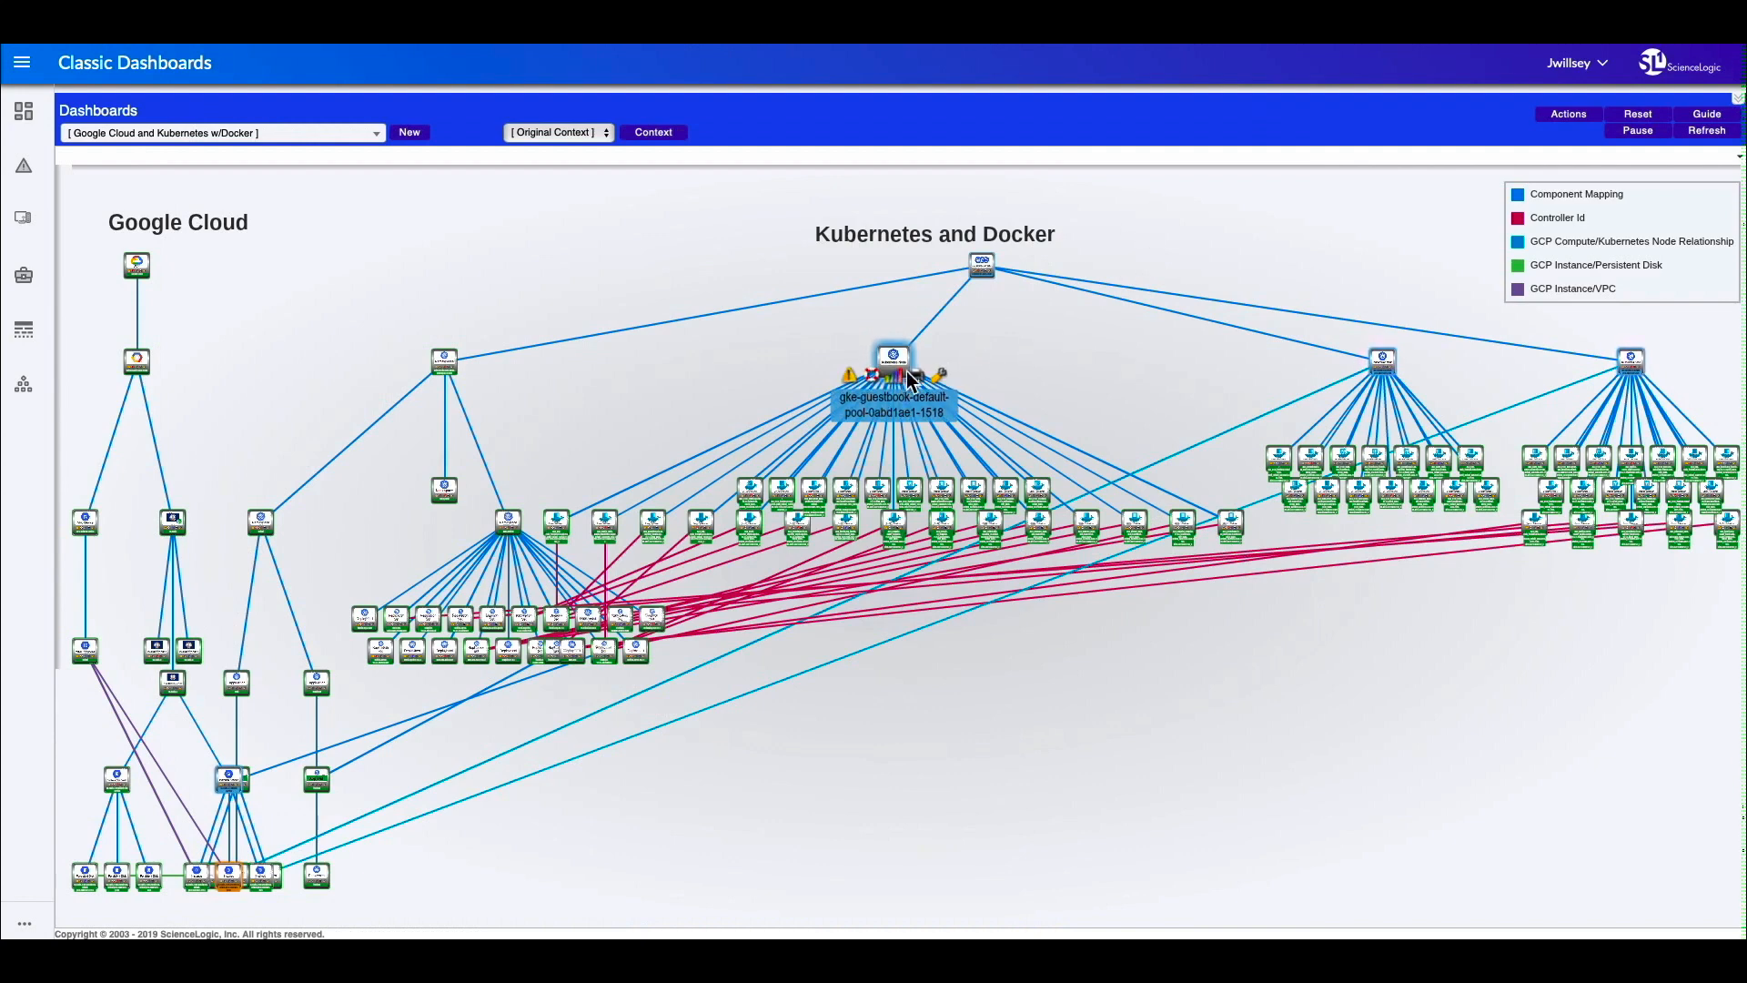
mouse_move(1112, 48)
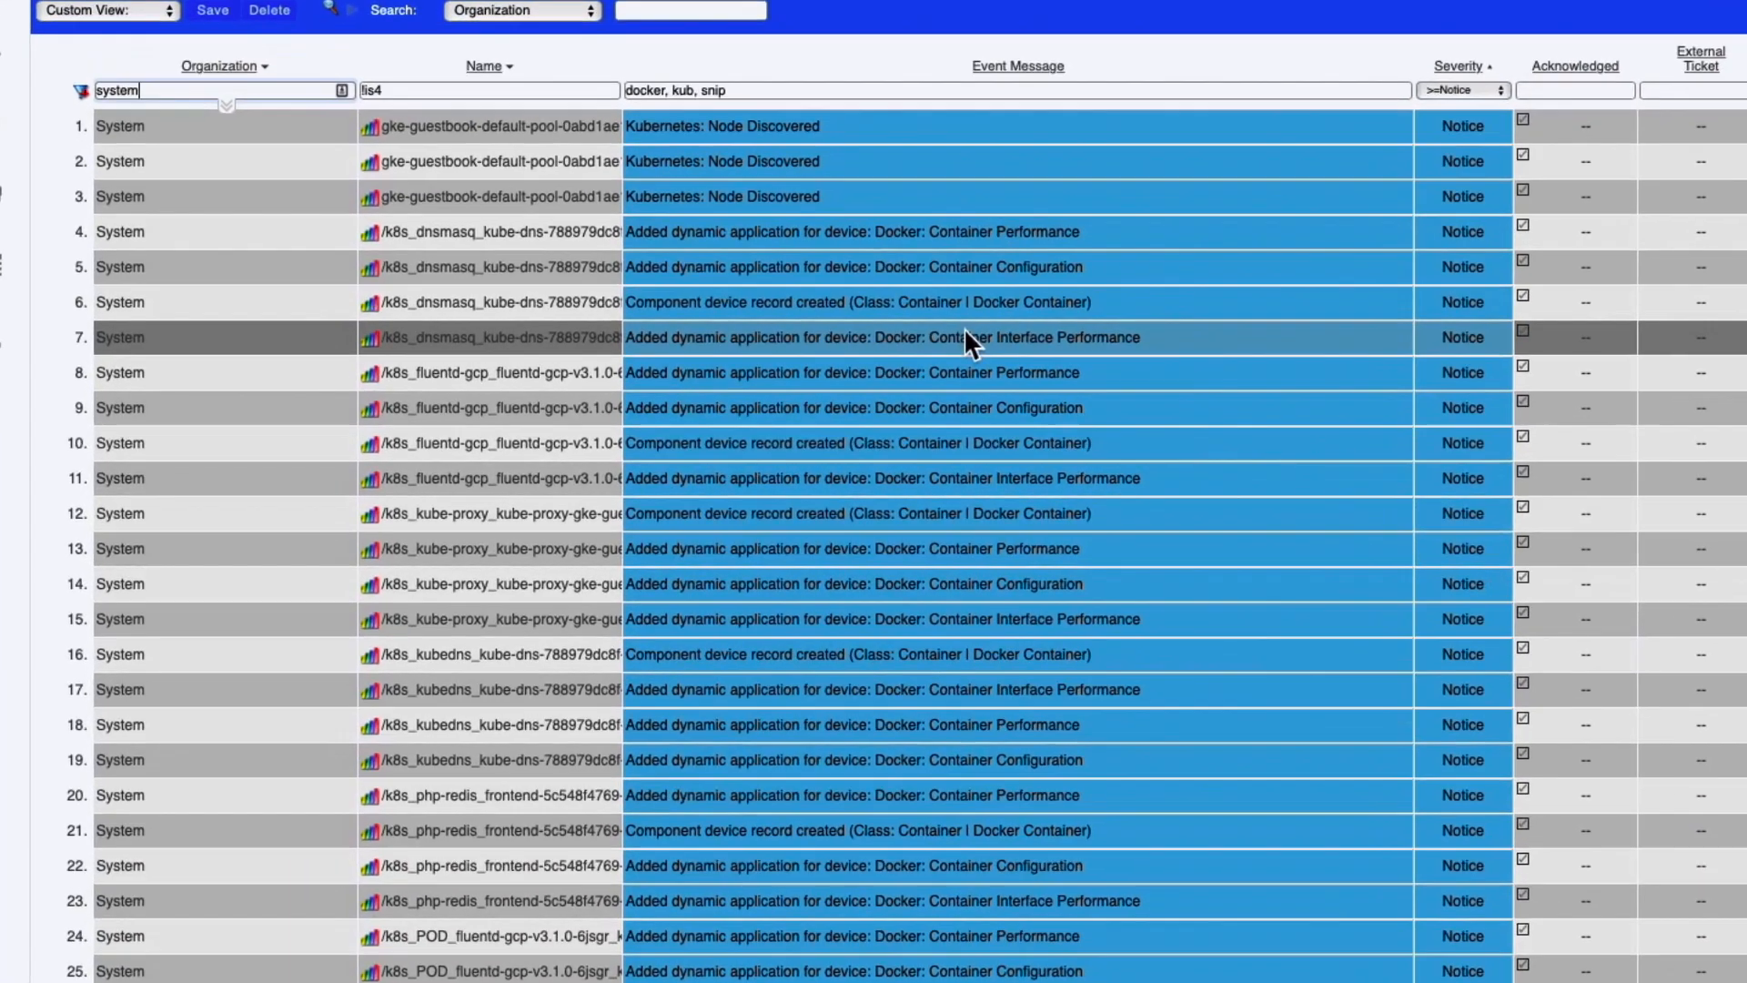
Step: Scroll through the Docker container discovery notices in the event console
scroll(down, 3)
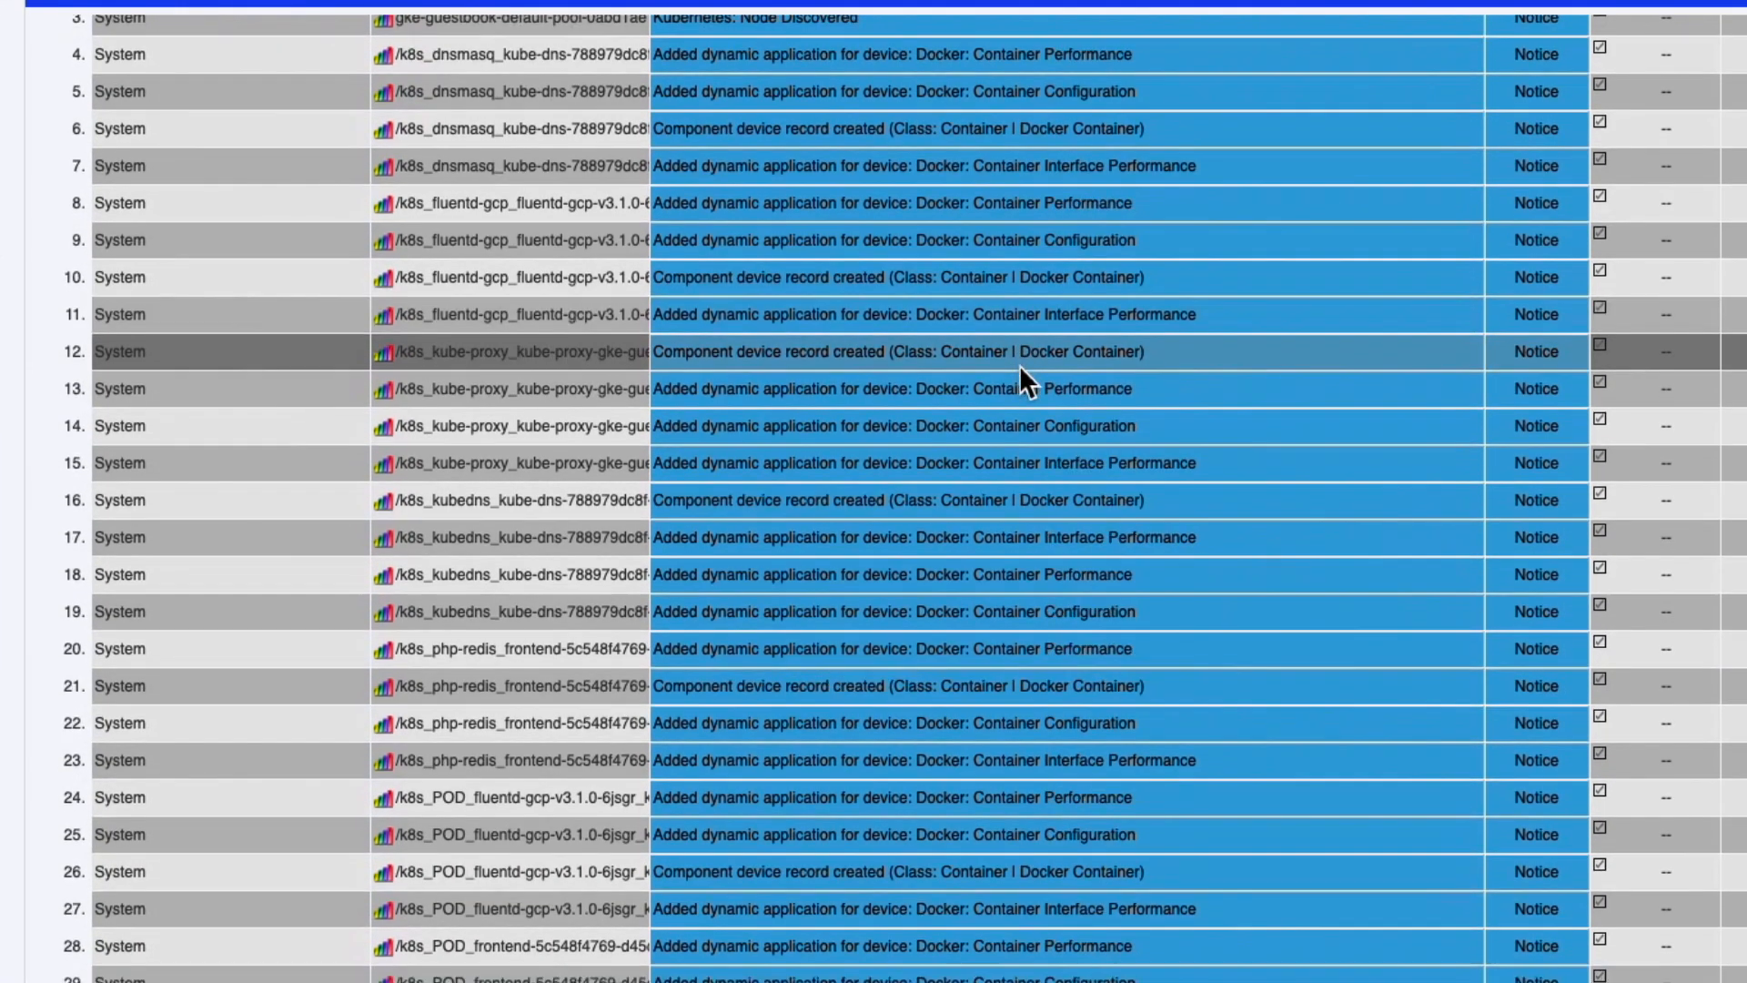
scroll(down, 3)
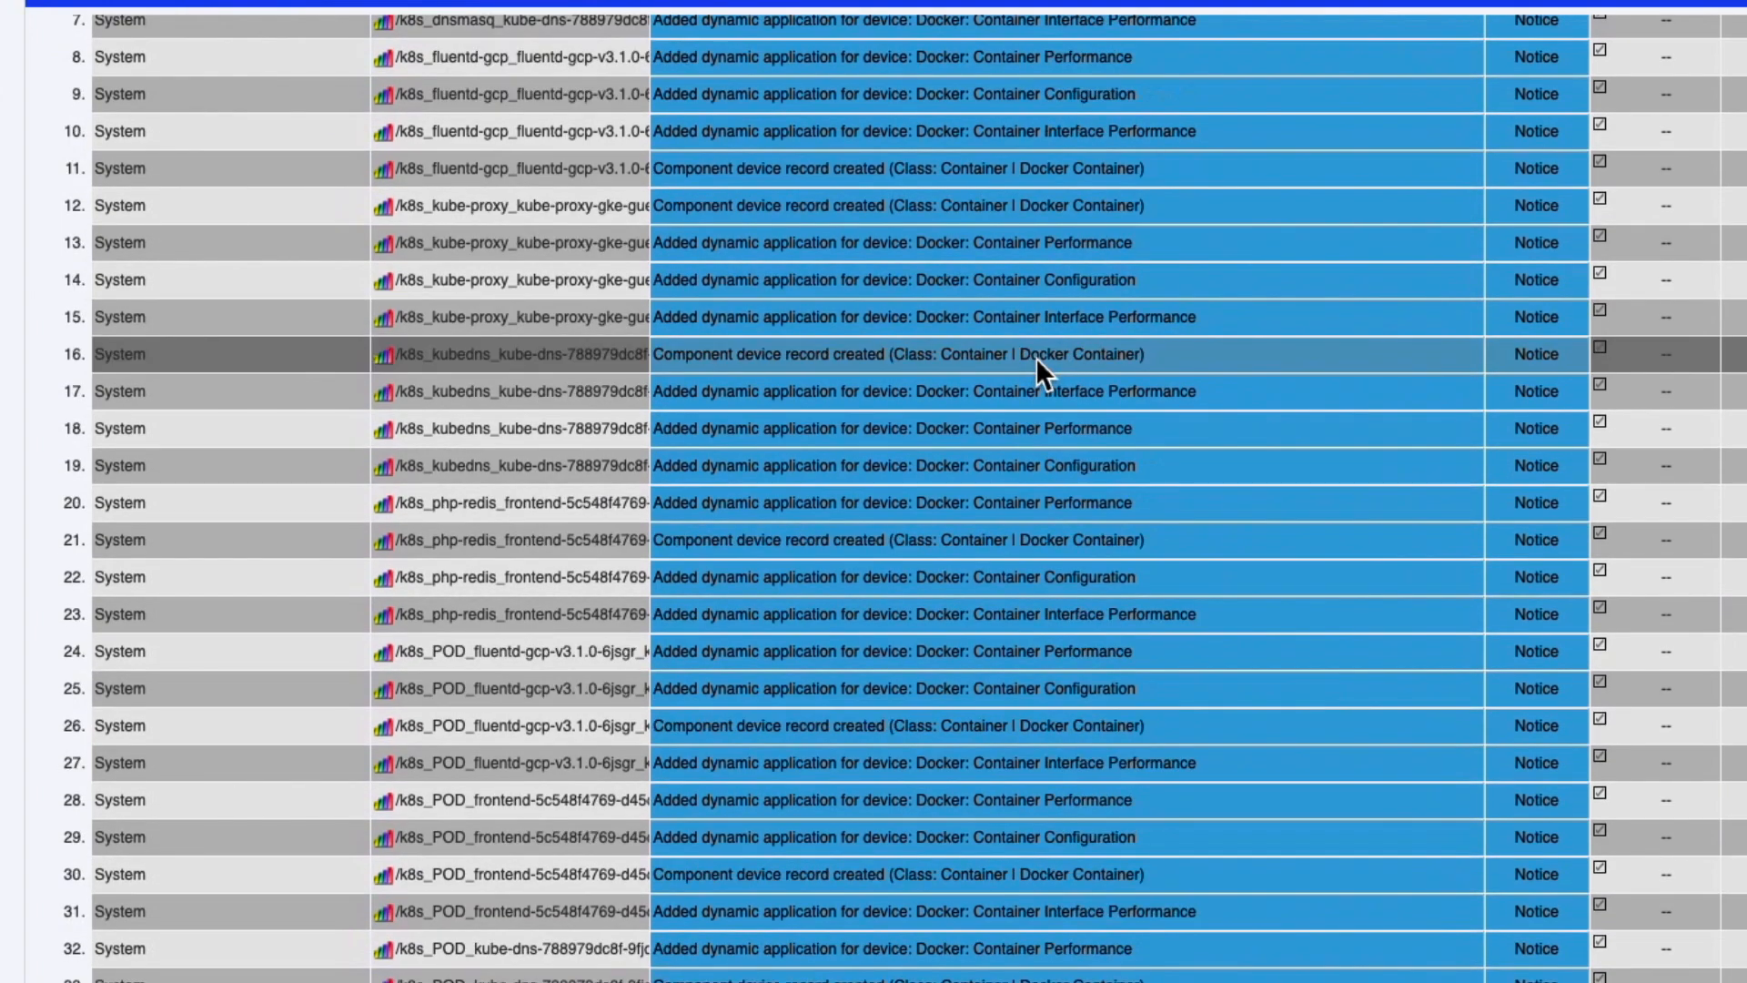
scroll(down, 3)
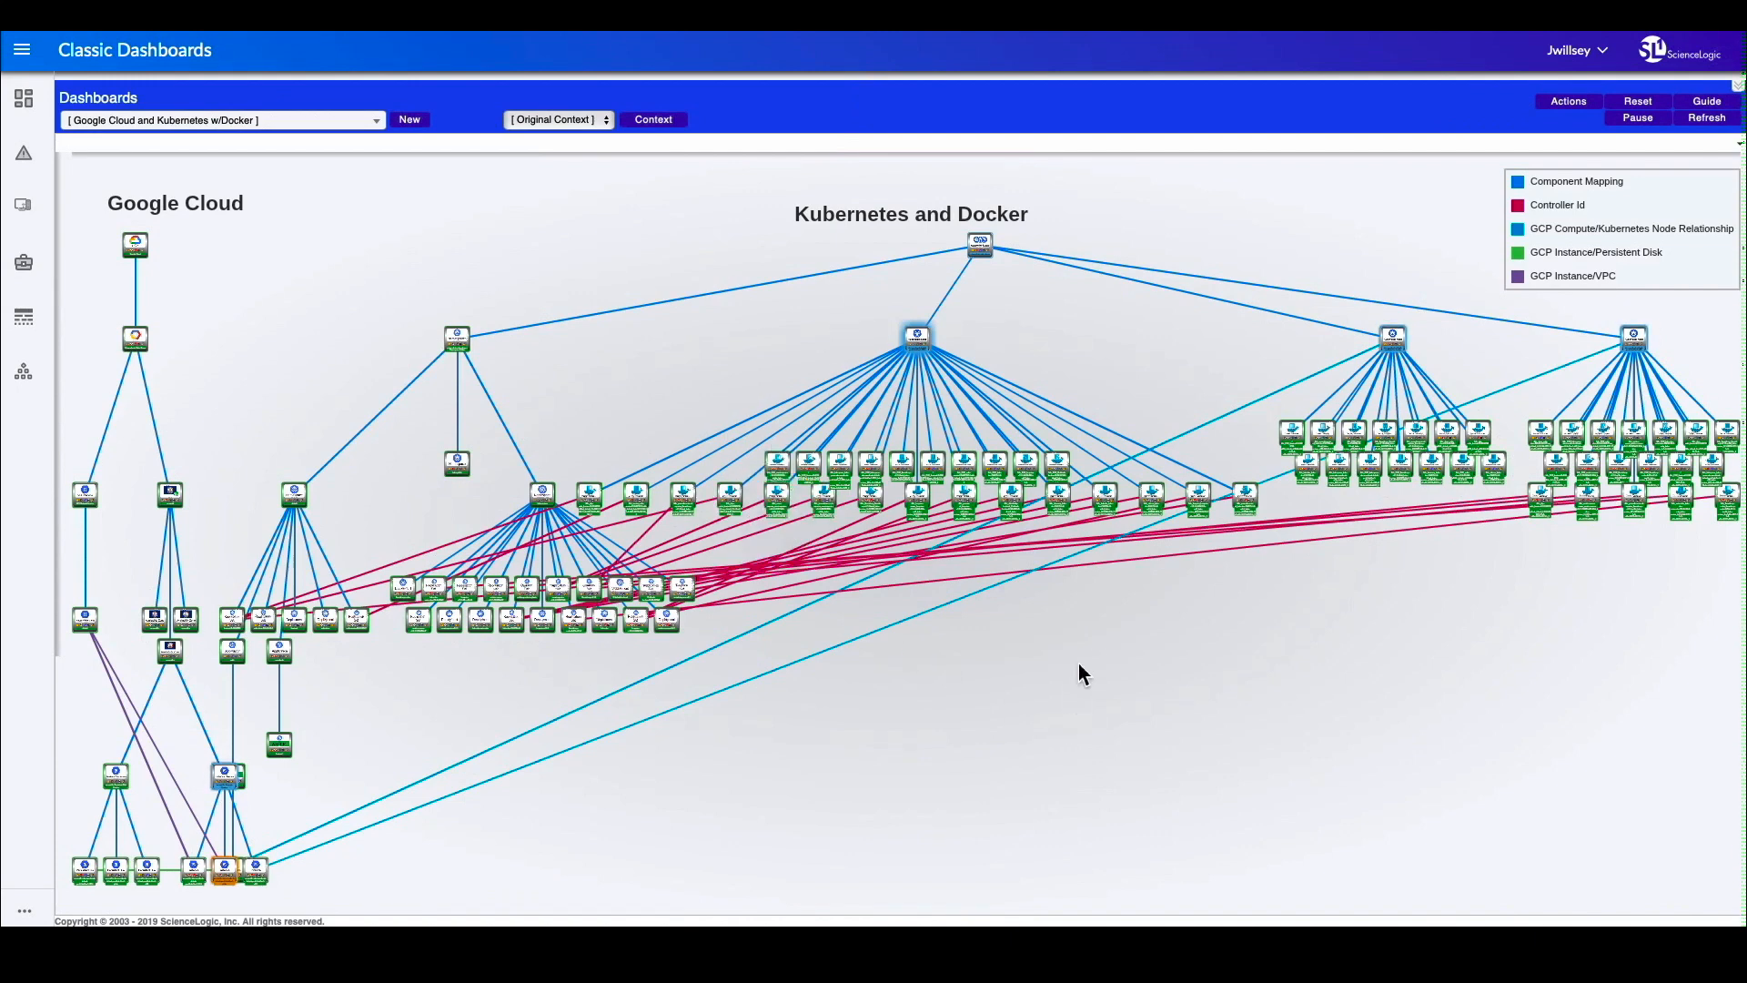
mouse_move(1175, 346)
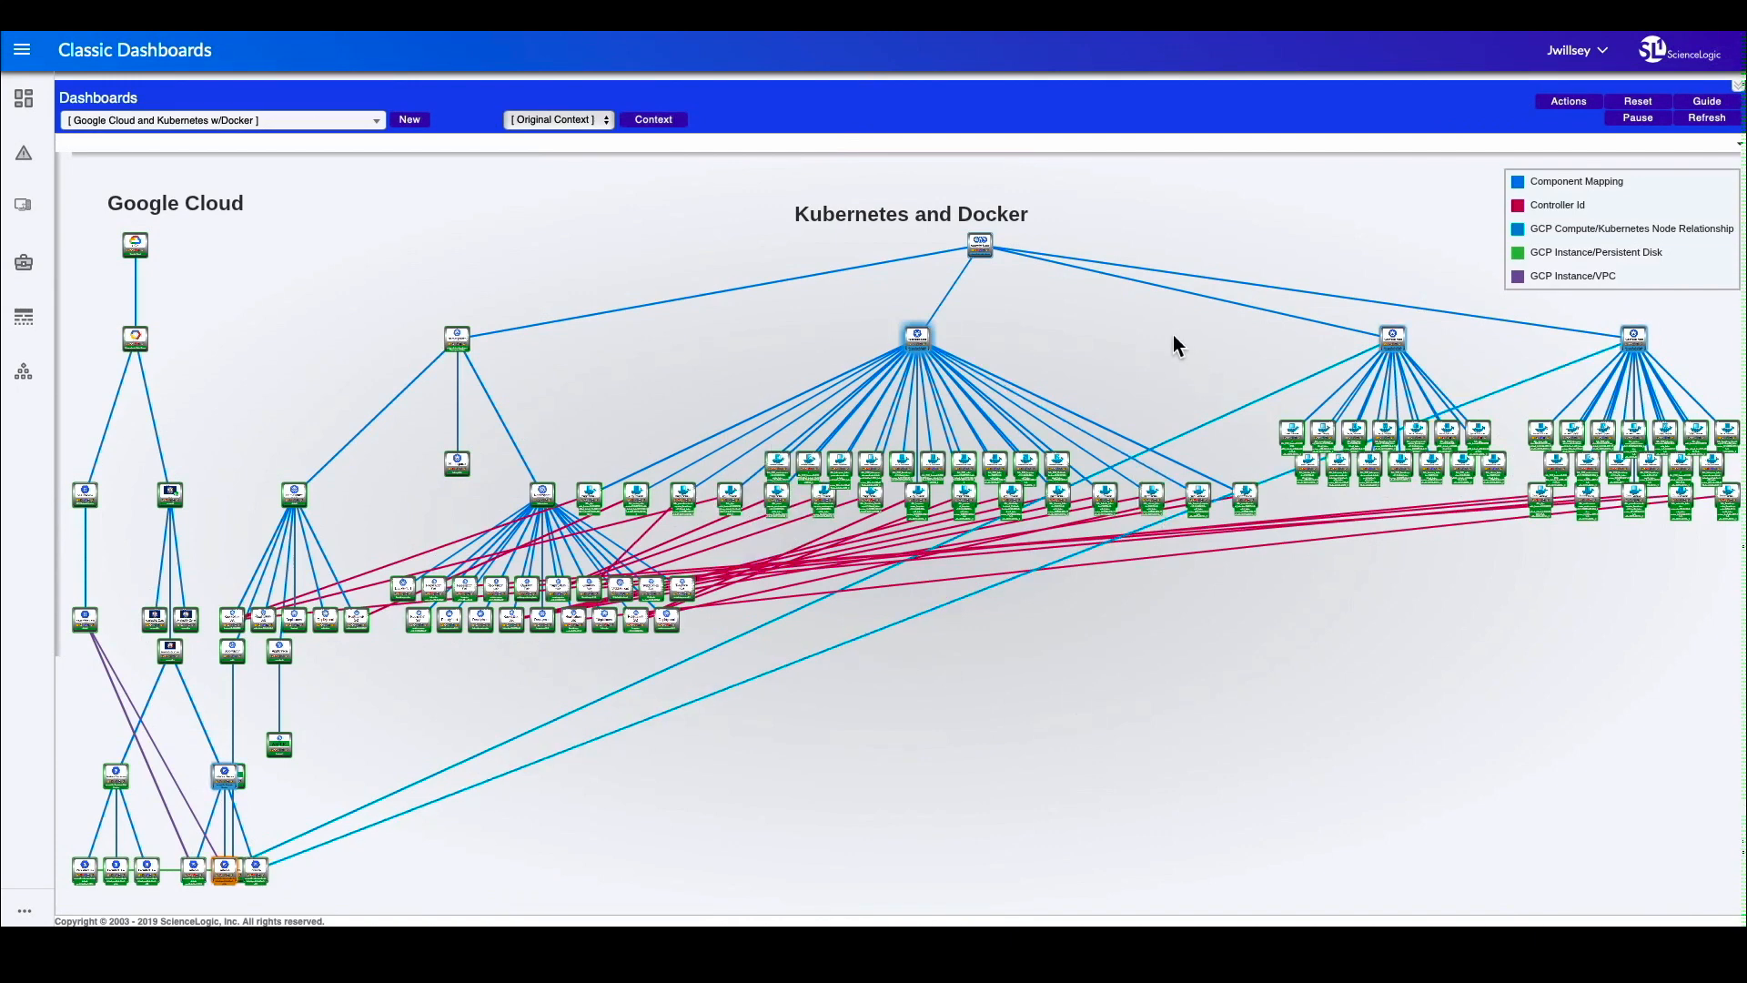
Step: Choose Microservice Analysis from the Dashboards dropdown
click(219, 119)
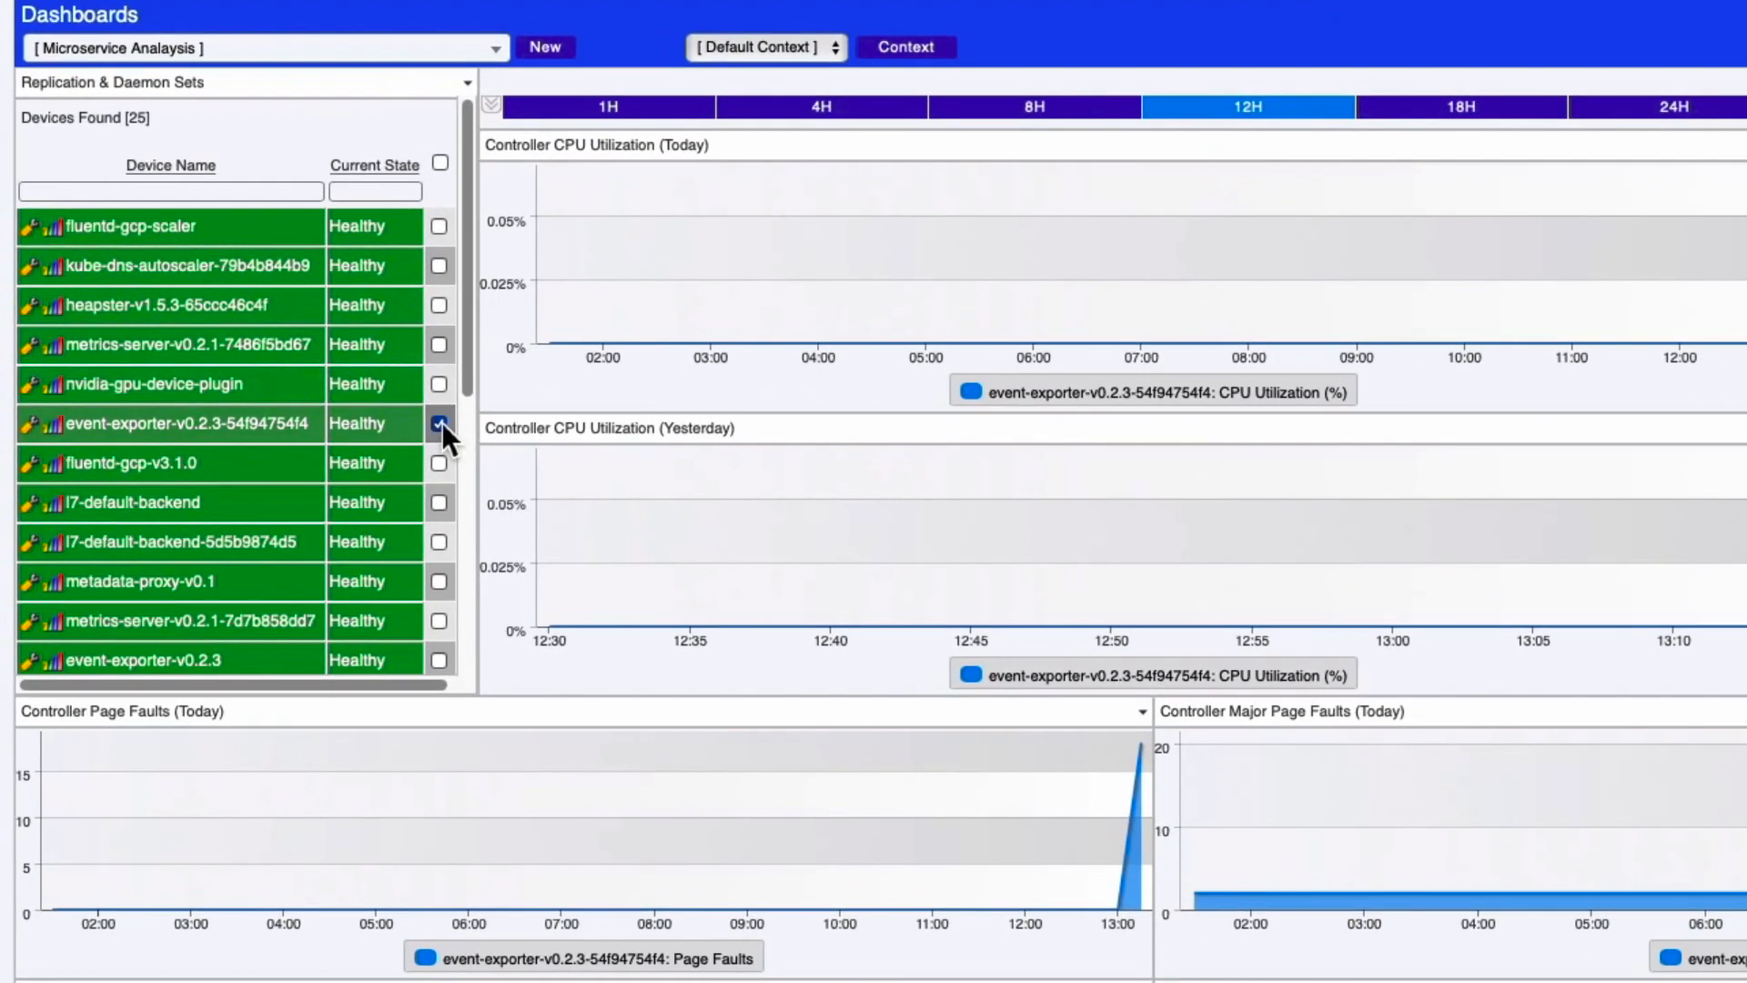
Step: Tick event-exporter-v0.2.3-54f94754f4 under Replication & Daemon Sets to graph its metrics
click(438, 423)
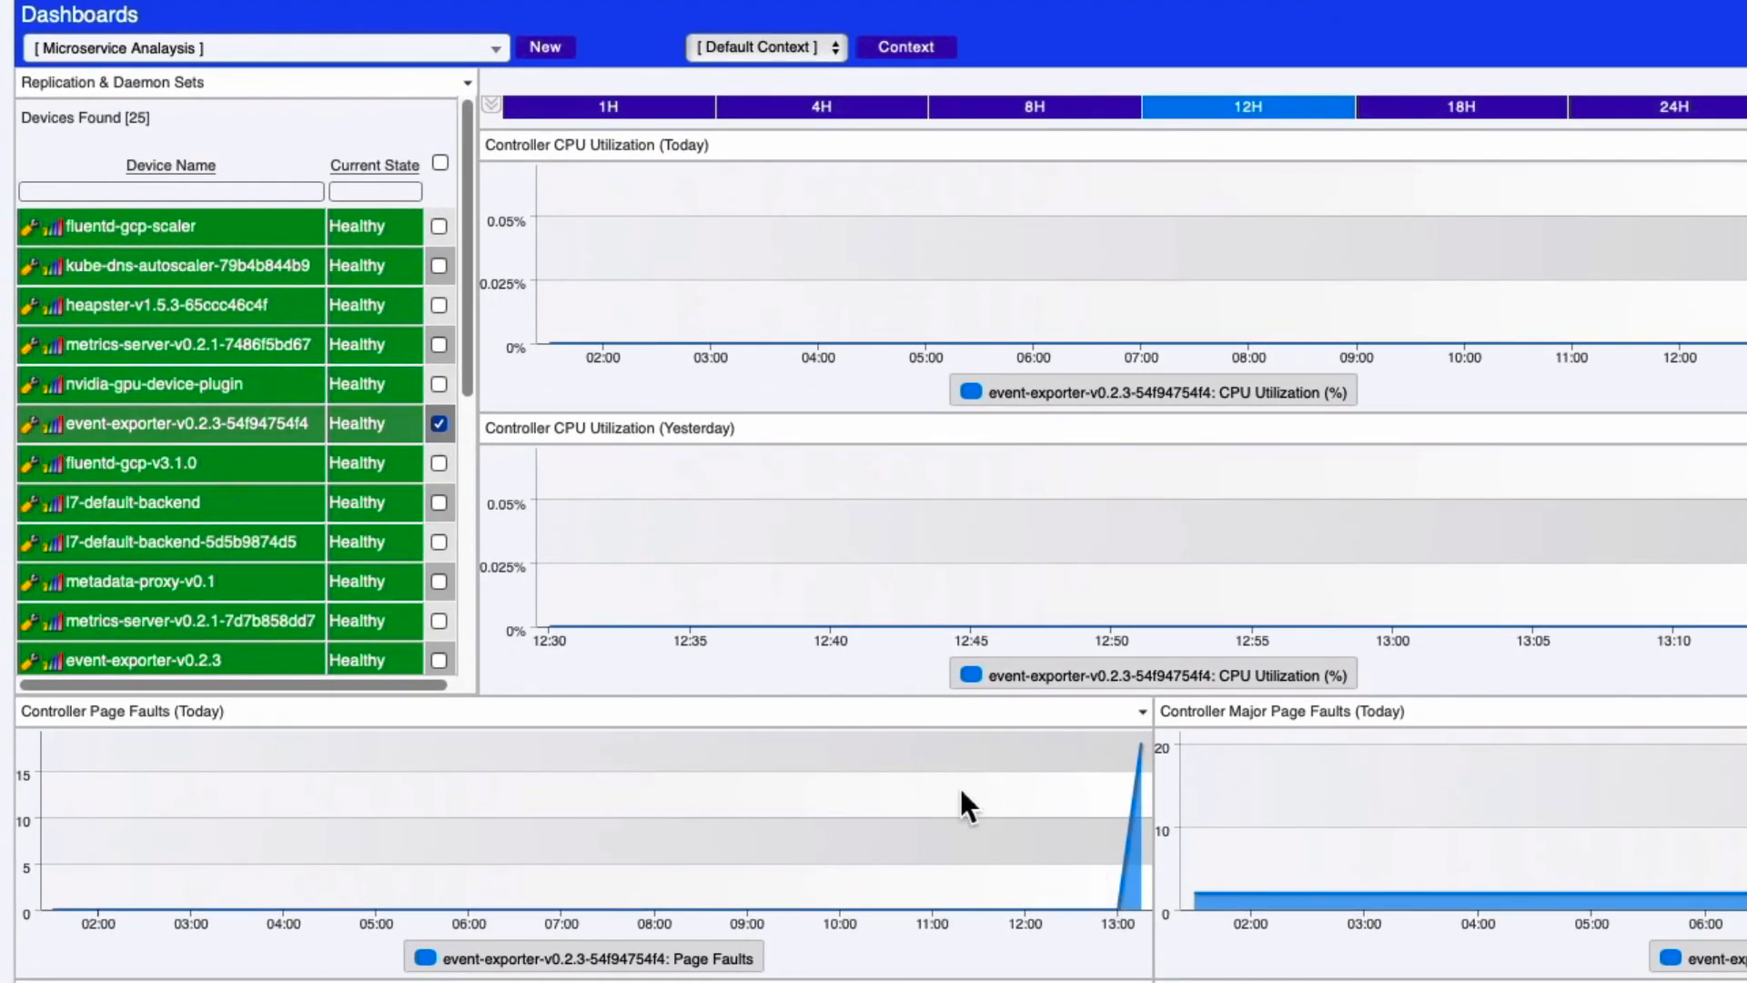
mouse_move(1320, 807)
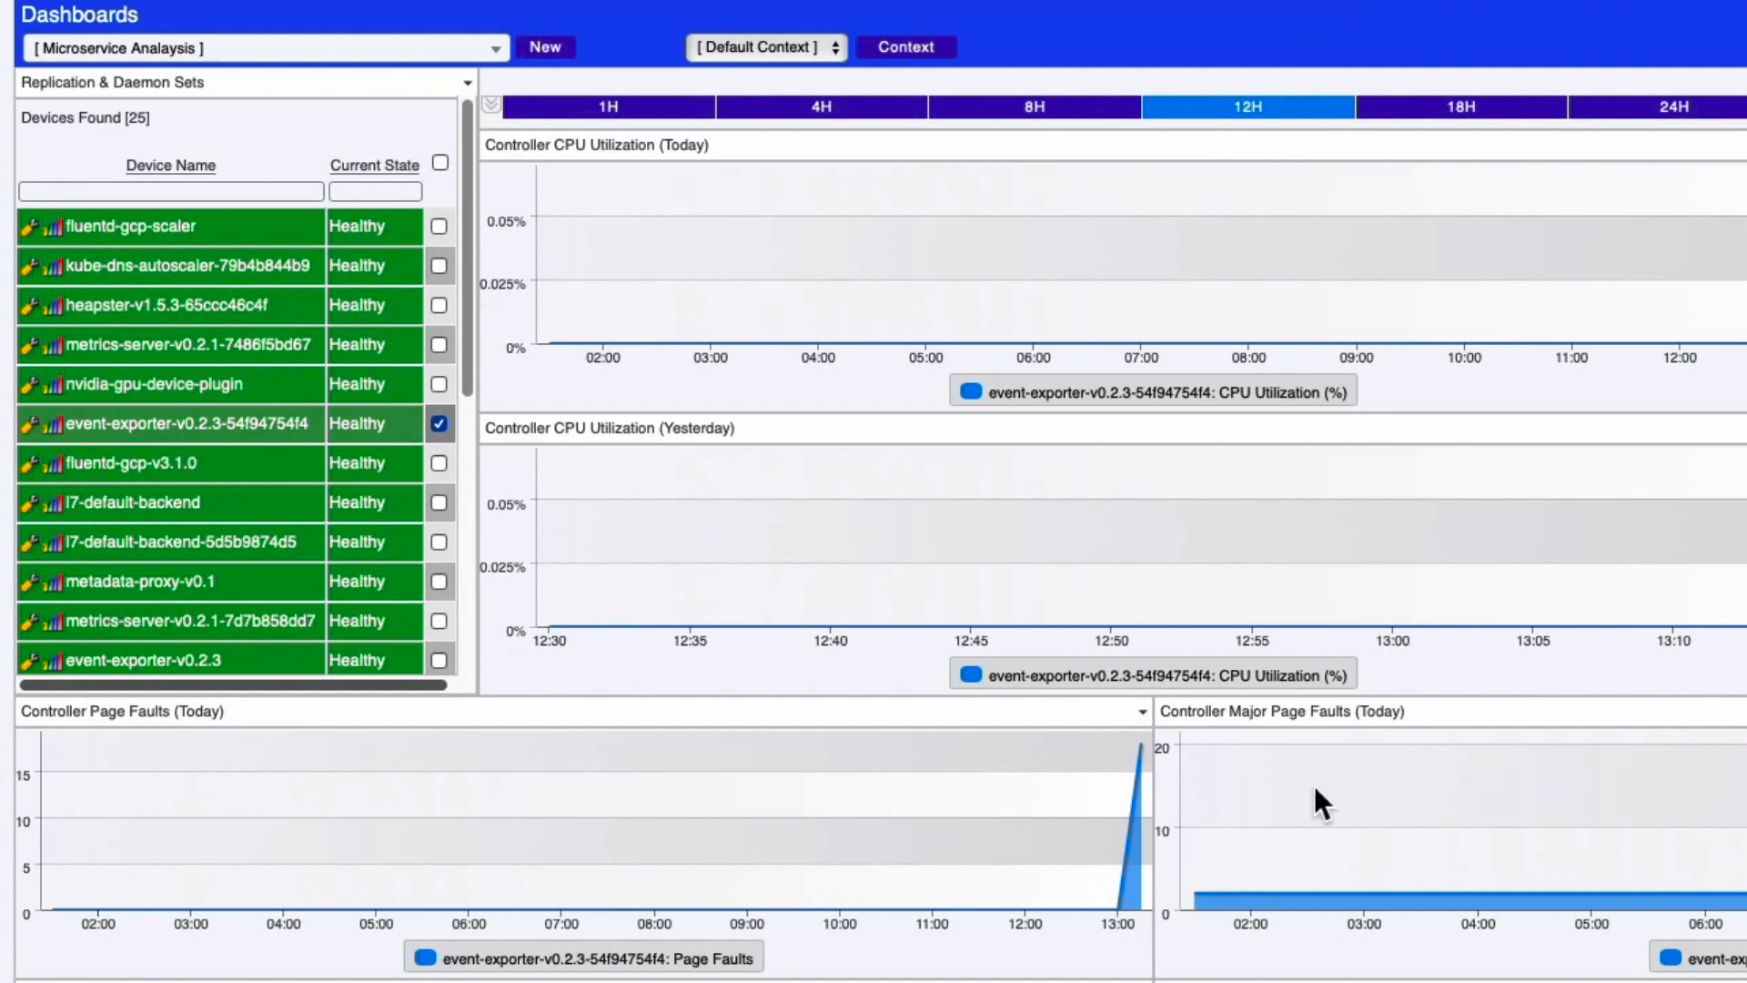
mouse_move(1210, 718)
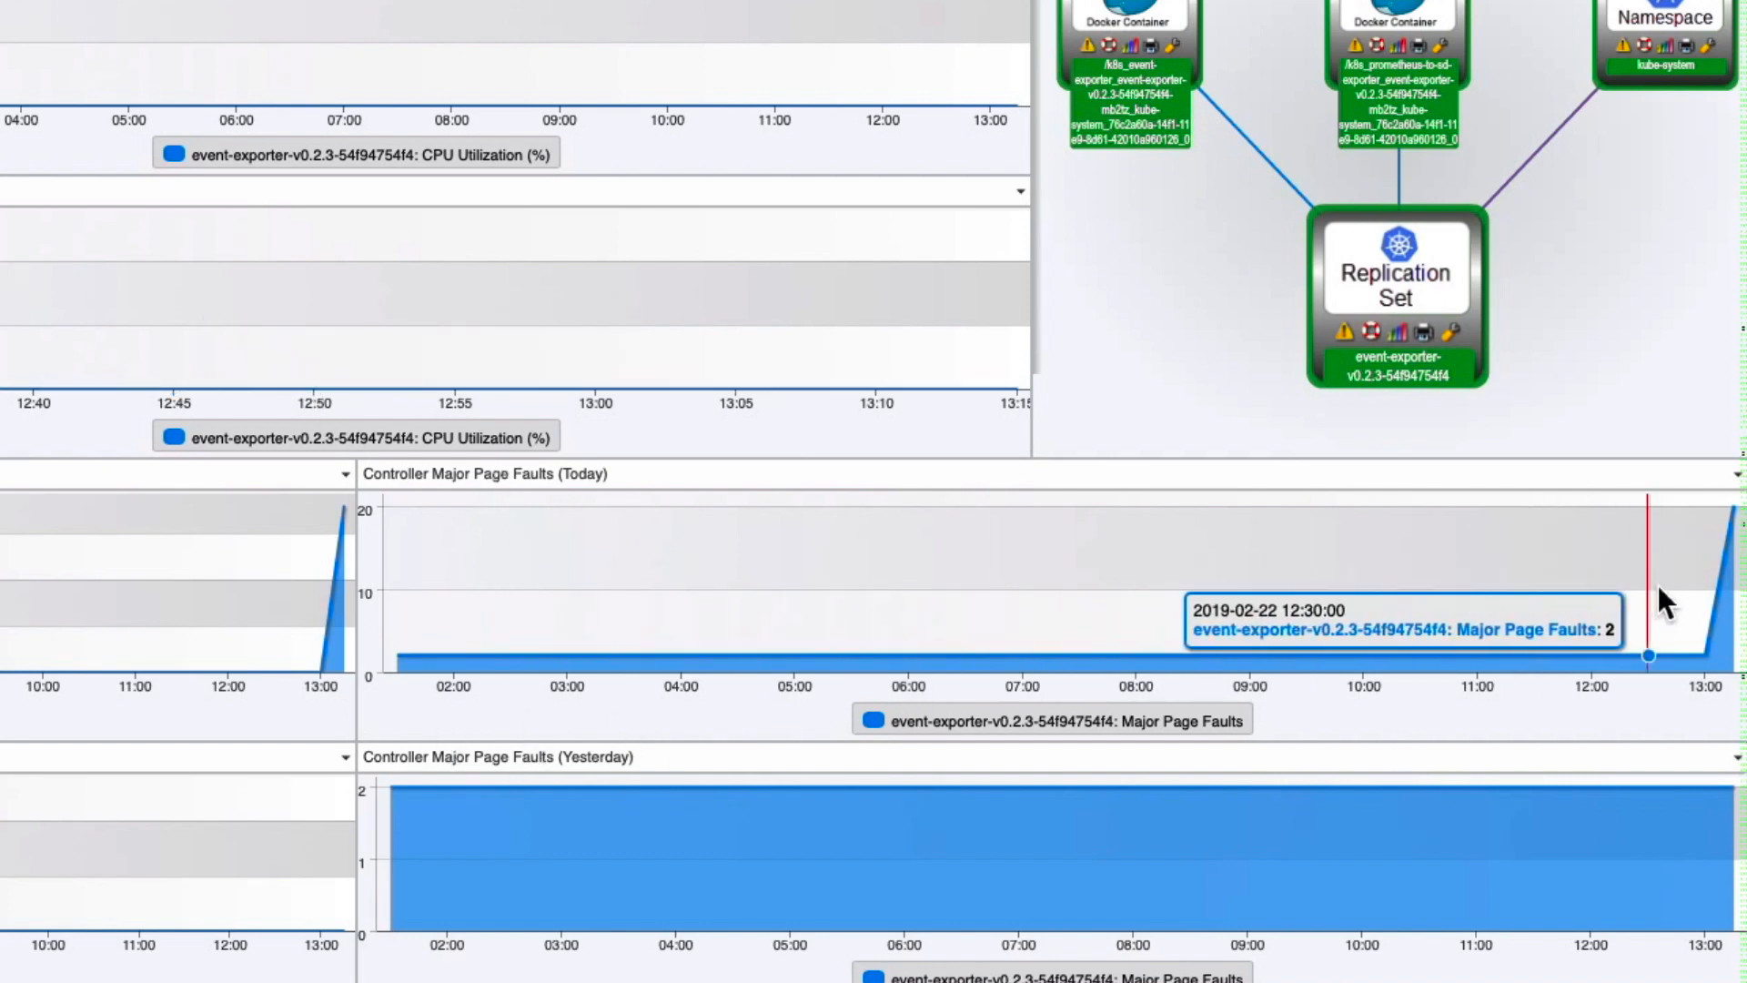
mouse_move(1331, 585)
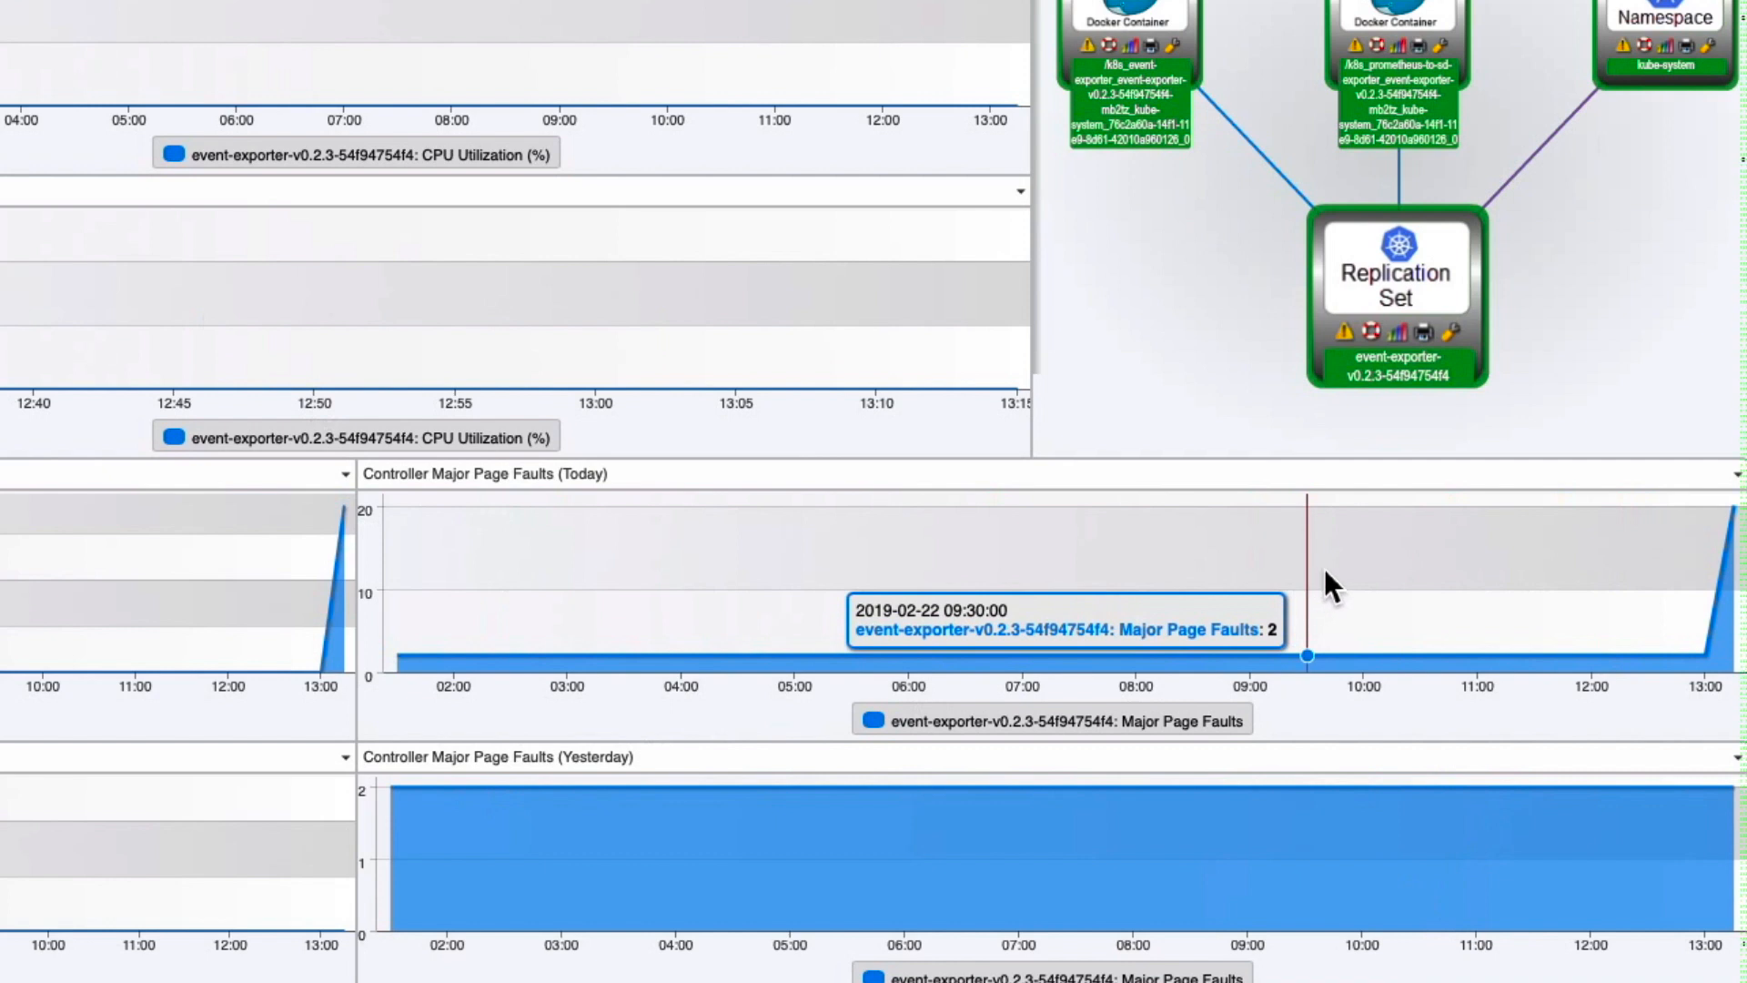
mouse_move(1471, 596)
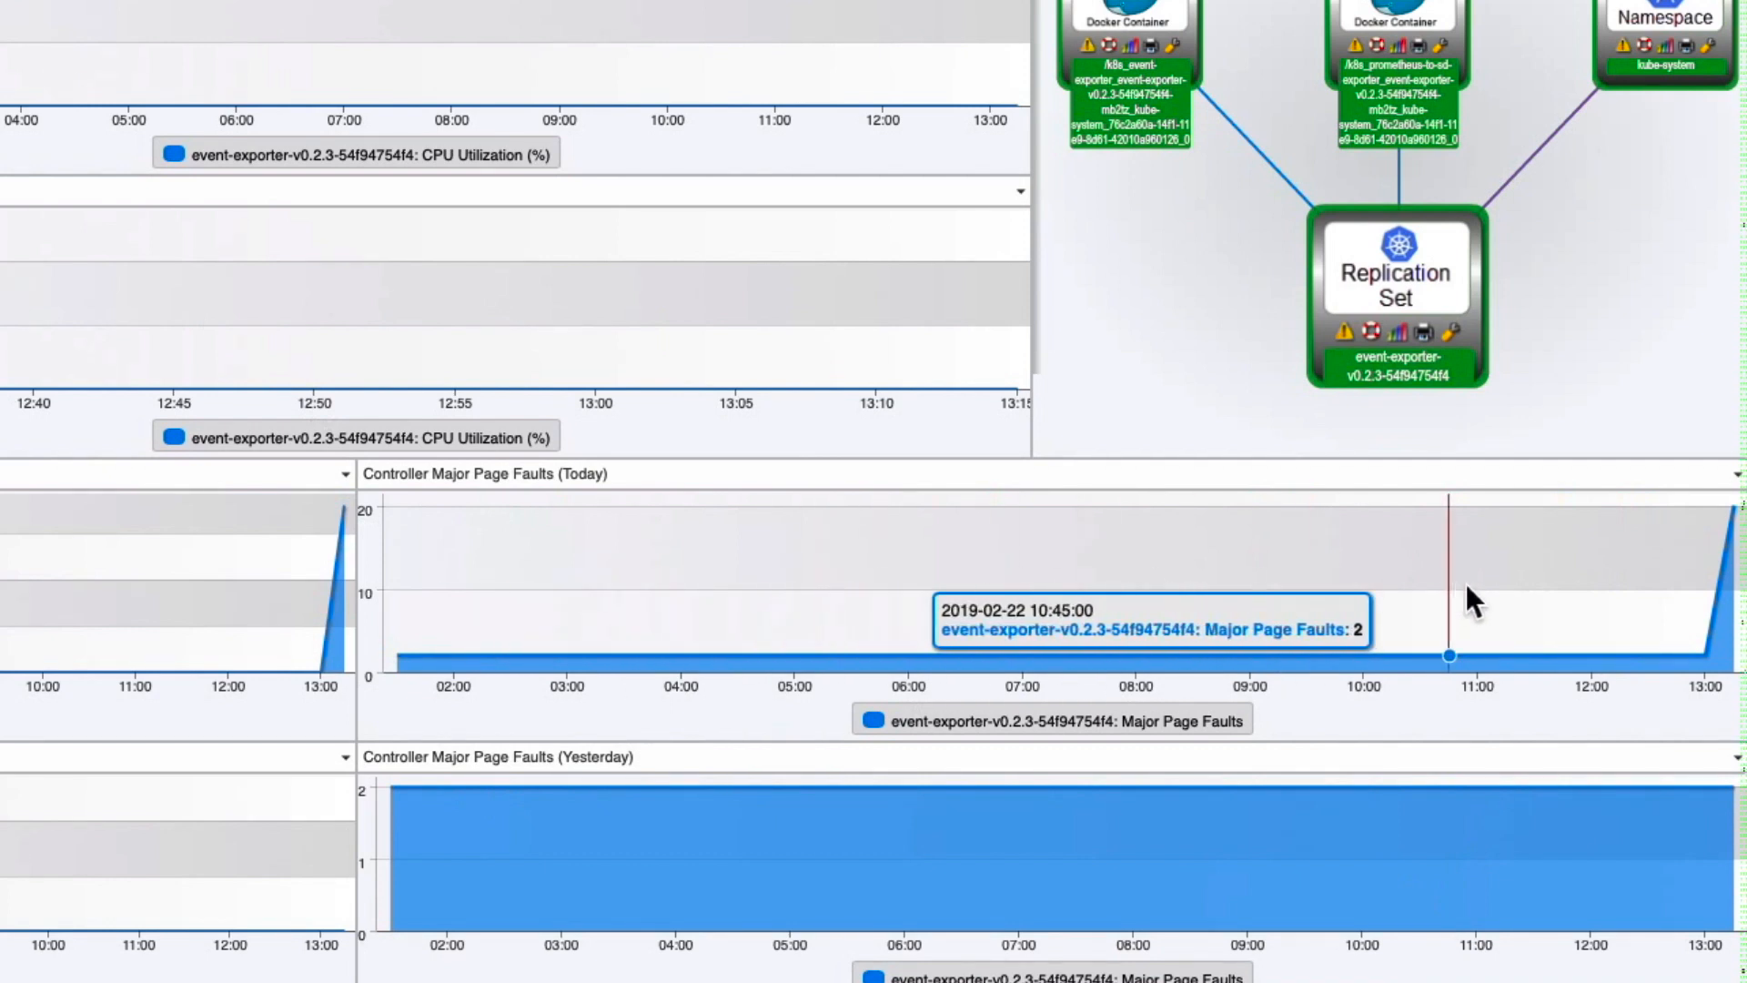
mouse_move(934, 853)
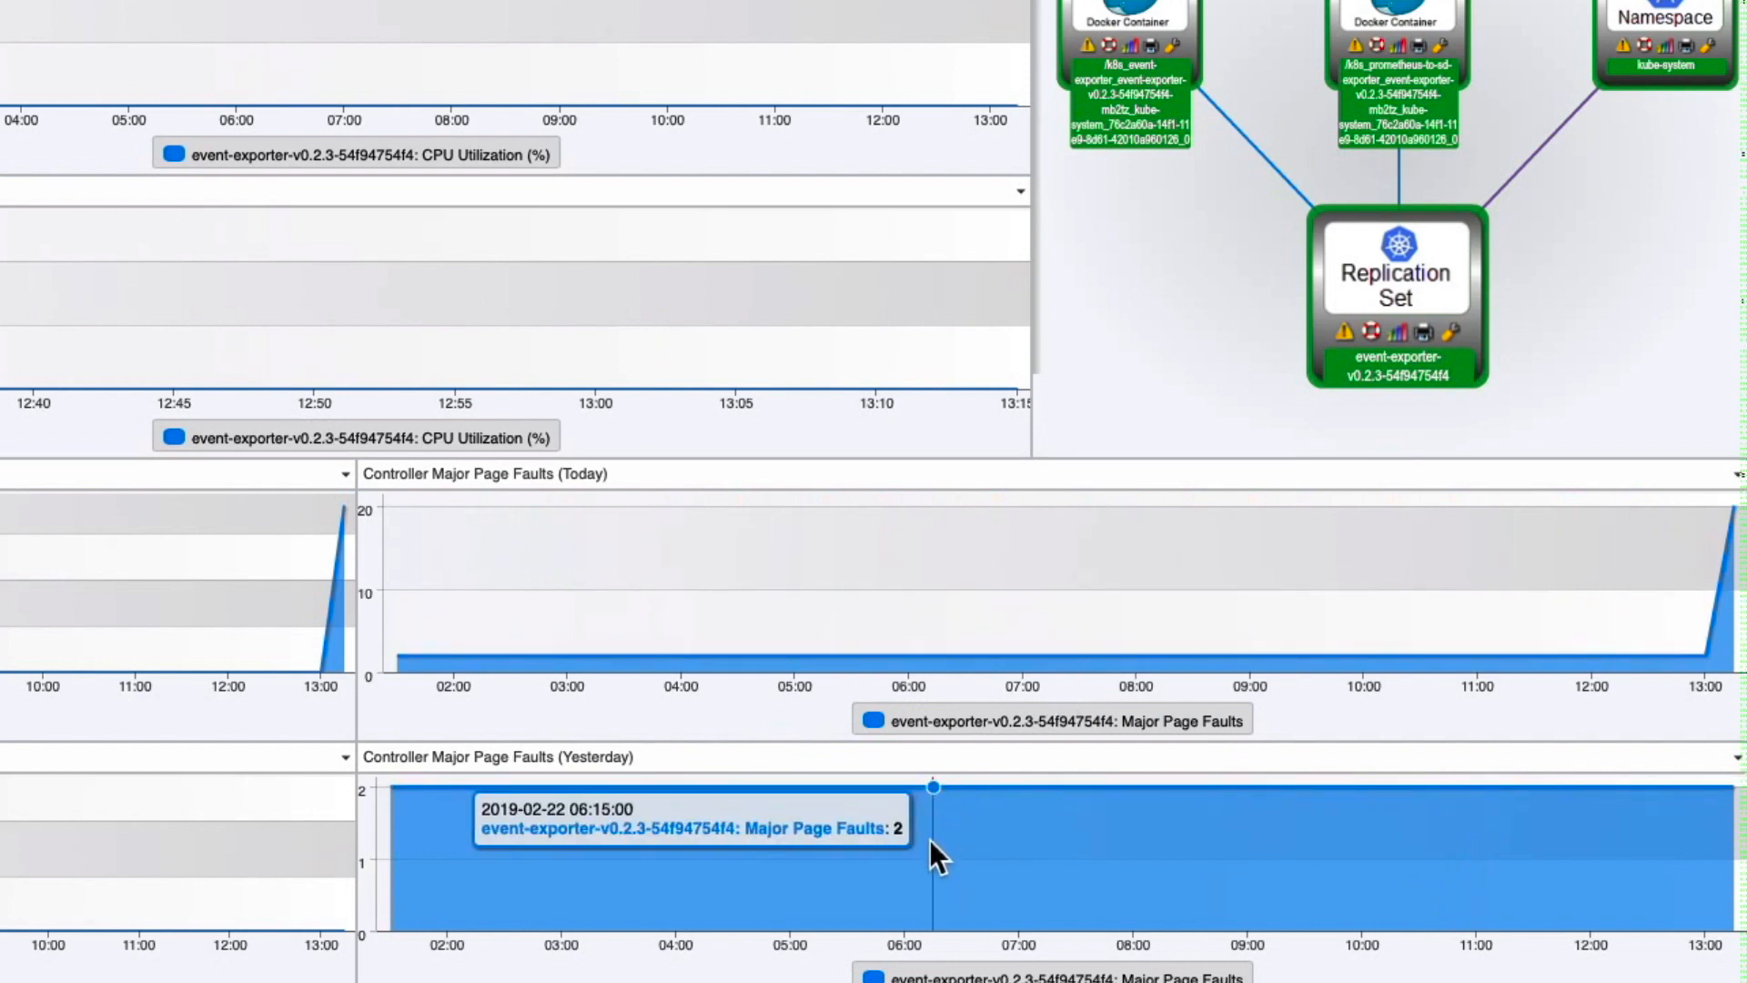
mouse_move(702, 788)
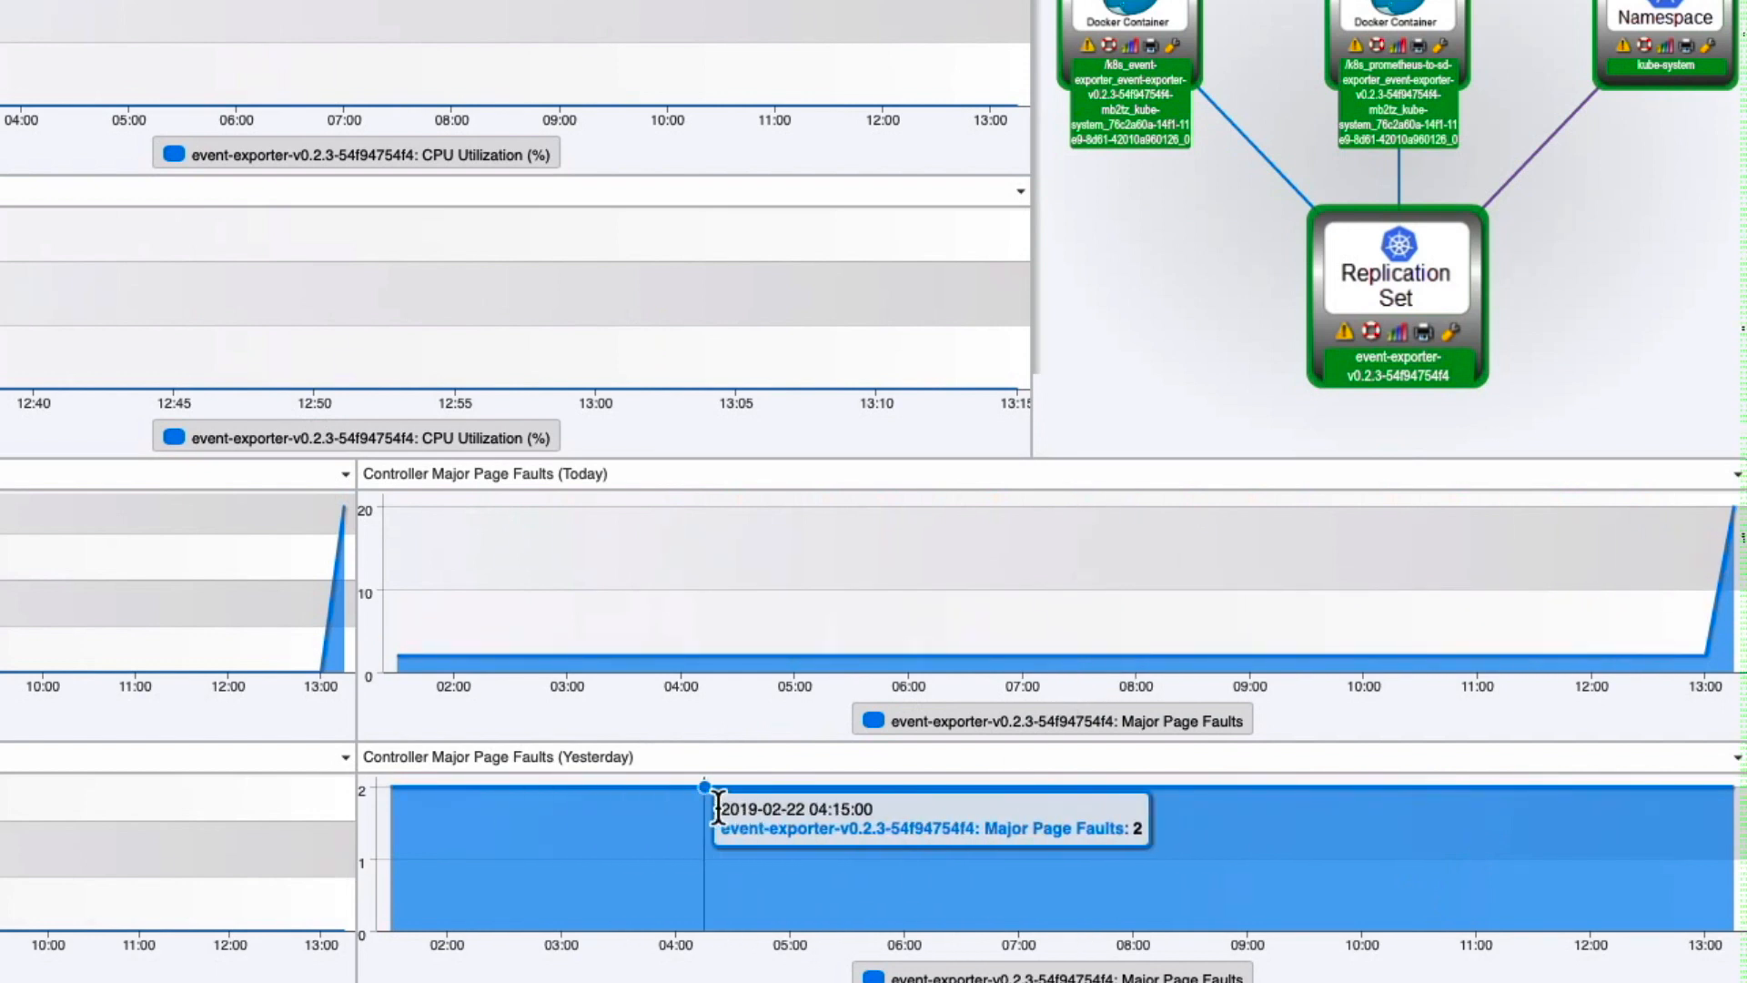
mouse_move(1649, 635)
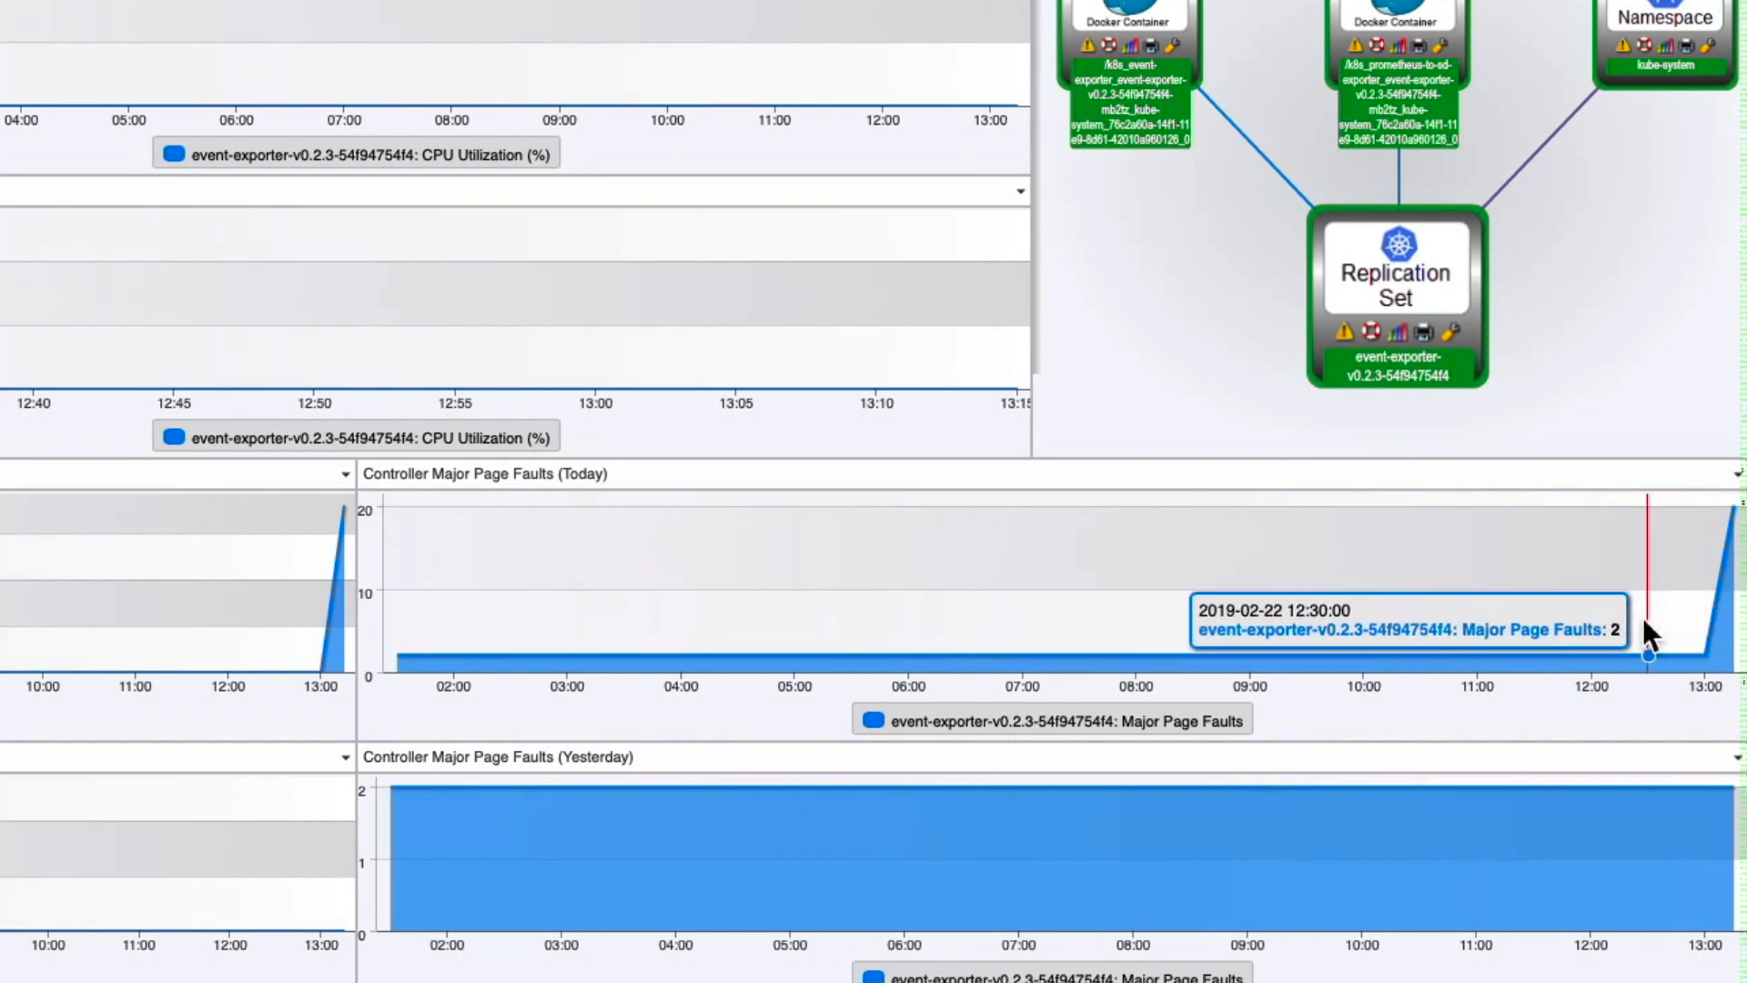
mouse_move(1734, 505)
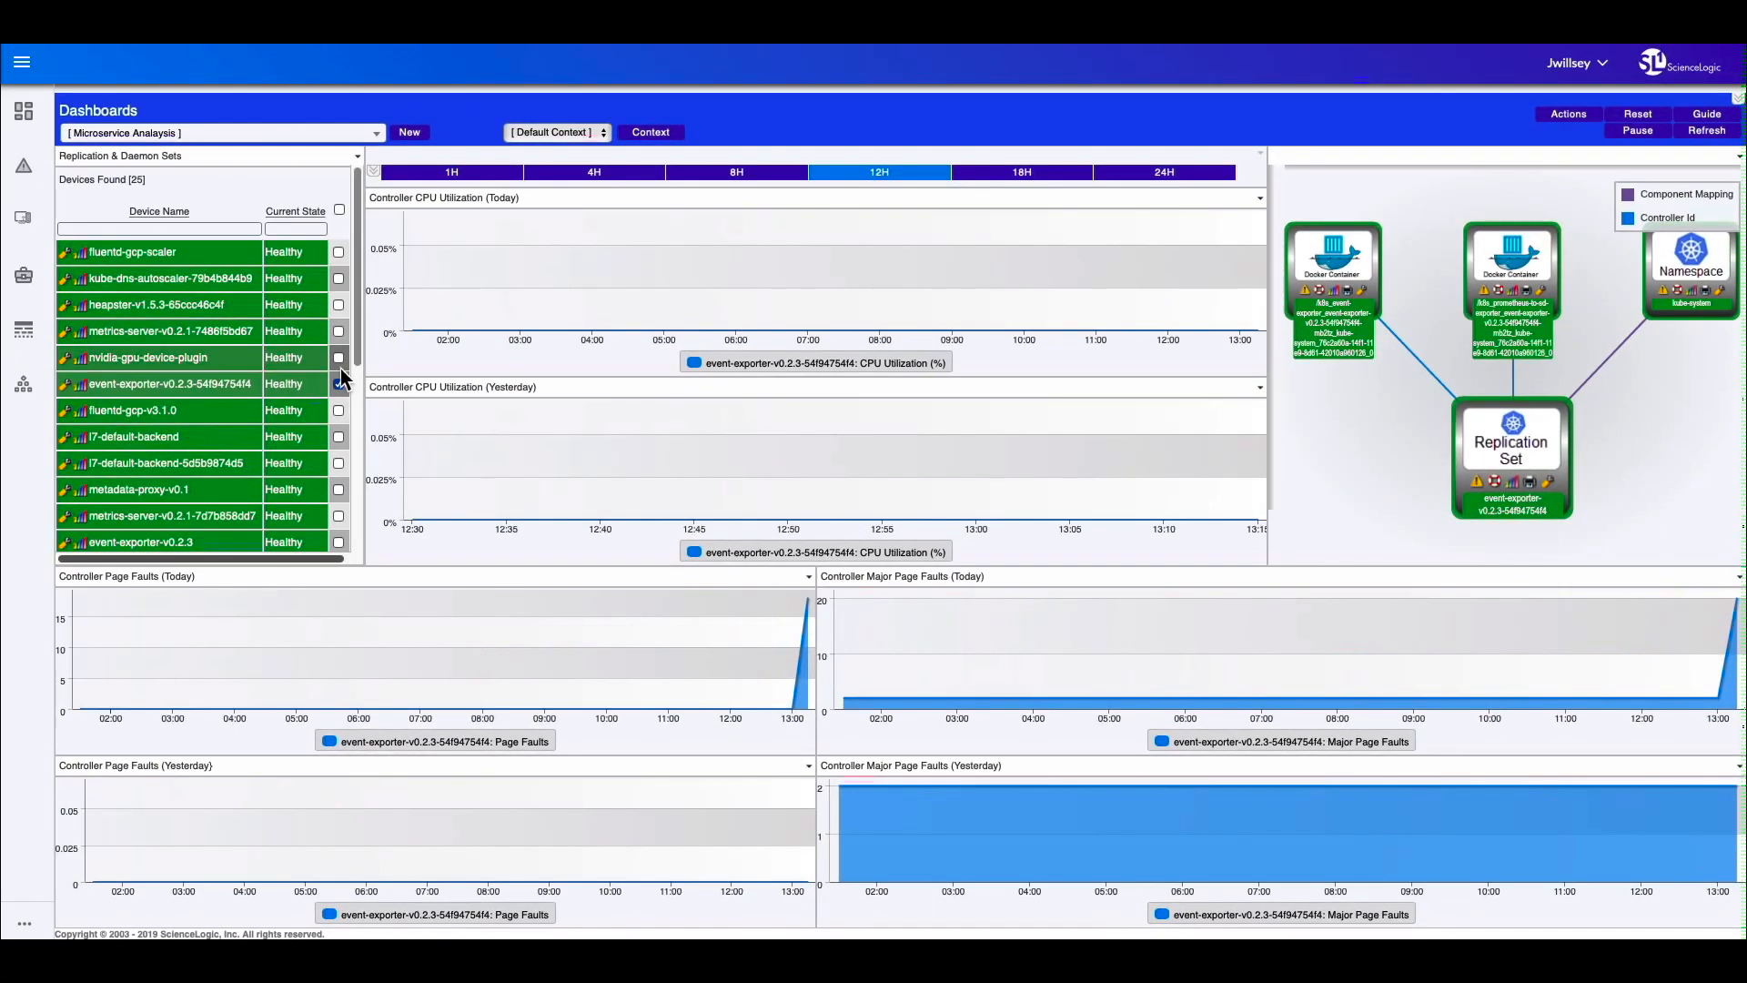
Step: Compare l7-default-backend, l7-default-backend-5d5b9874d5 and metadata-proxy-v0.1 metrics, then reopen the topology map
click(338, 383)
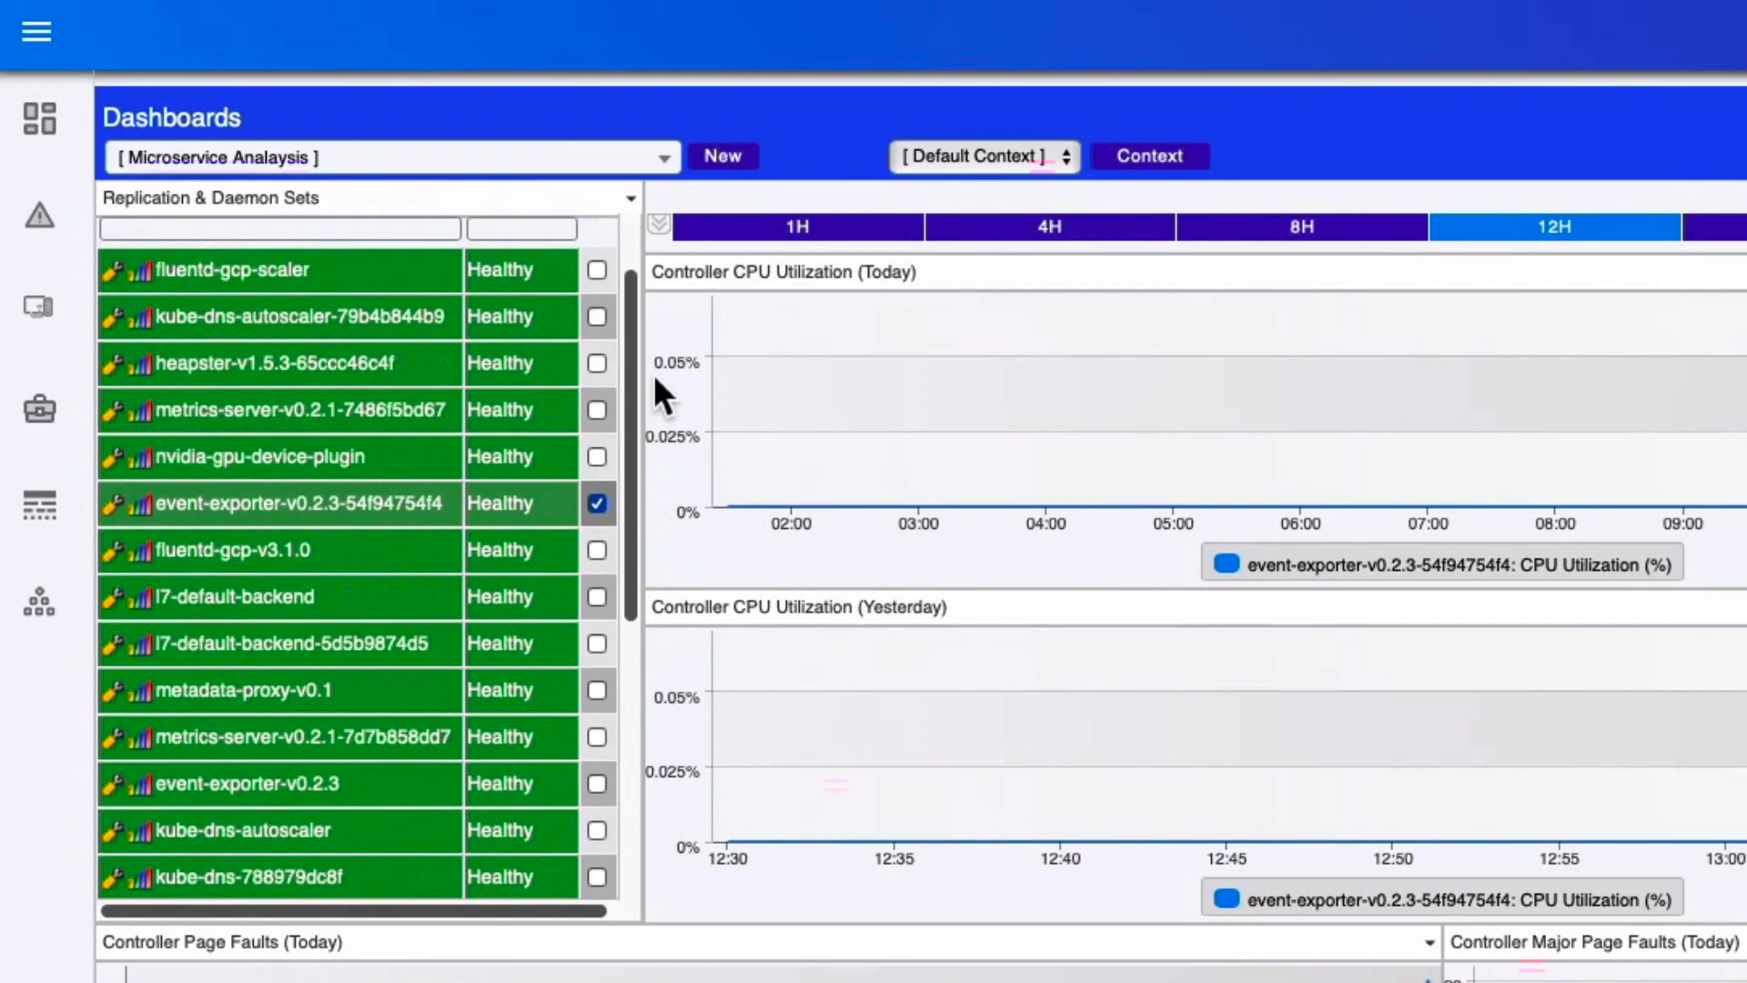
scroll(down, 3)
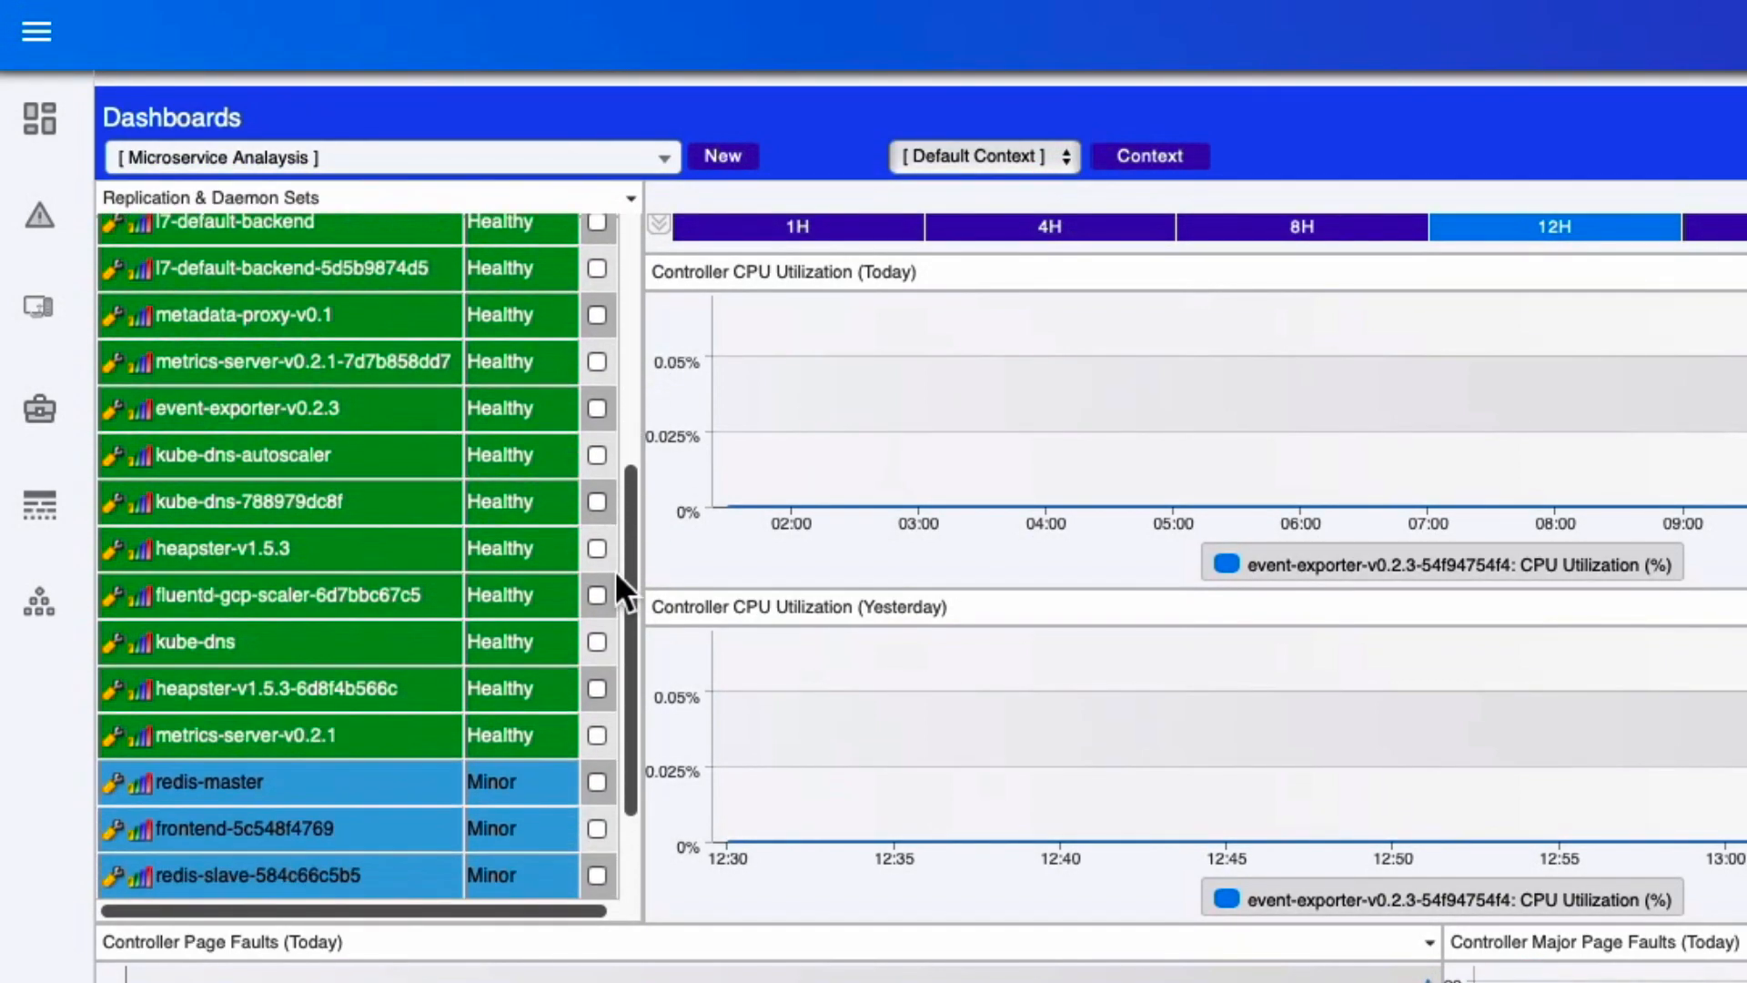
scroll(up, 3)
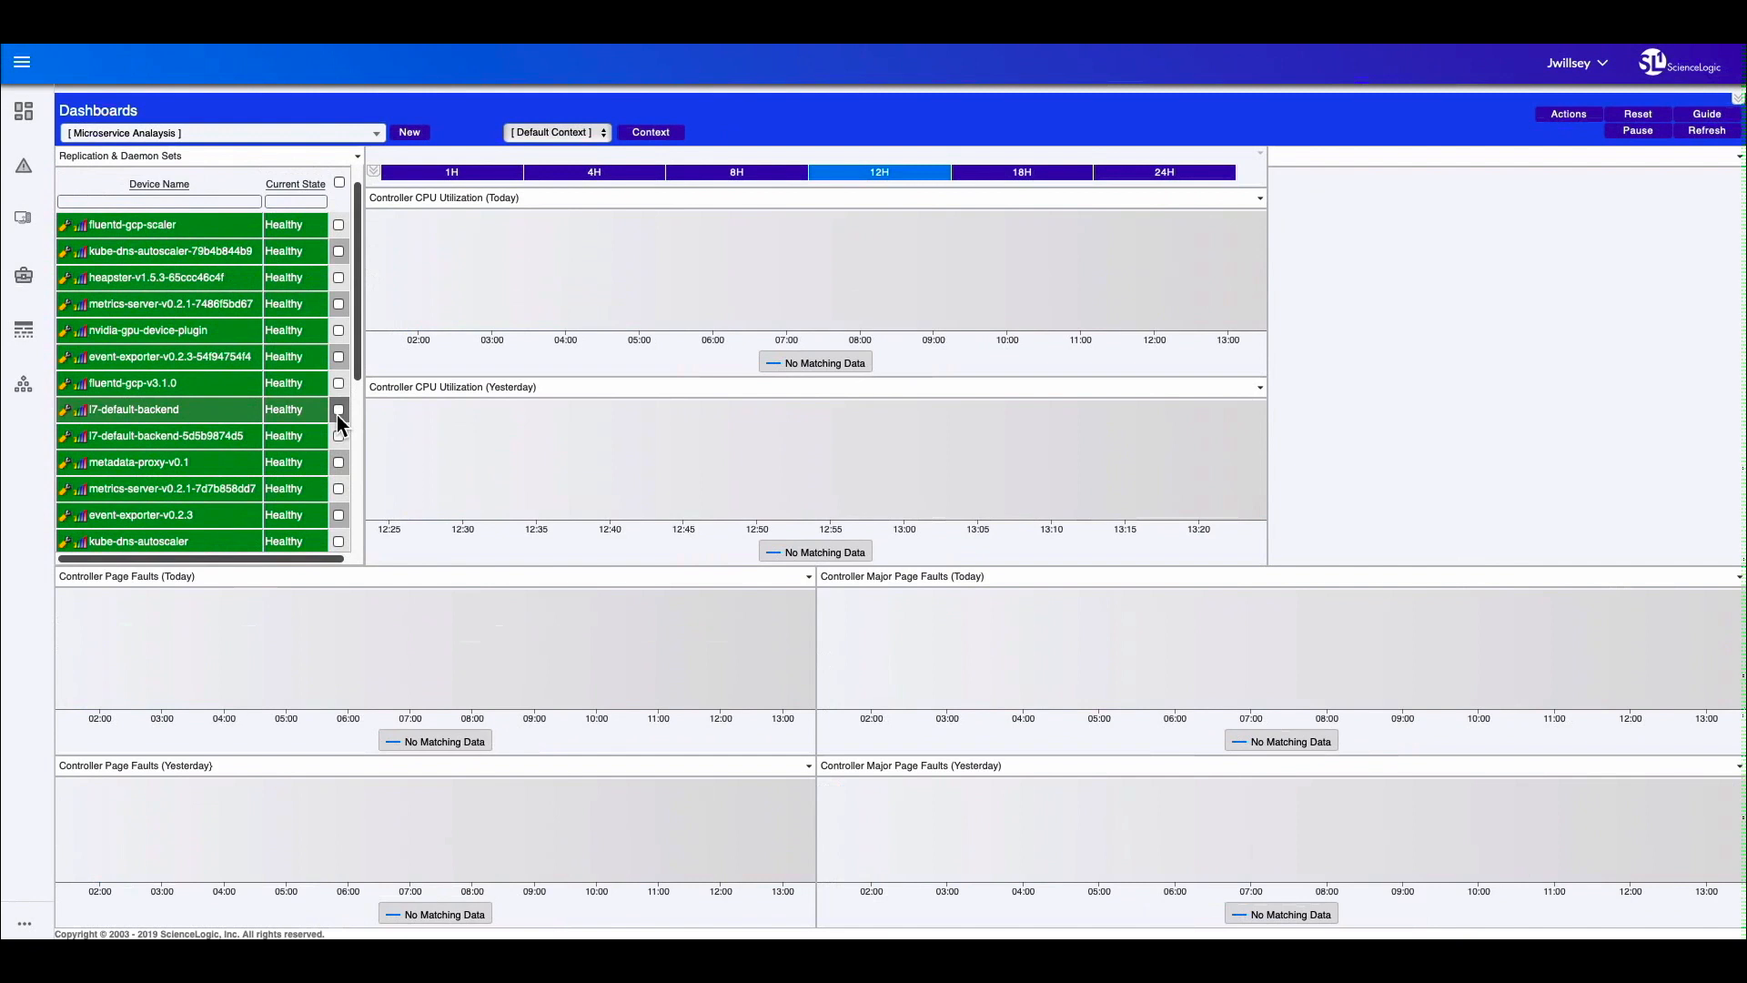
click(339, 408)
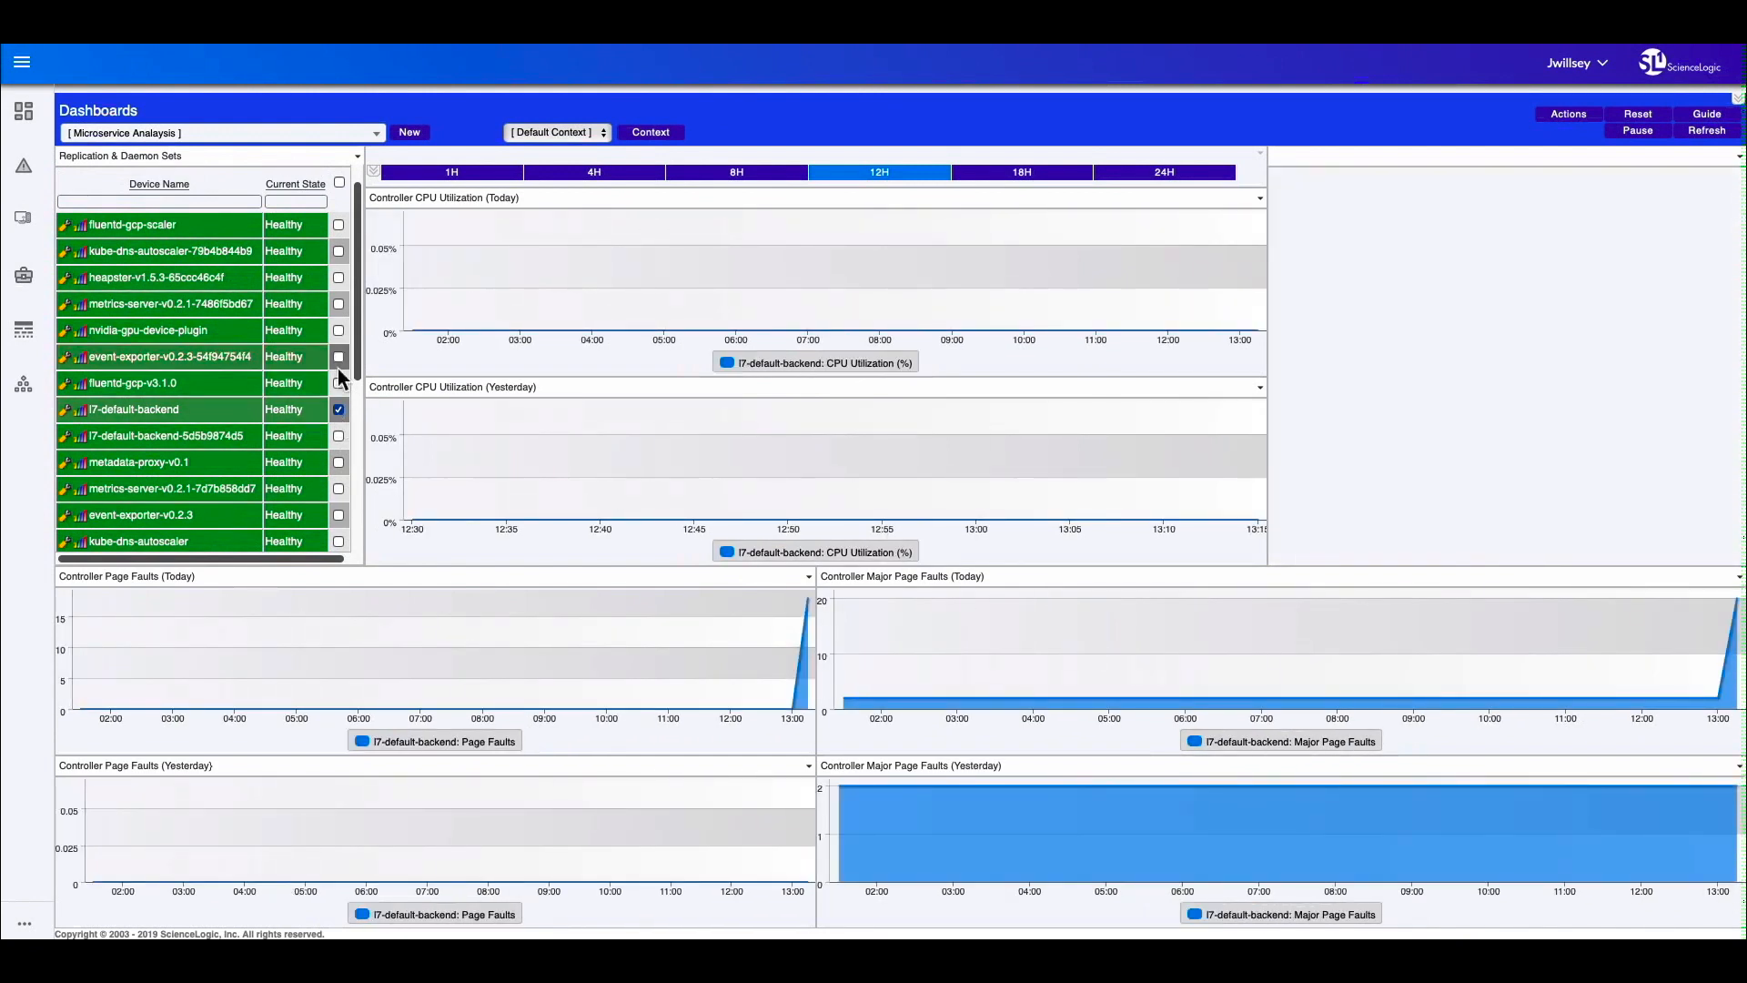
click(337, 409)
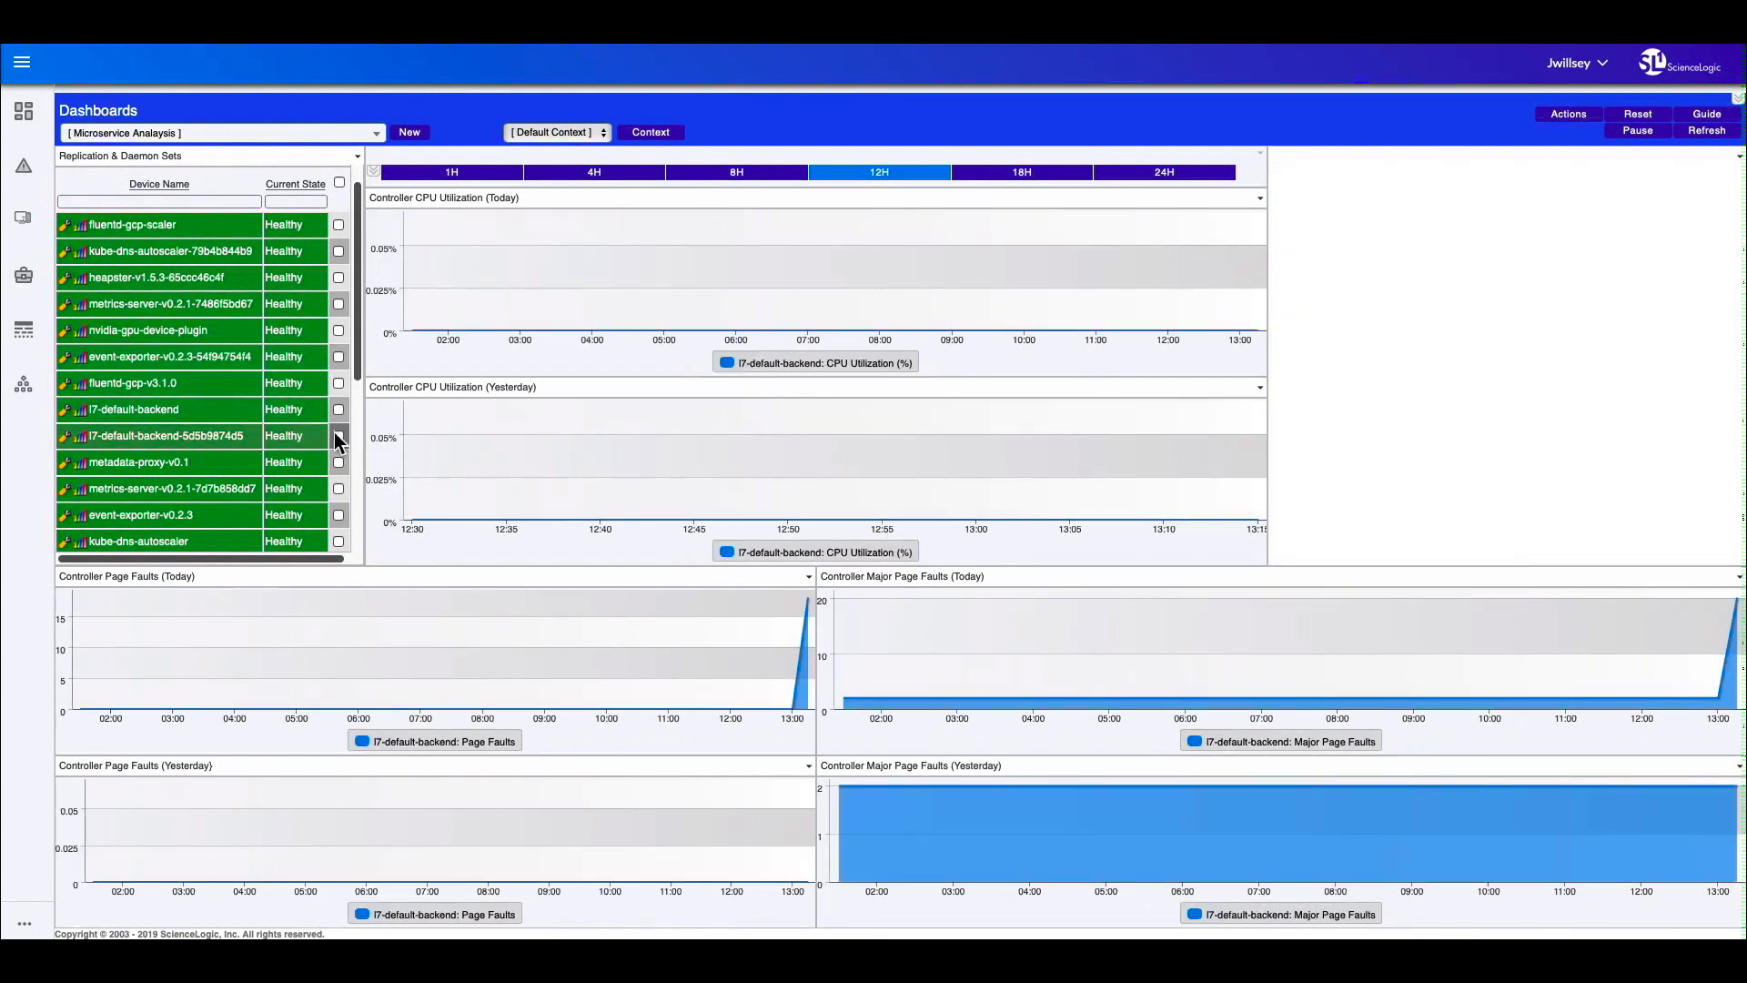
click(338, 461)
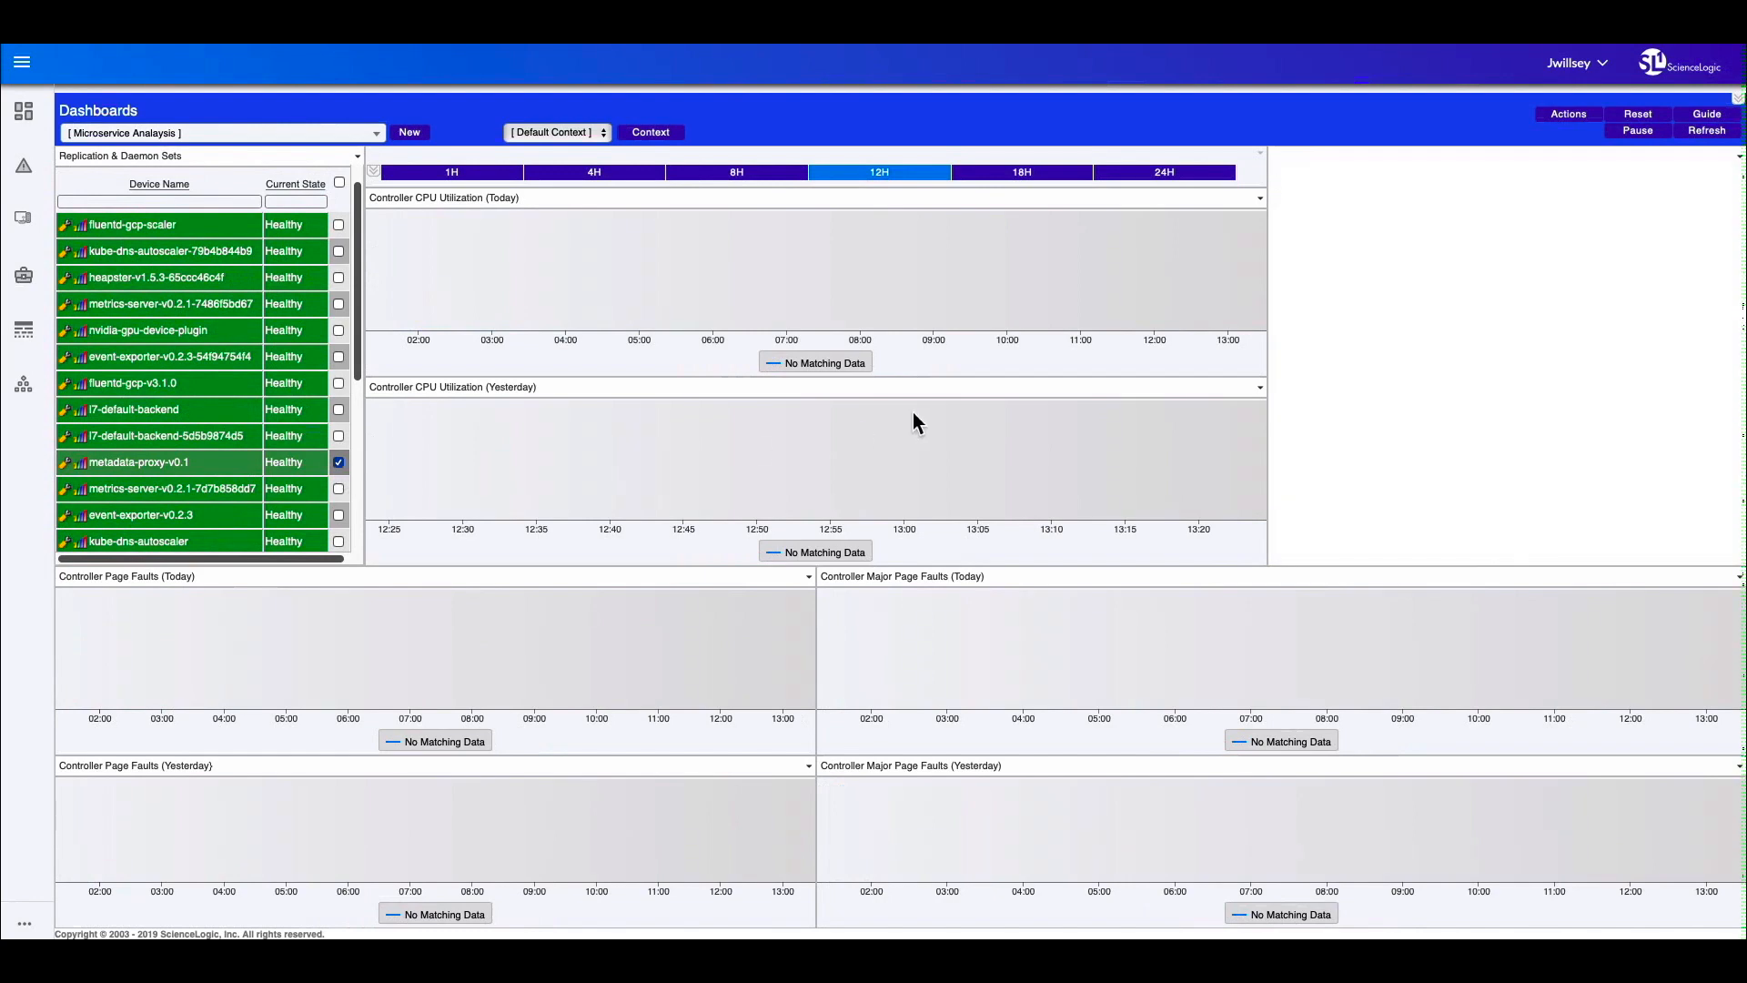
click(218, 133)
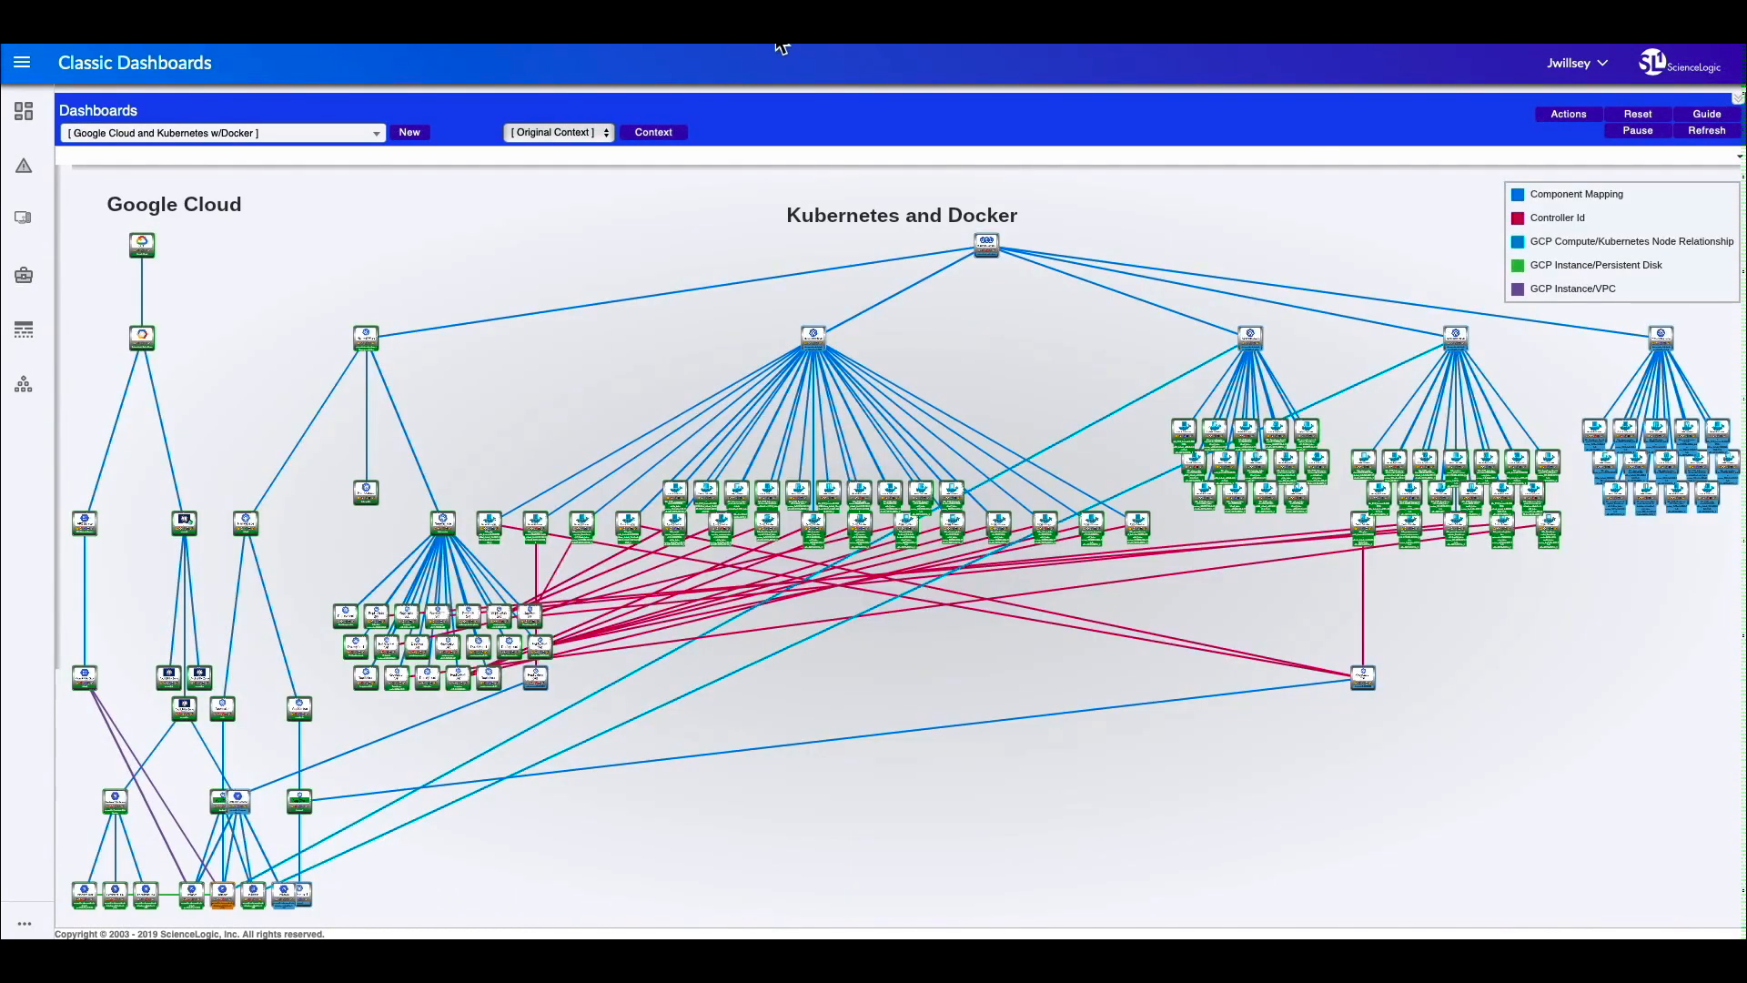
mouse_move(957, 376)
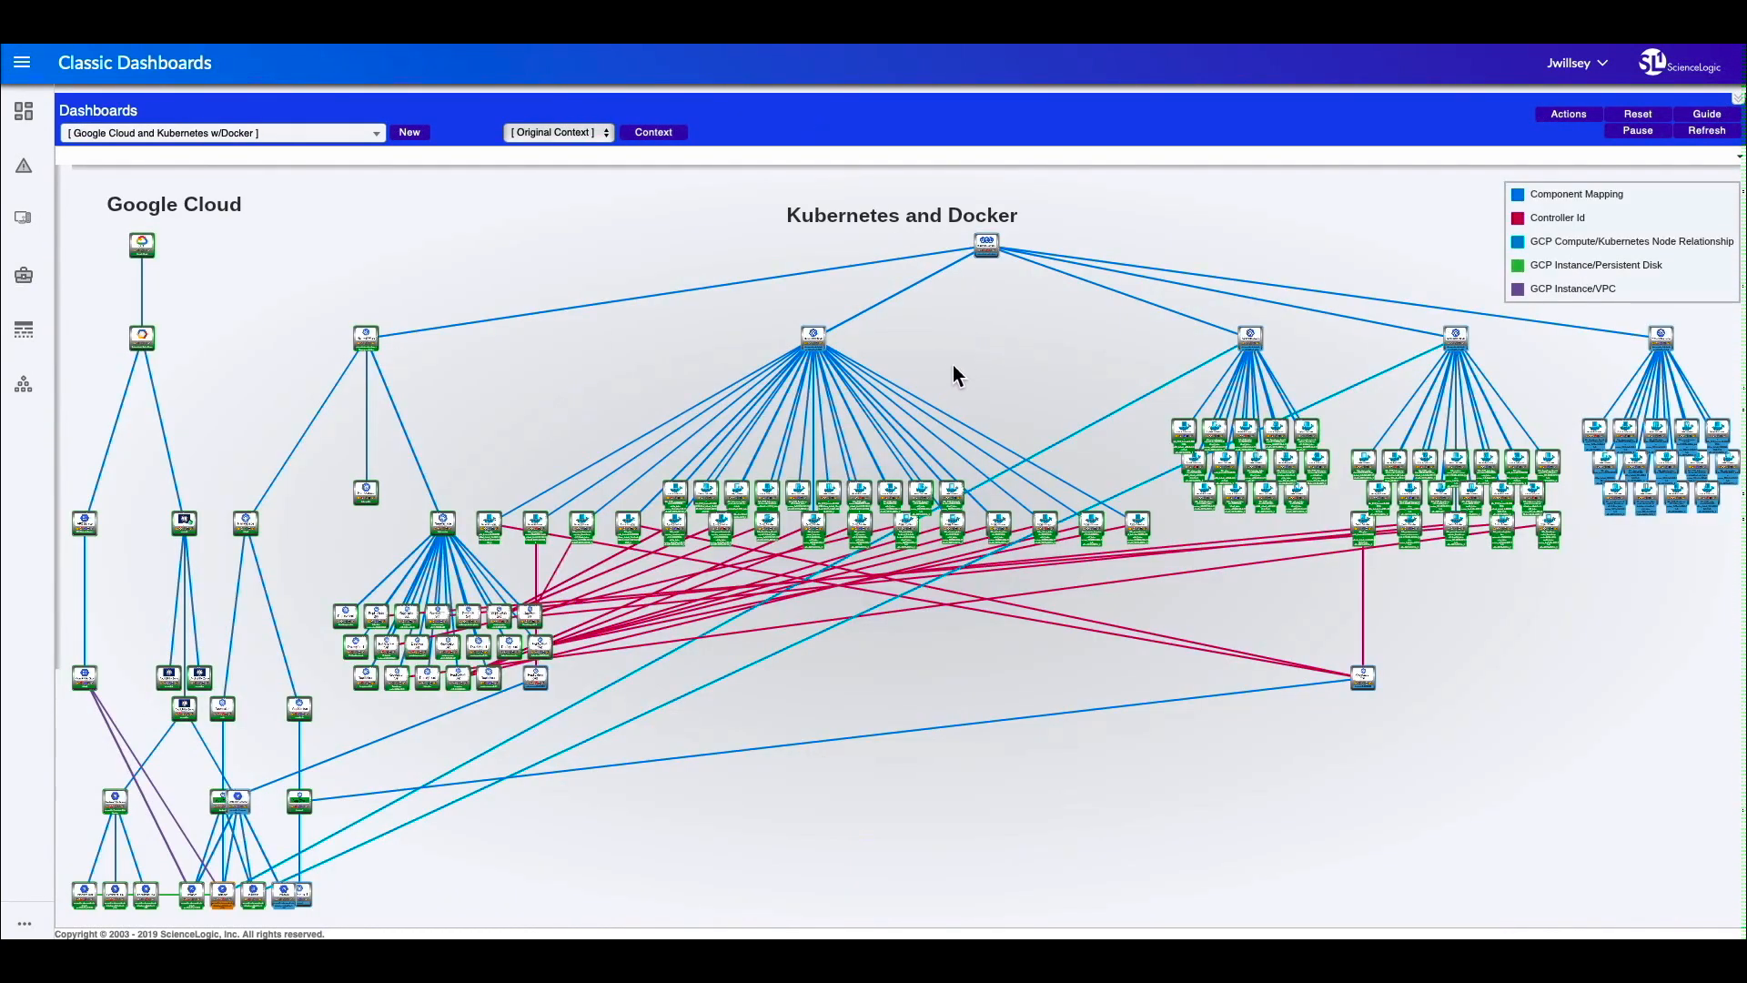
mouse_move(1003, 287)
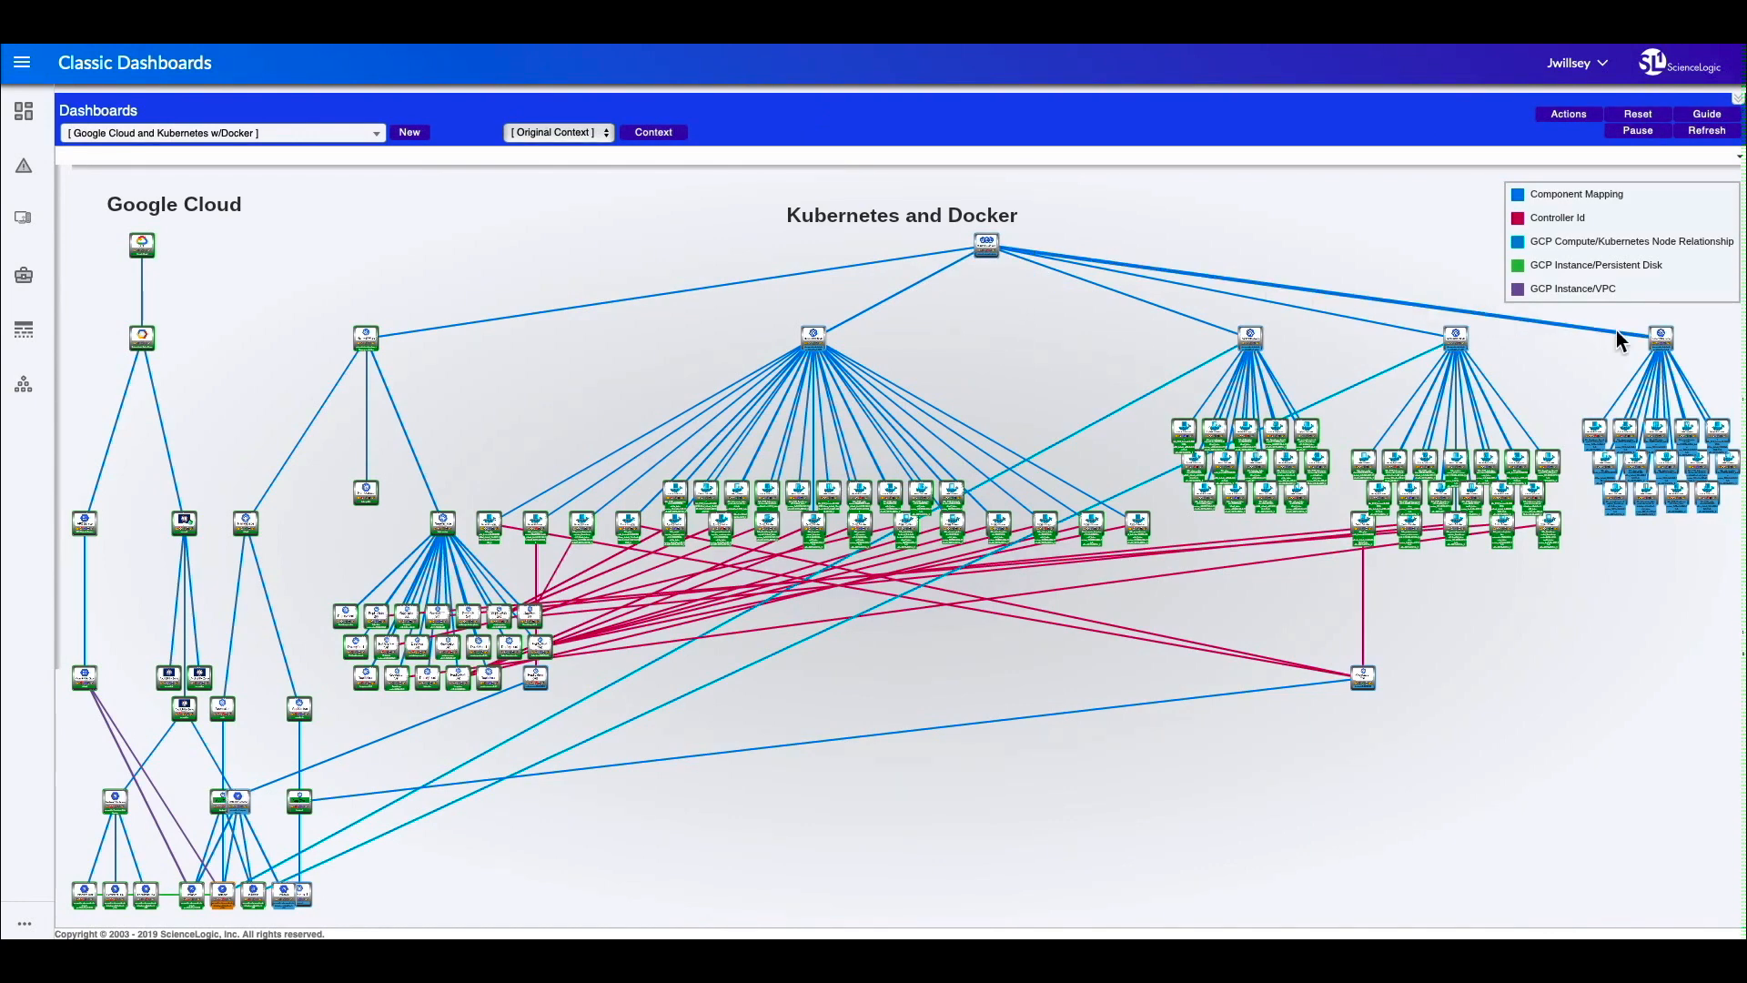
mouse_move(1660, 337)
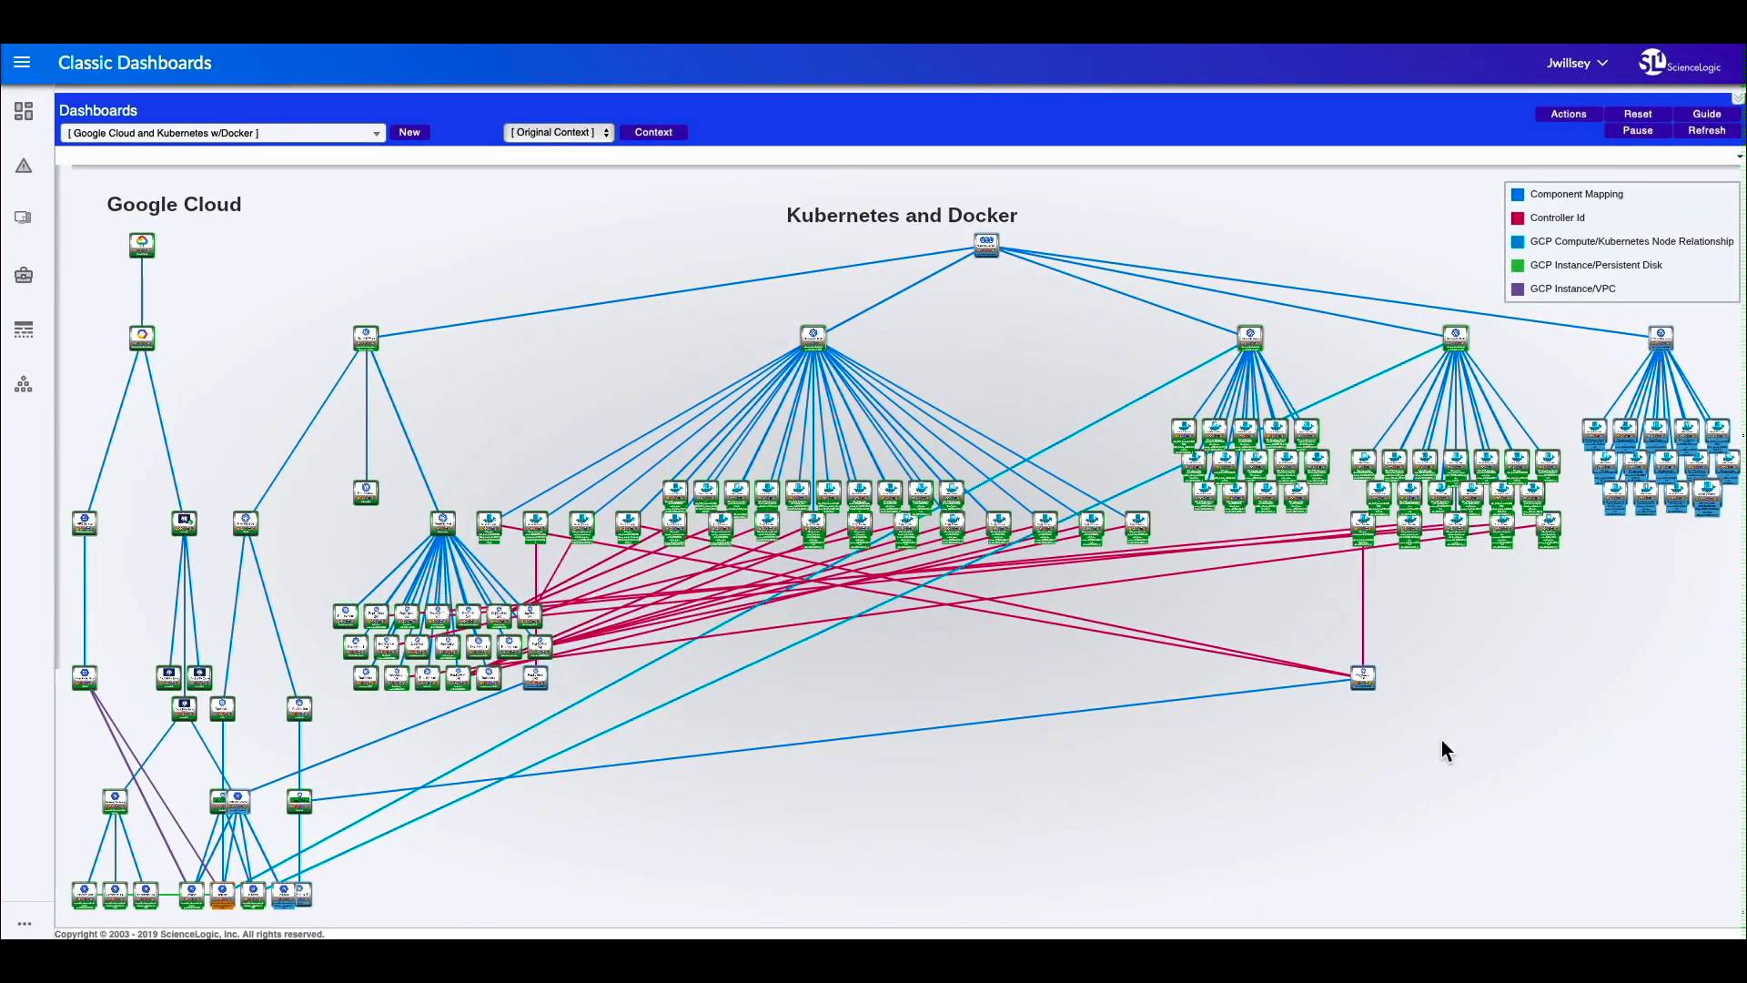
mouse_move(1474, 780)
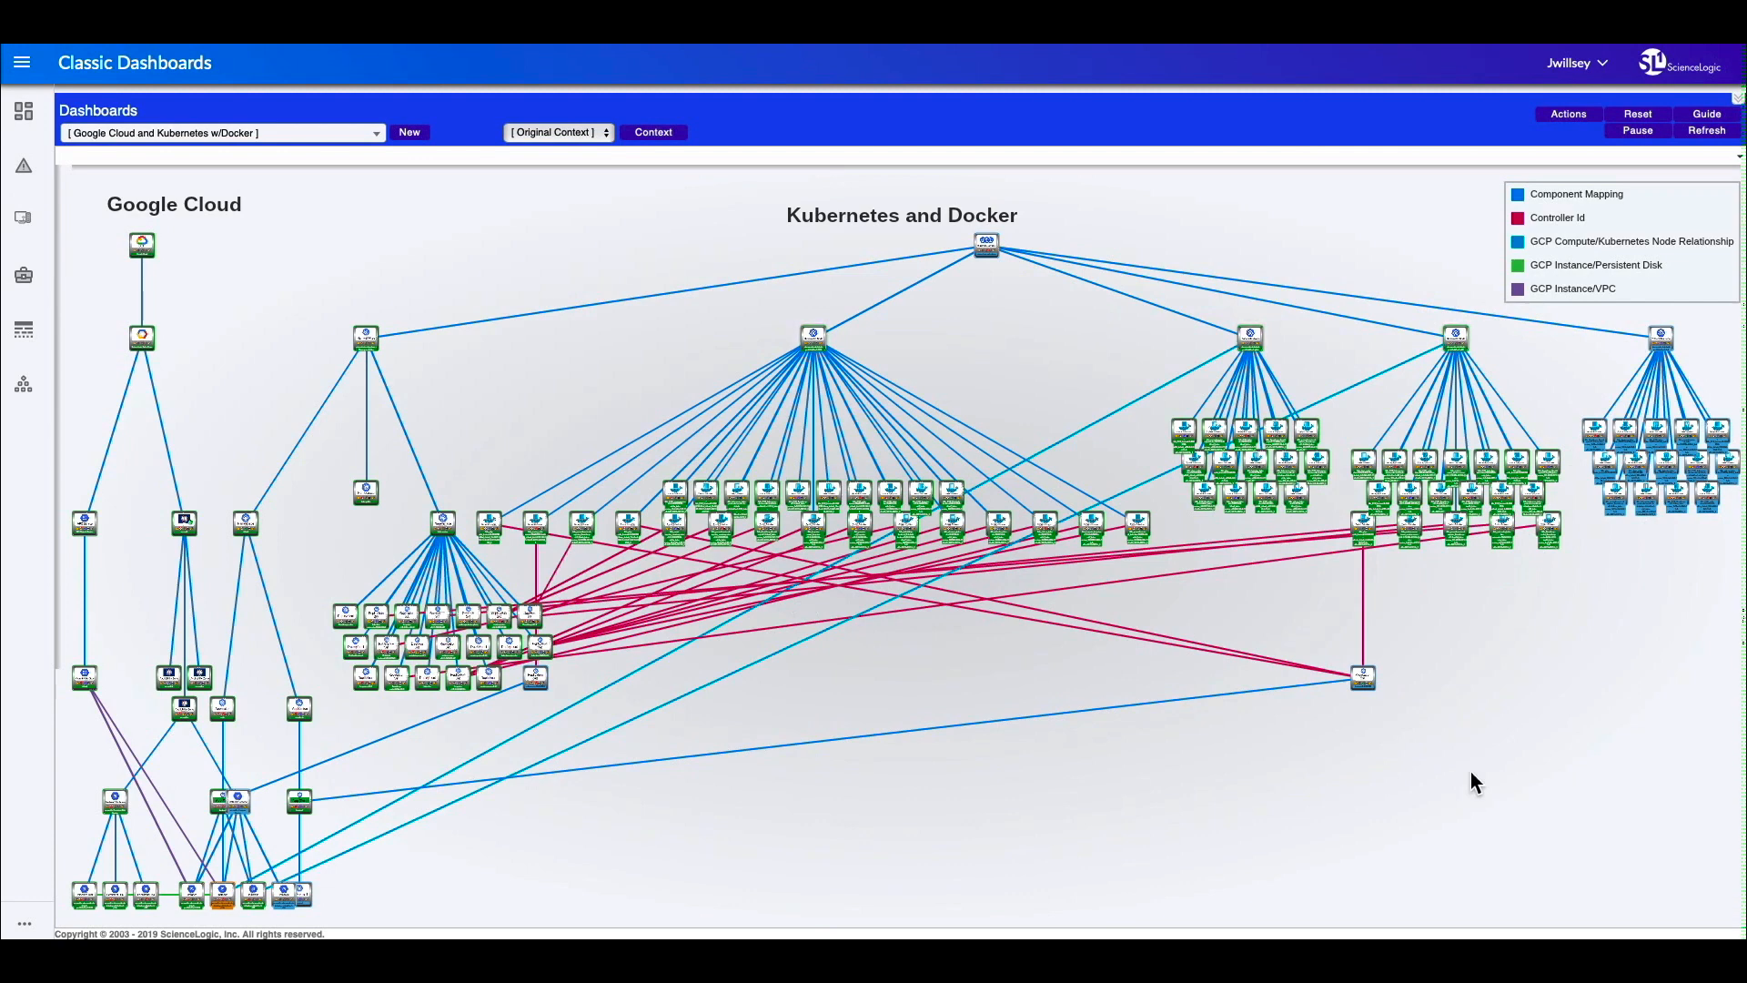